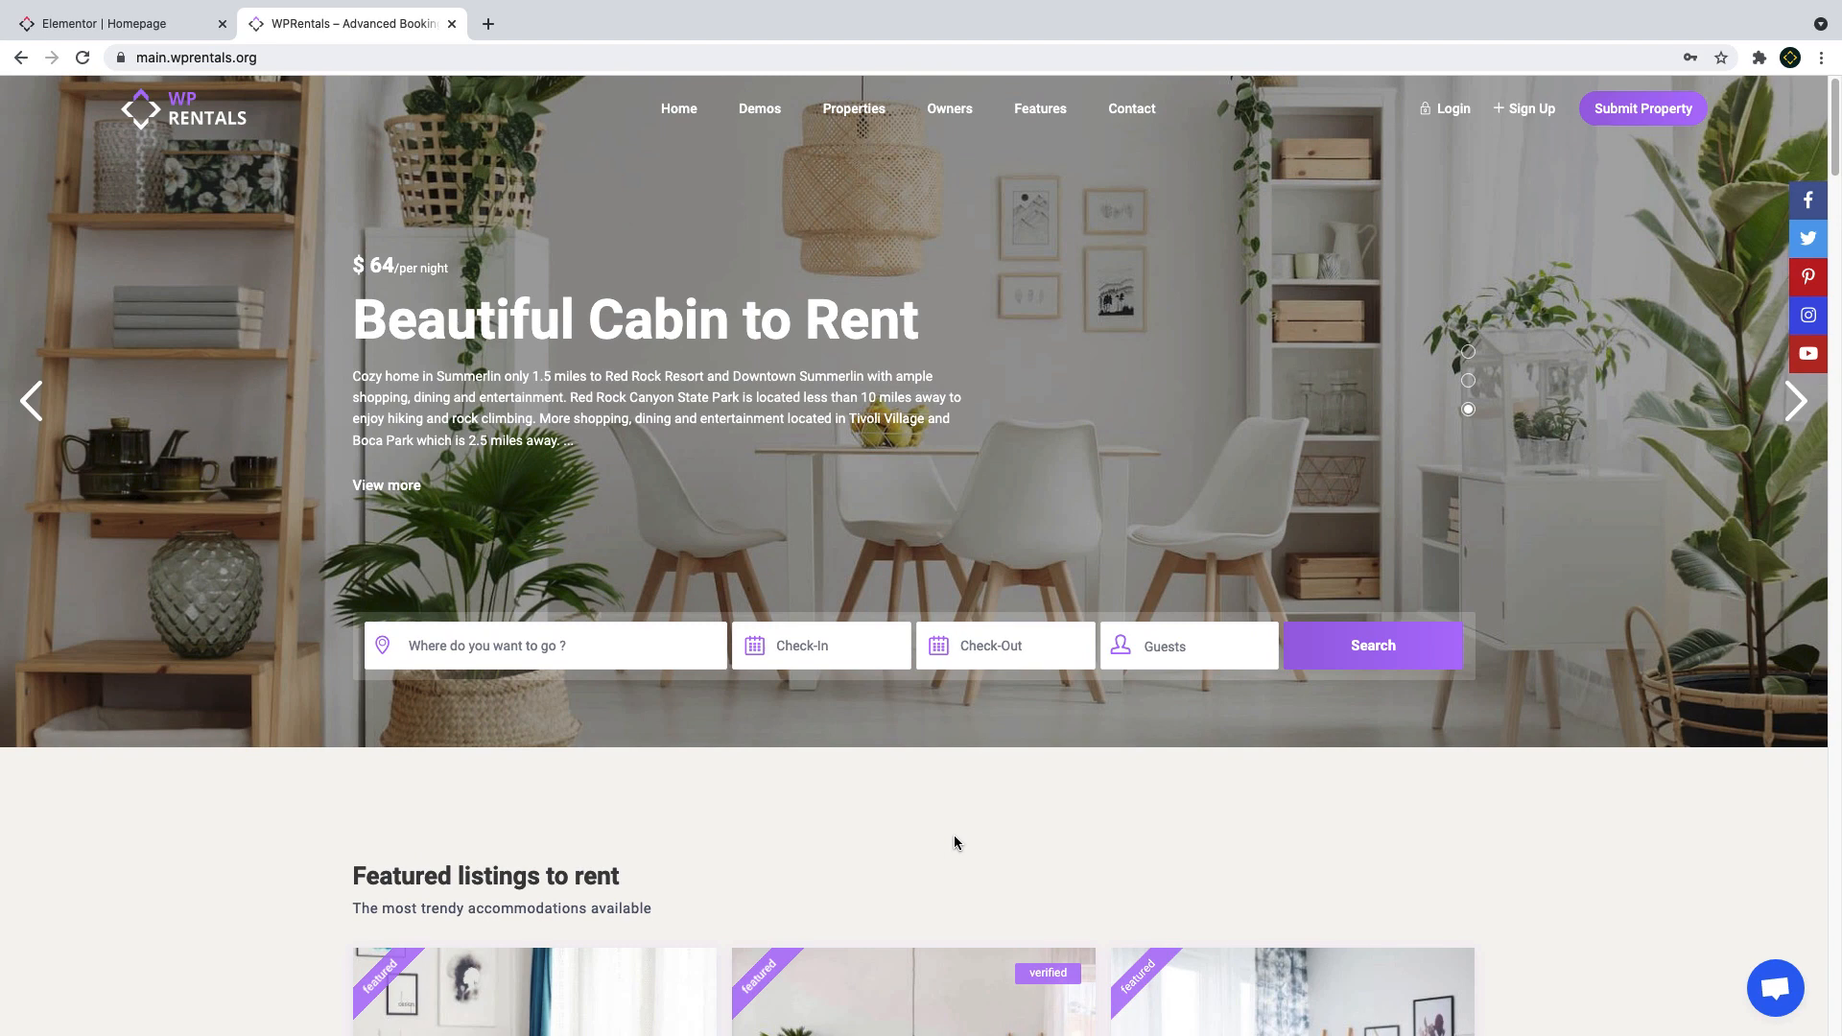
{"action": "mouse_move", "coordinate": [186, 395]}
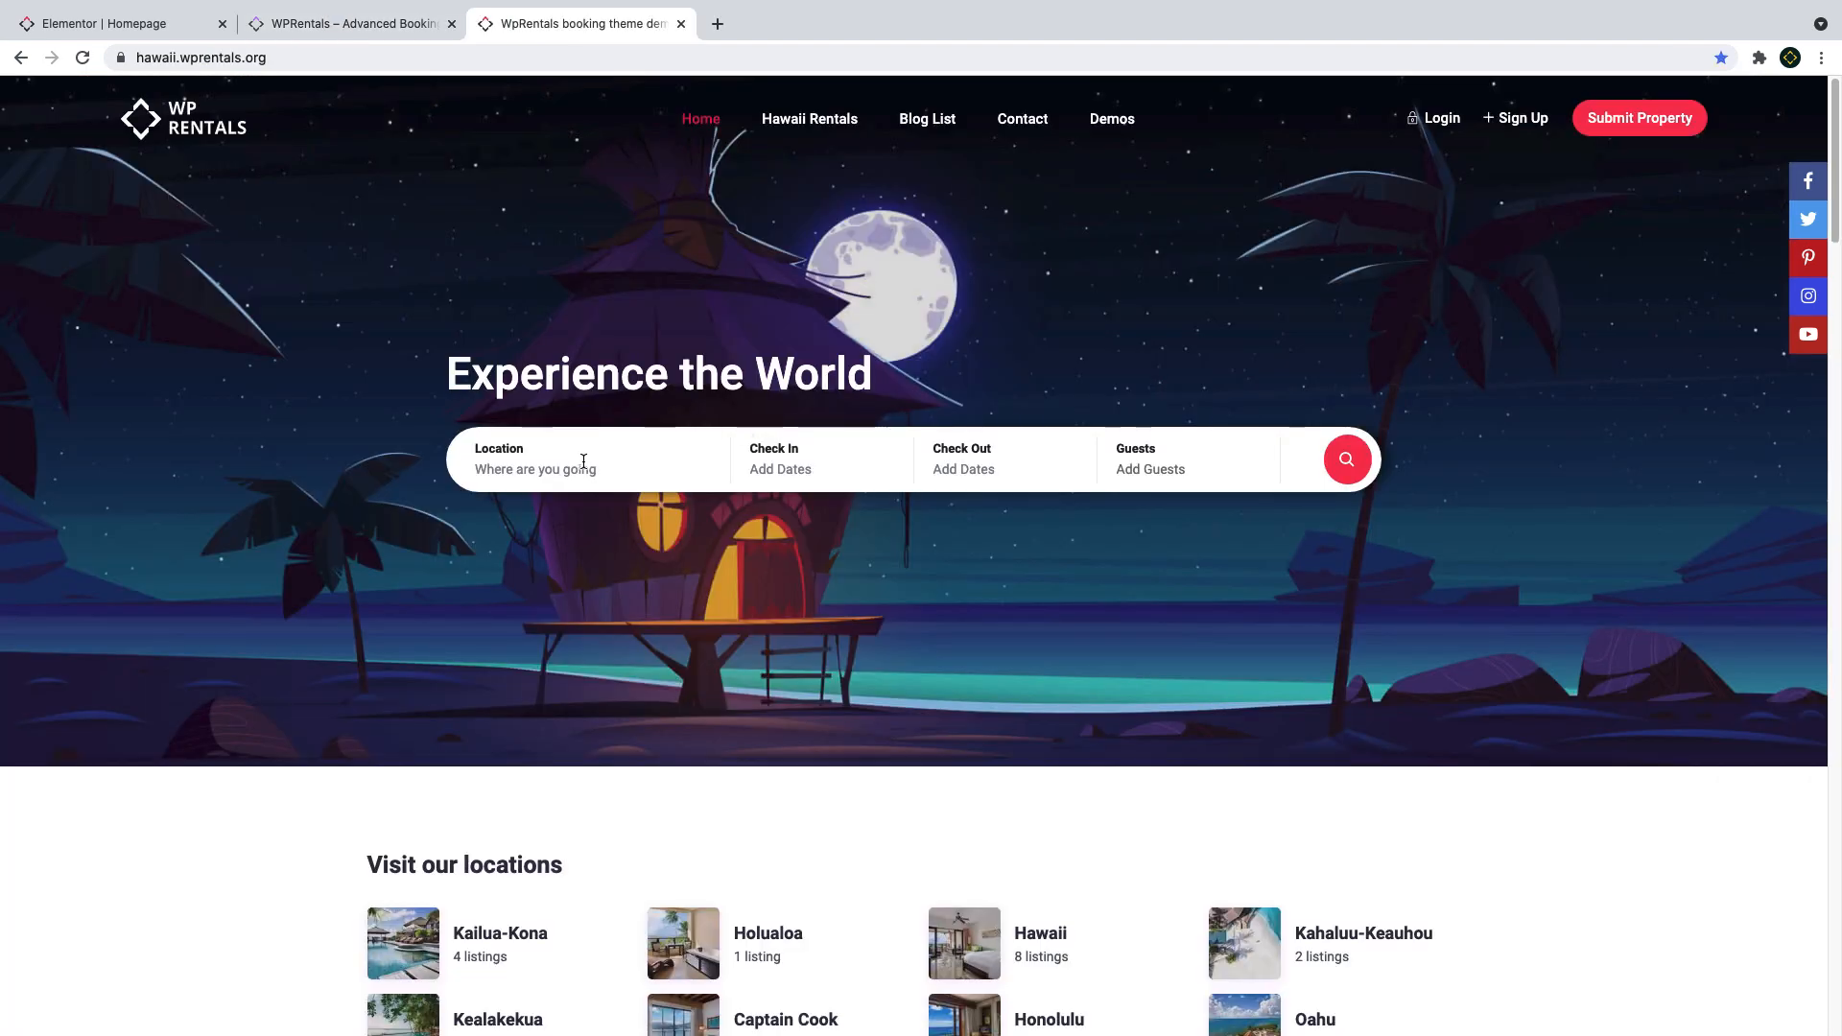
Enter check-in 19-11-2021 and check-out 20-11-2021 in the Hawaii demo search bar.
{"action": "left_click", "coordinate": [583, 458]}
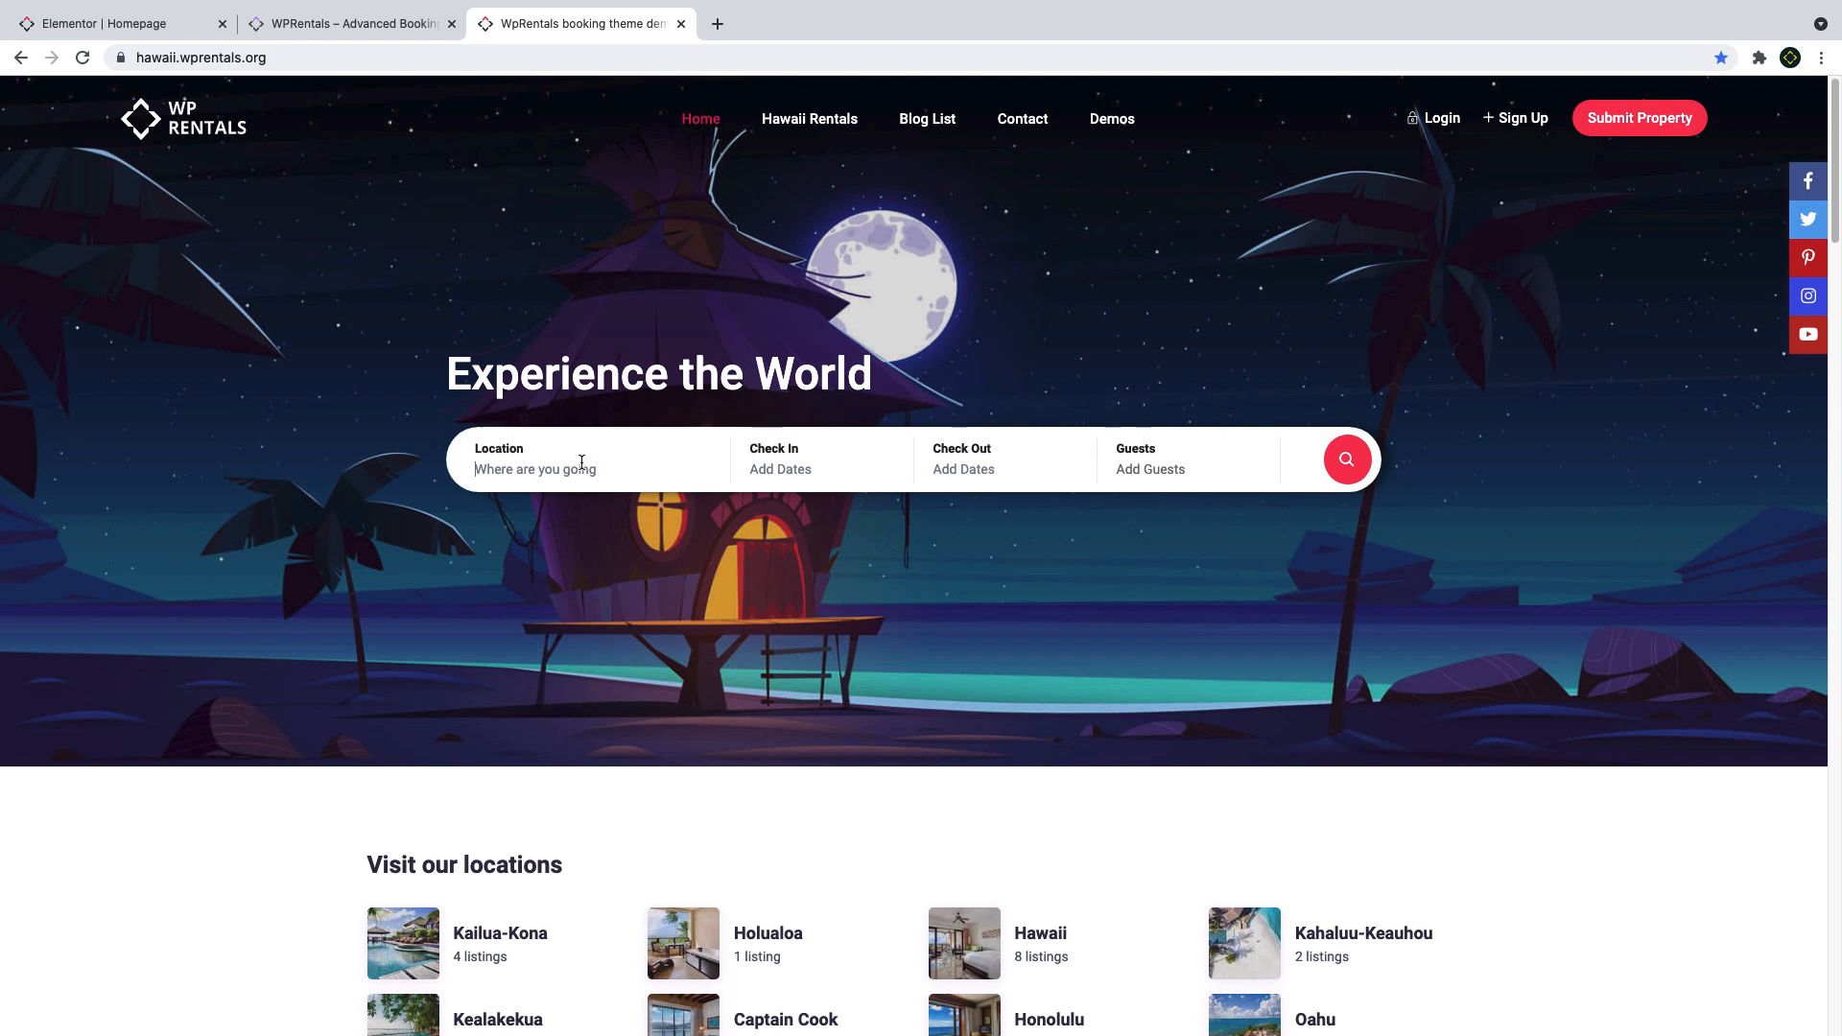
{"action": "mouse_move", "coordinate": [756, 475]}
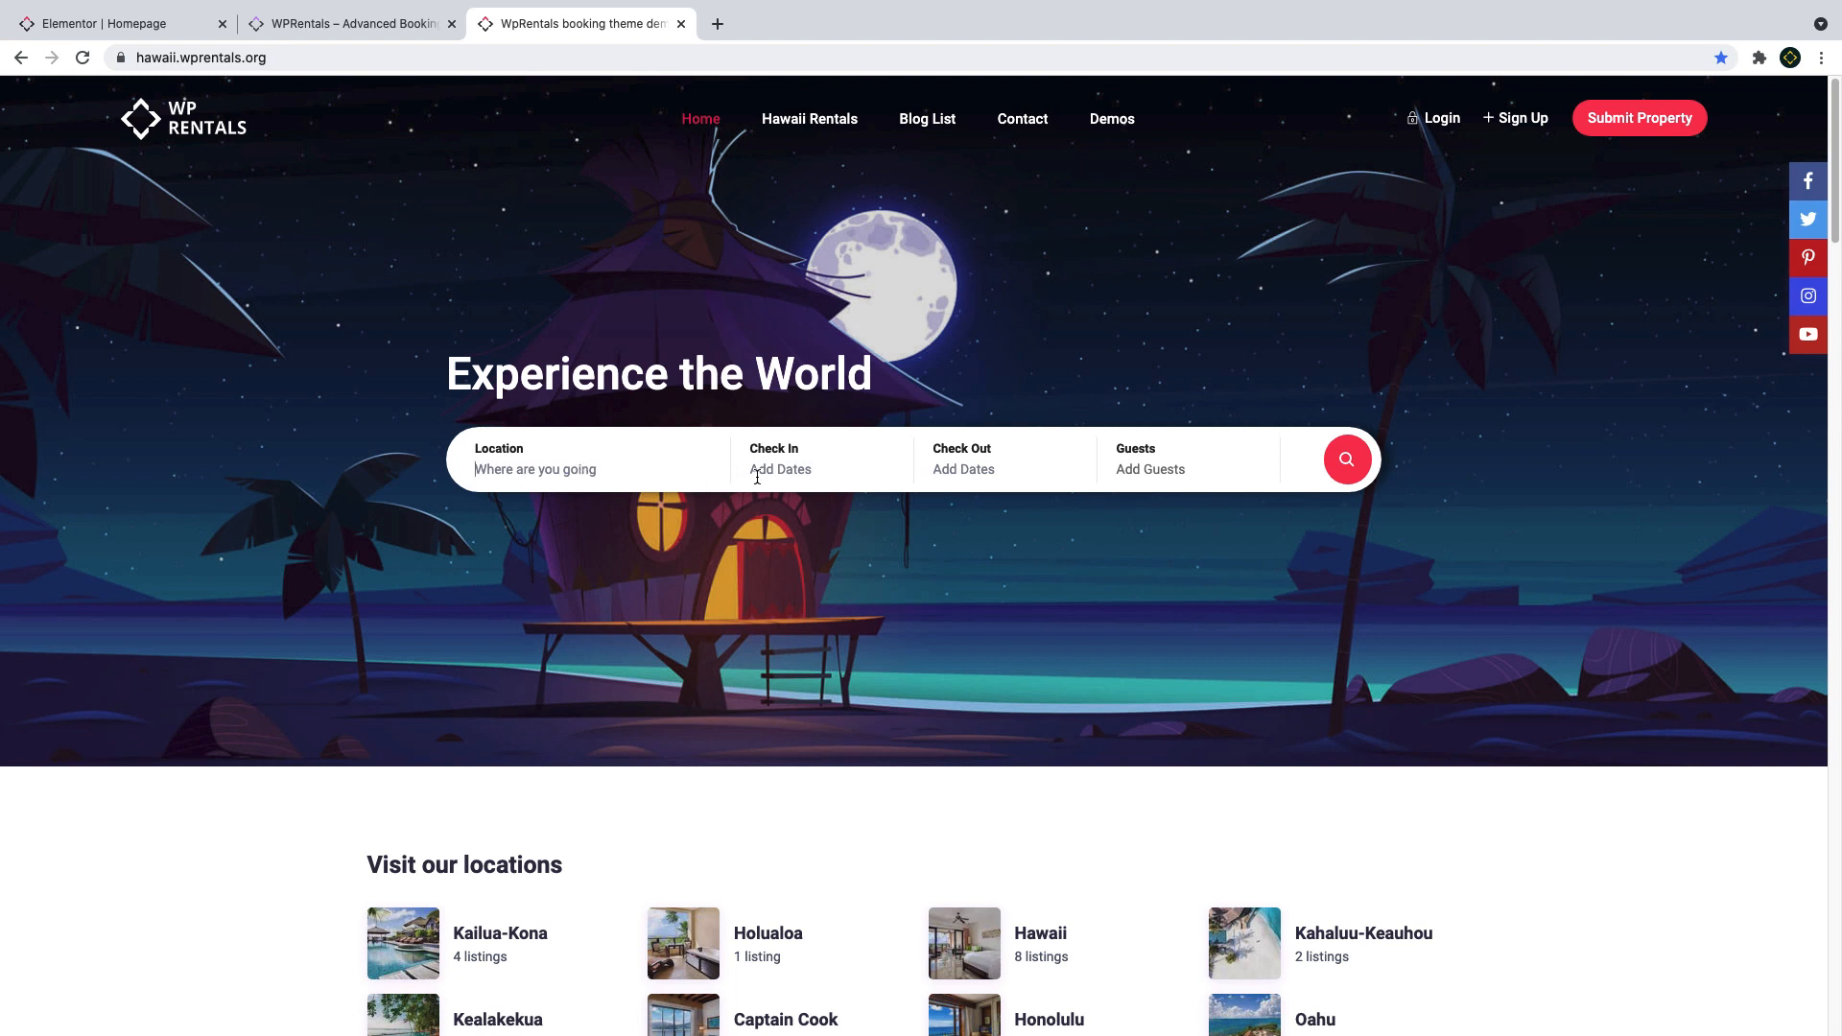
{"action": "left_click", "coordinate": [823, 468]}
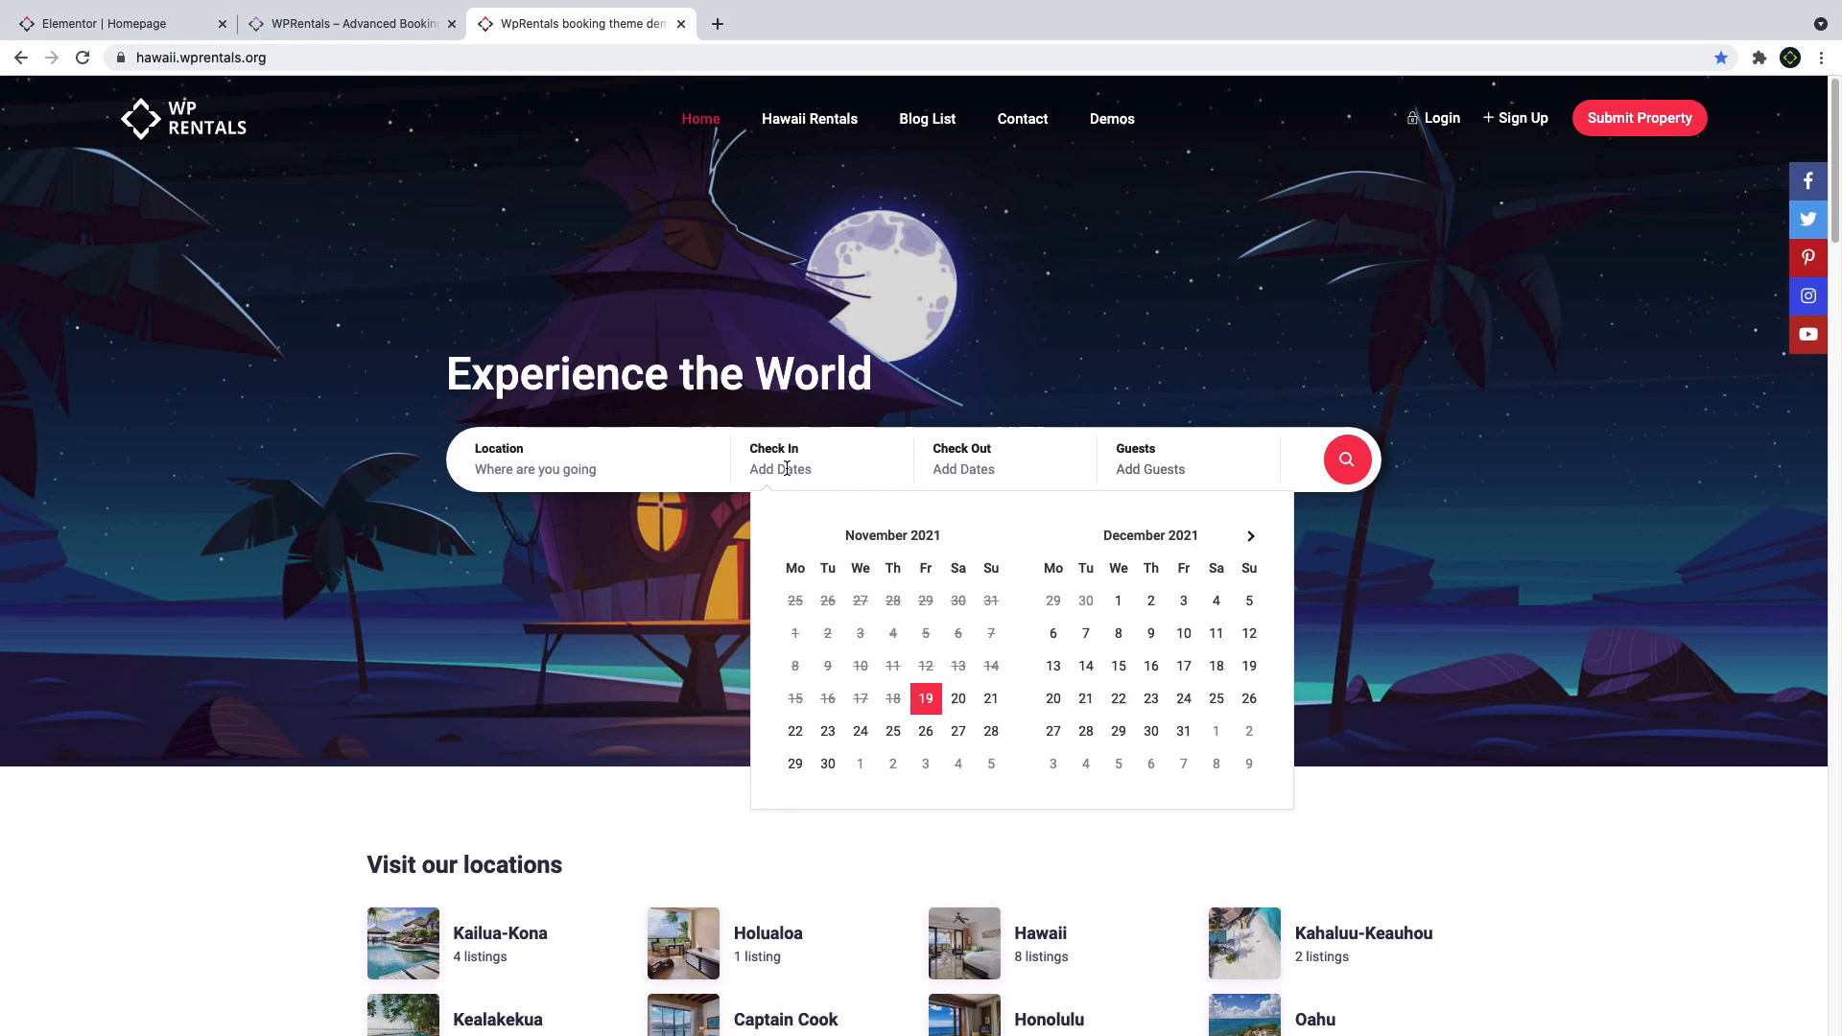
{"action": "scroll", "scroll_direction": "down", "scroll_amount": 3}
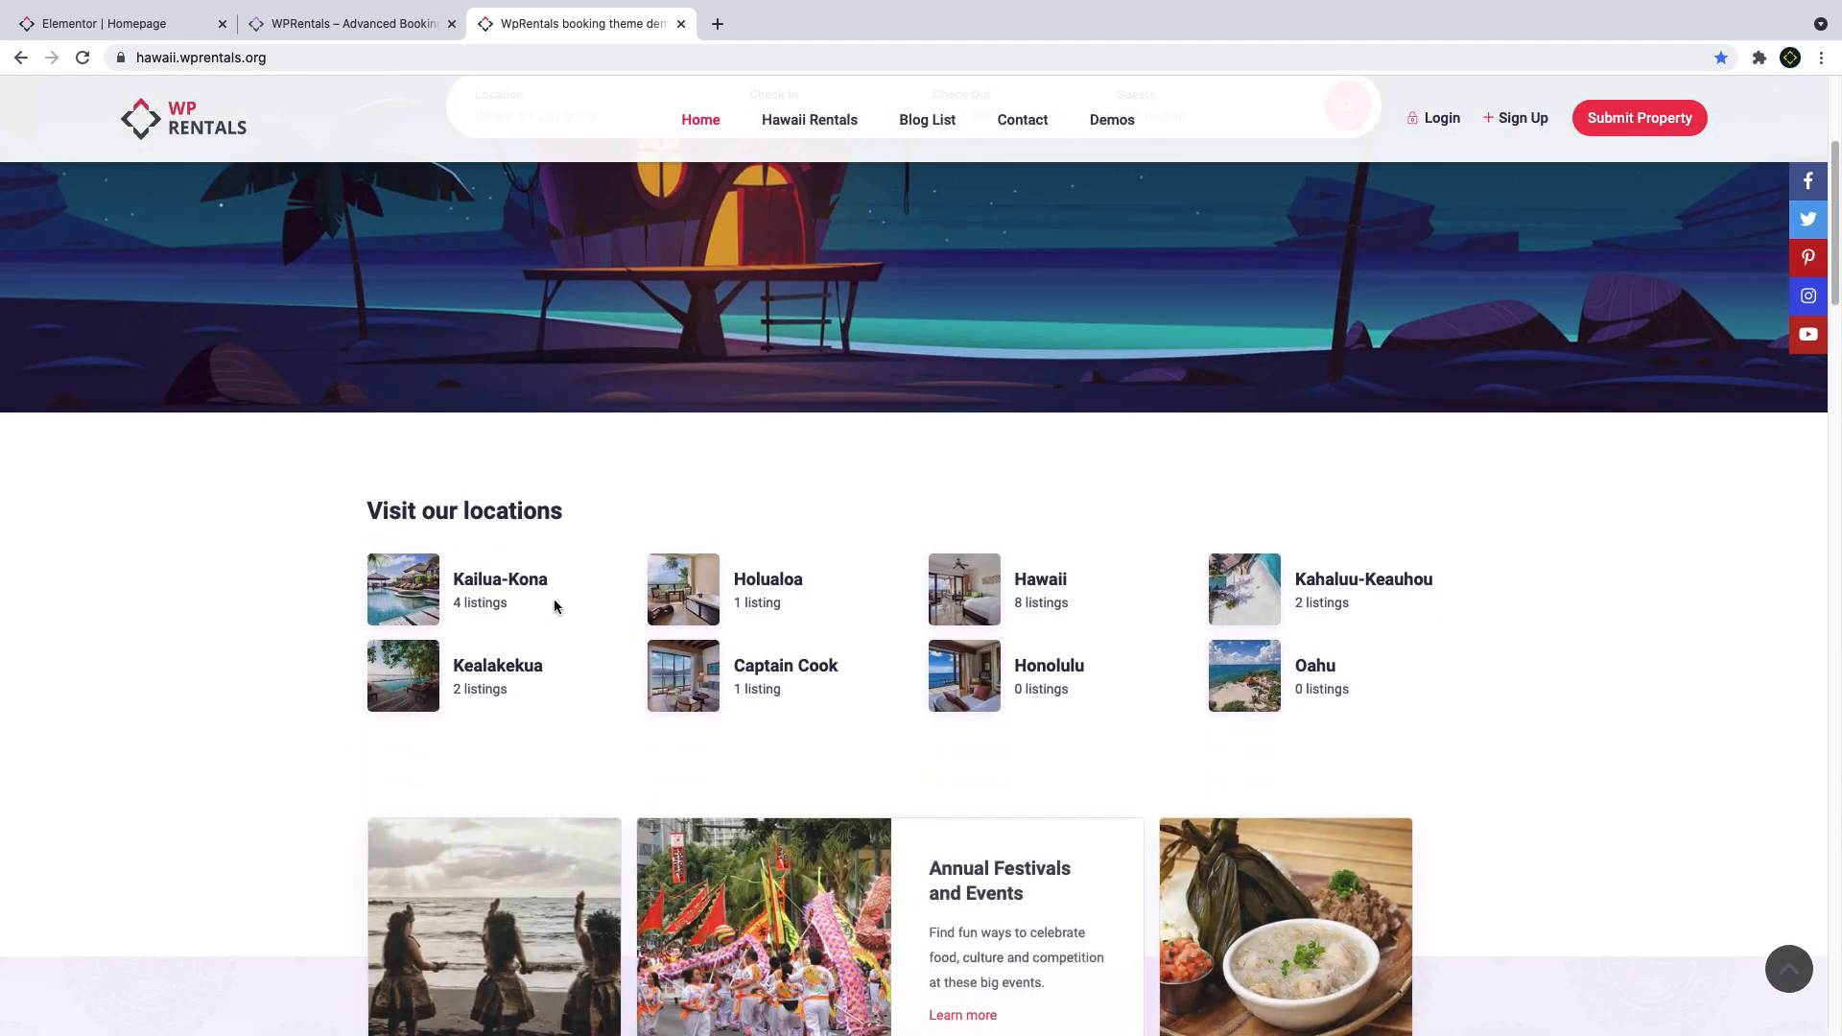
{"action": "scroll", "scroll_direction": "down", "scroll_amount": 3}
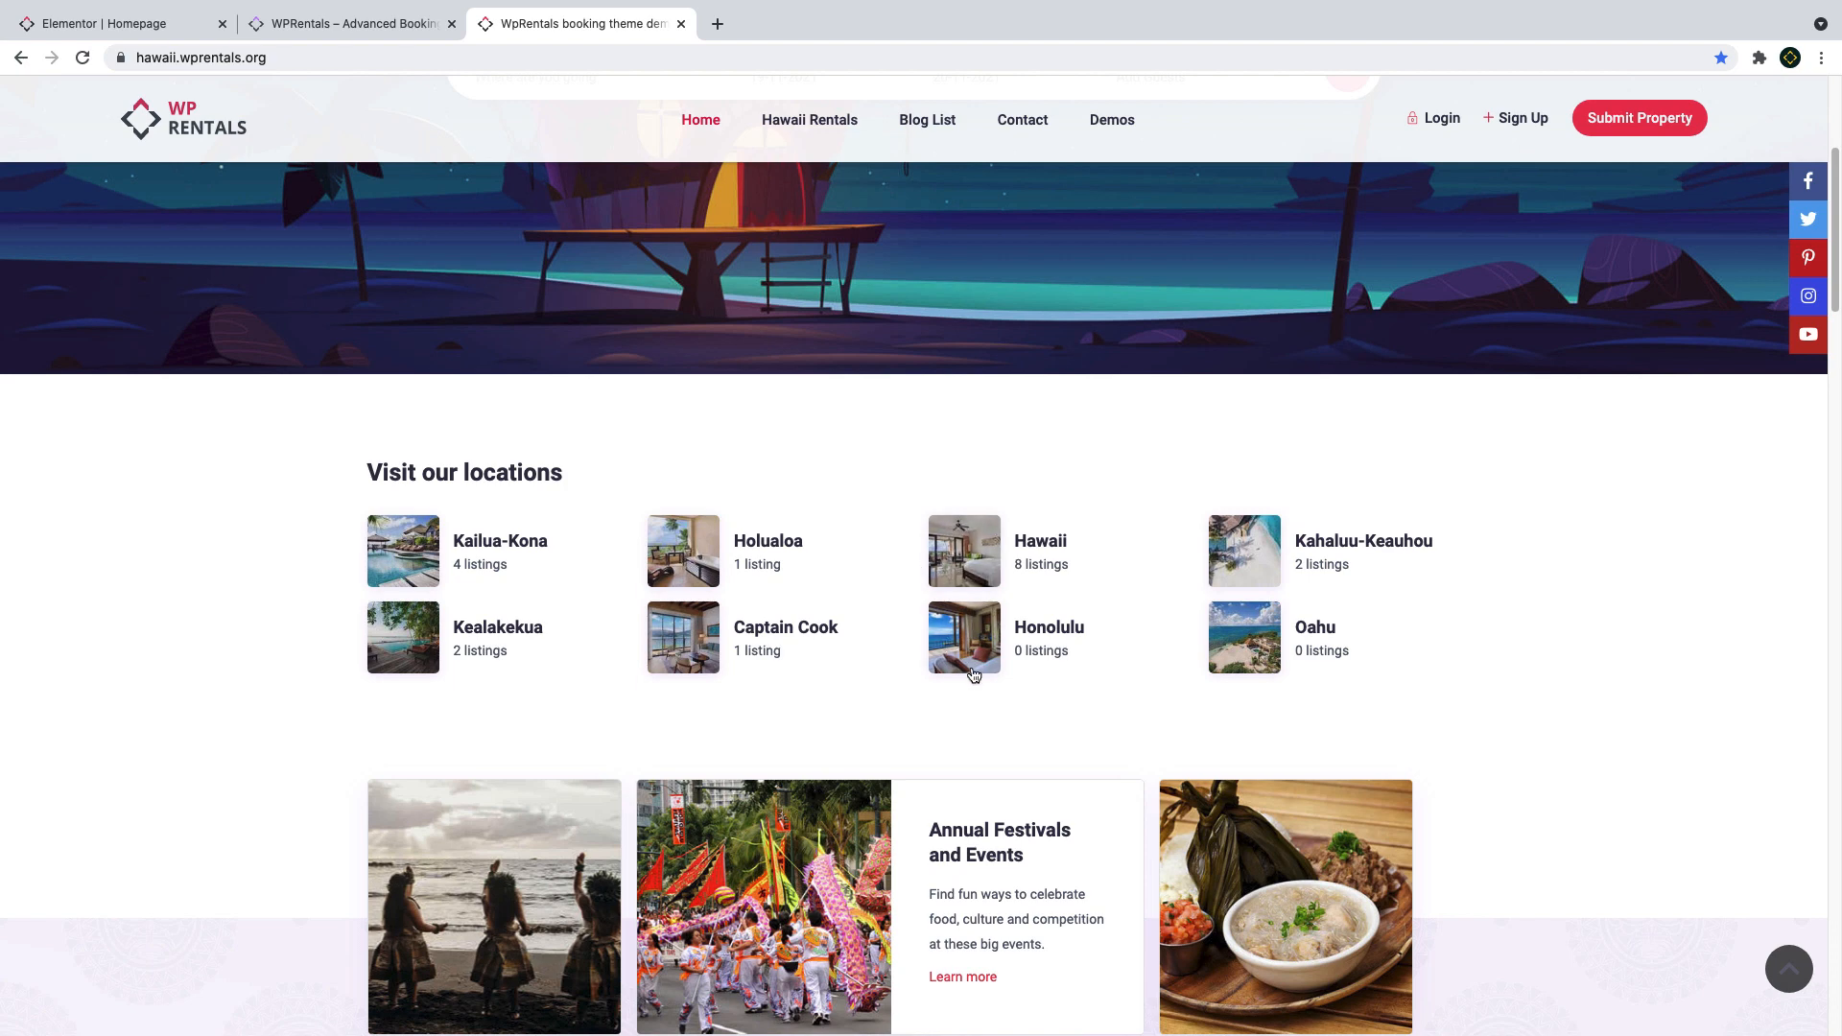
{"action": "scroll", "scroll_direction": "down", "scroll_amount": 3}
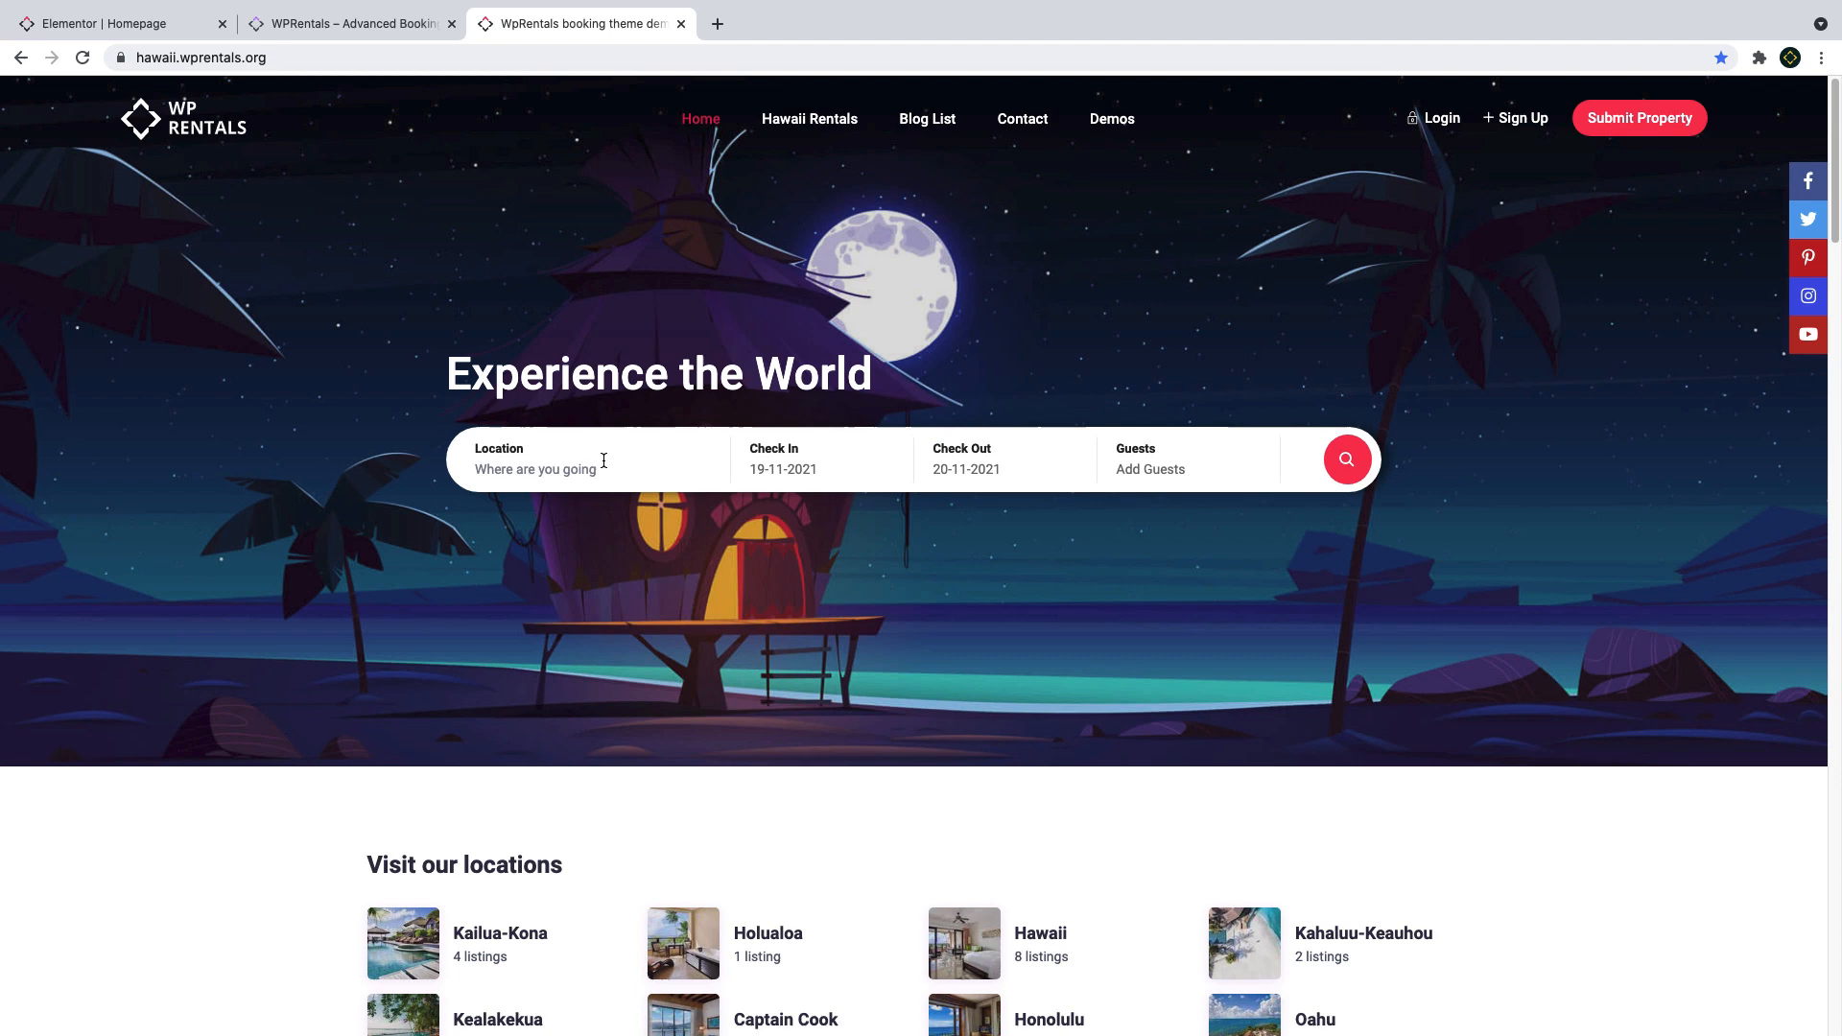
Scroll the homepage from locations down to the contact form and set Guests to 4.
{"action": "left_click", "coordinate": [199, 56]}
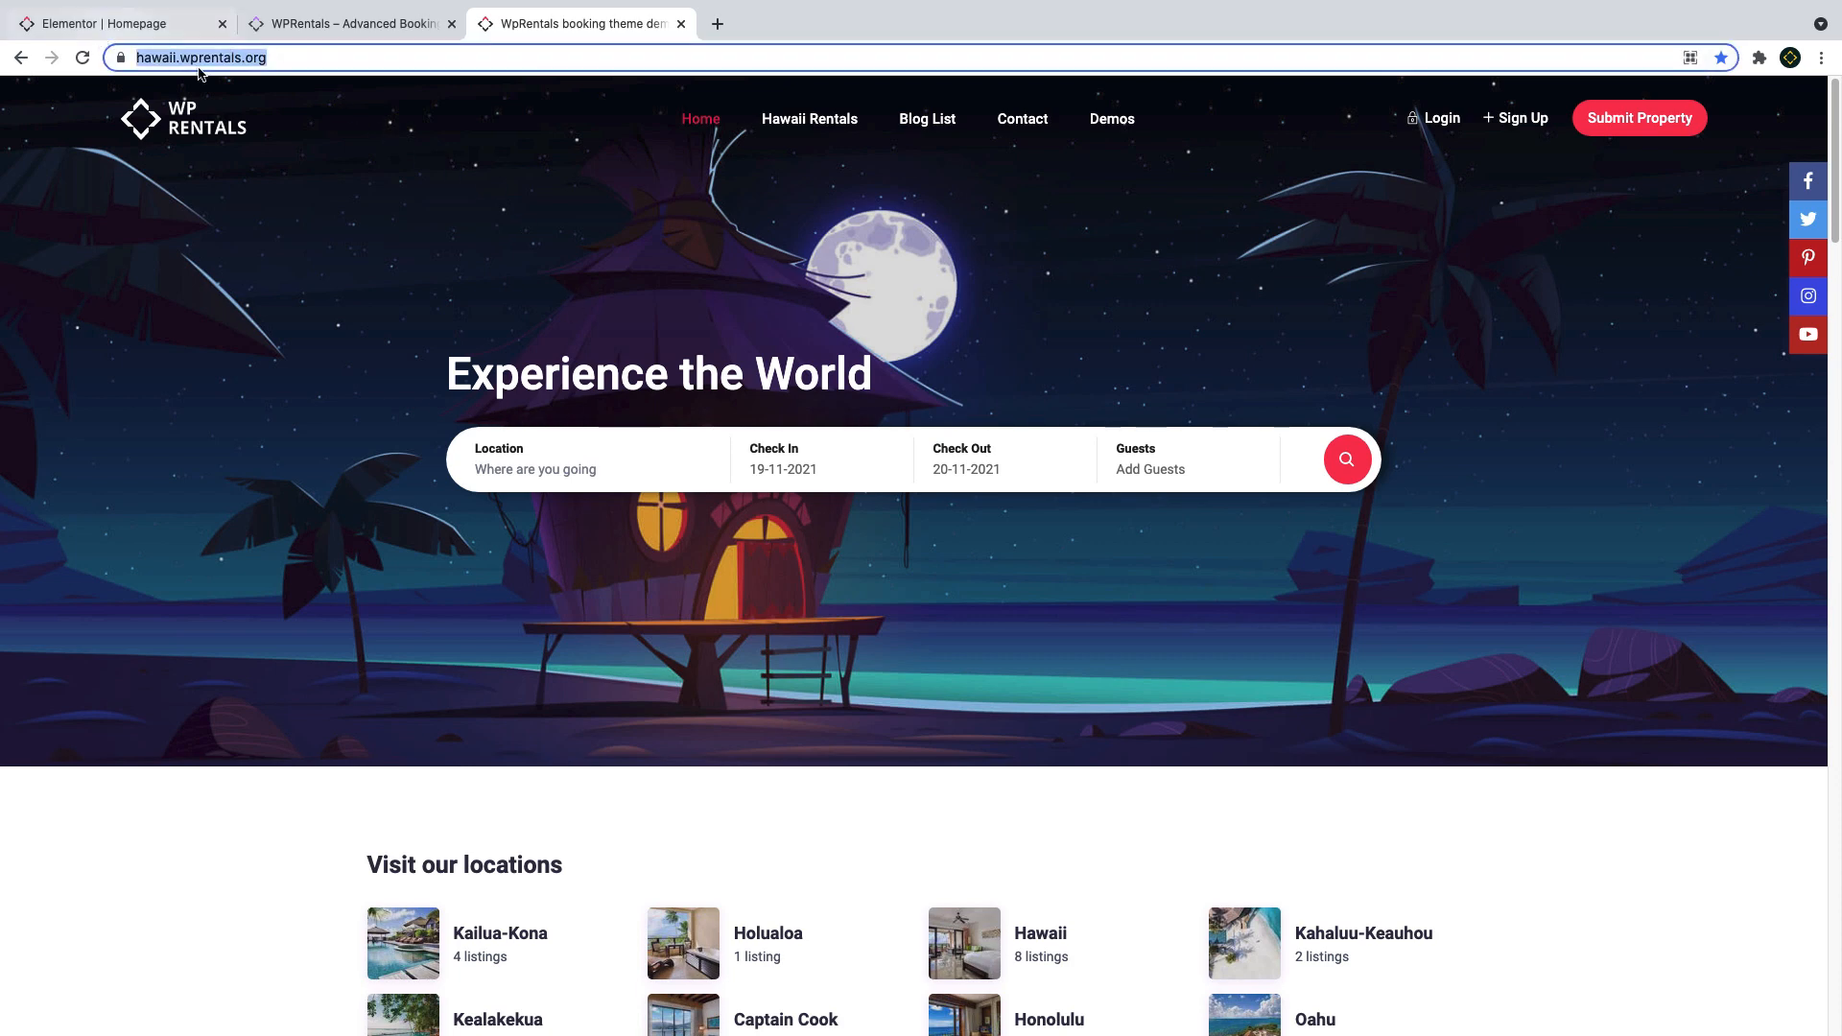
{"action": "mouse_move", "coordinate": [385, 577]}
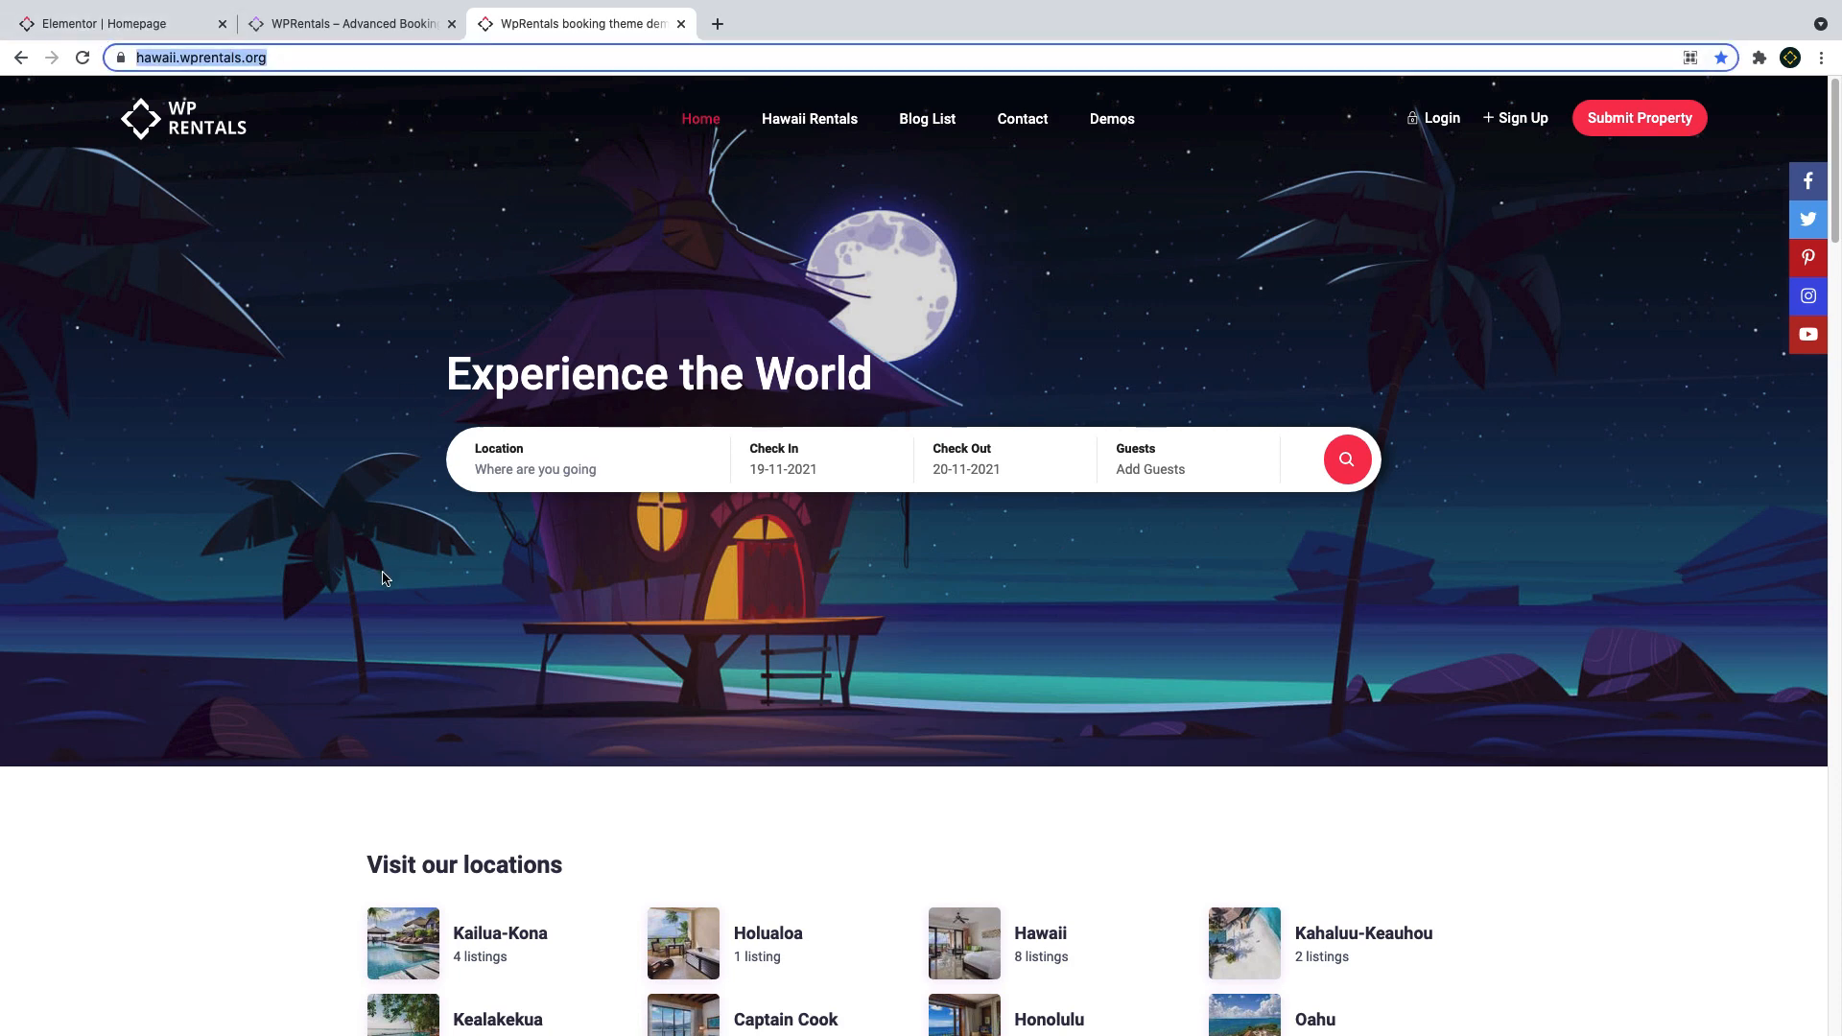
{"action": "scroll", "scroll_direction": "down", "scroll_amount": 3}
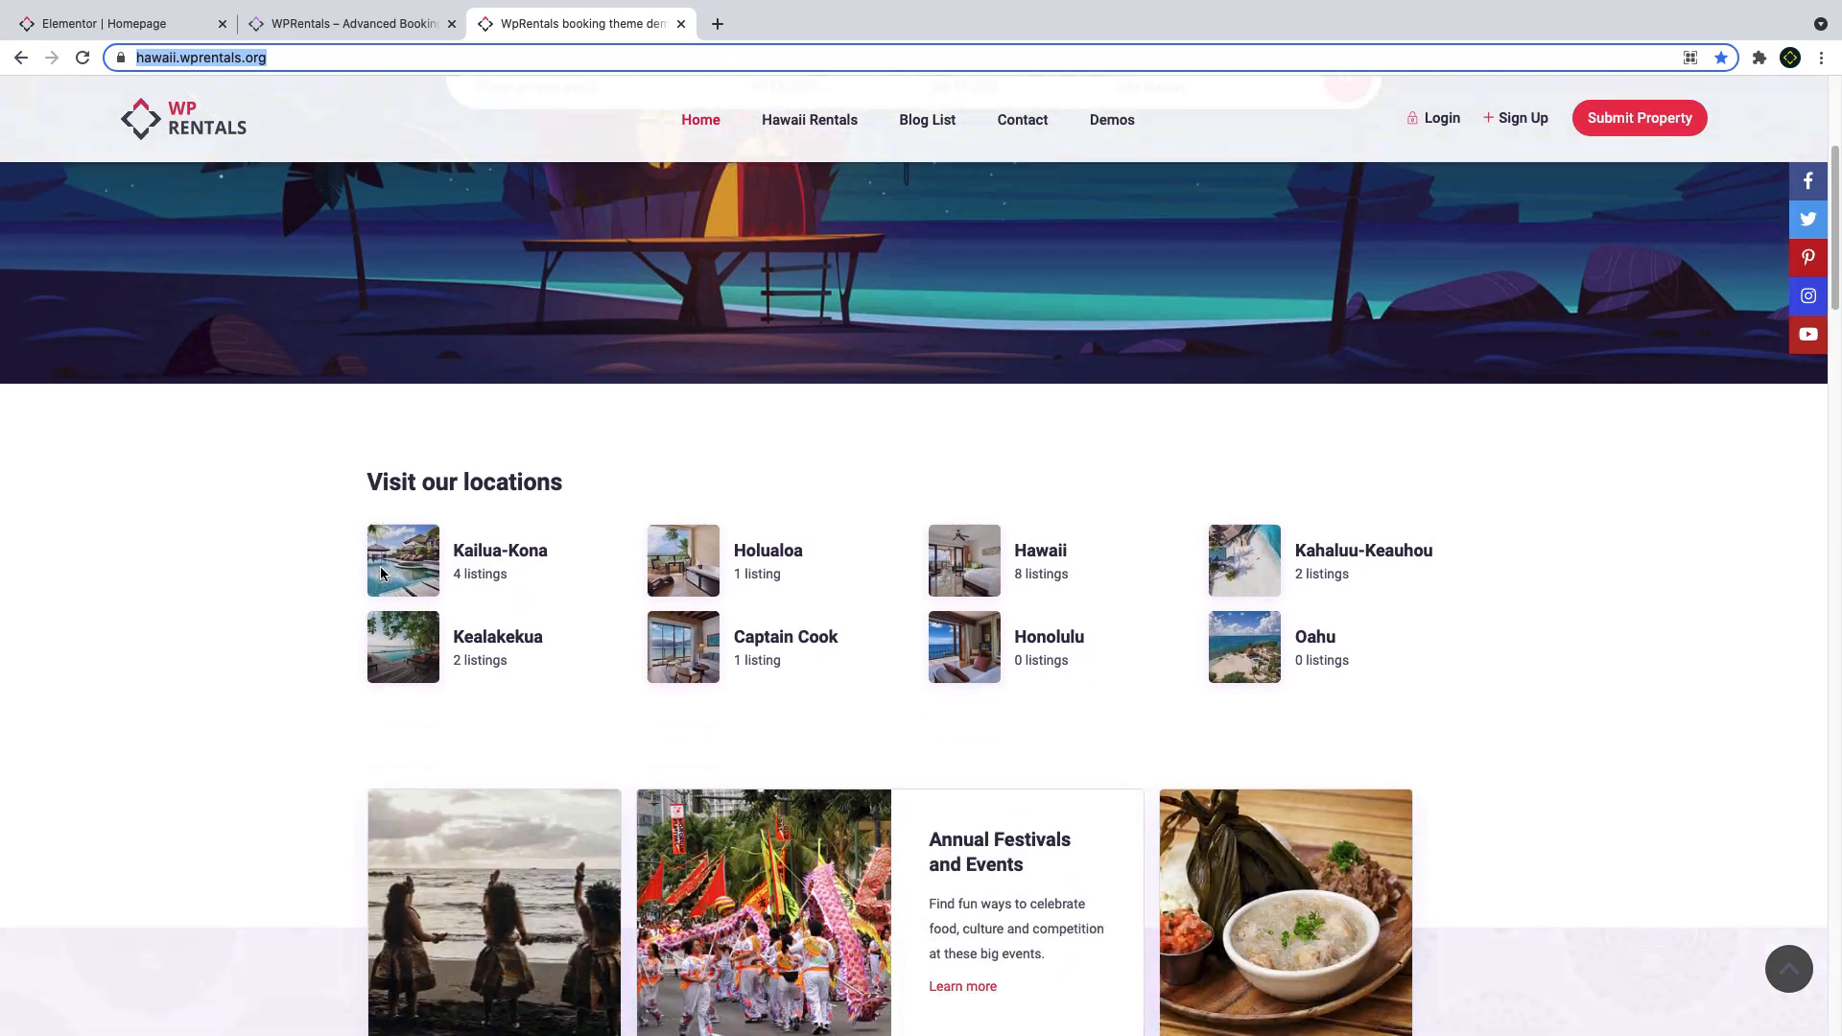
{"action": "scroll", "scroll_direction": "down", "scroll_amount": 3}
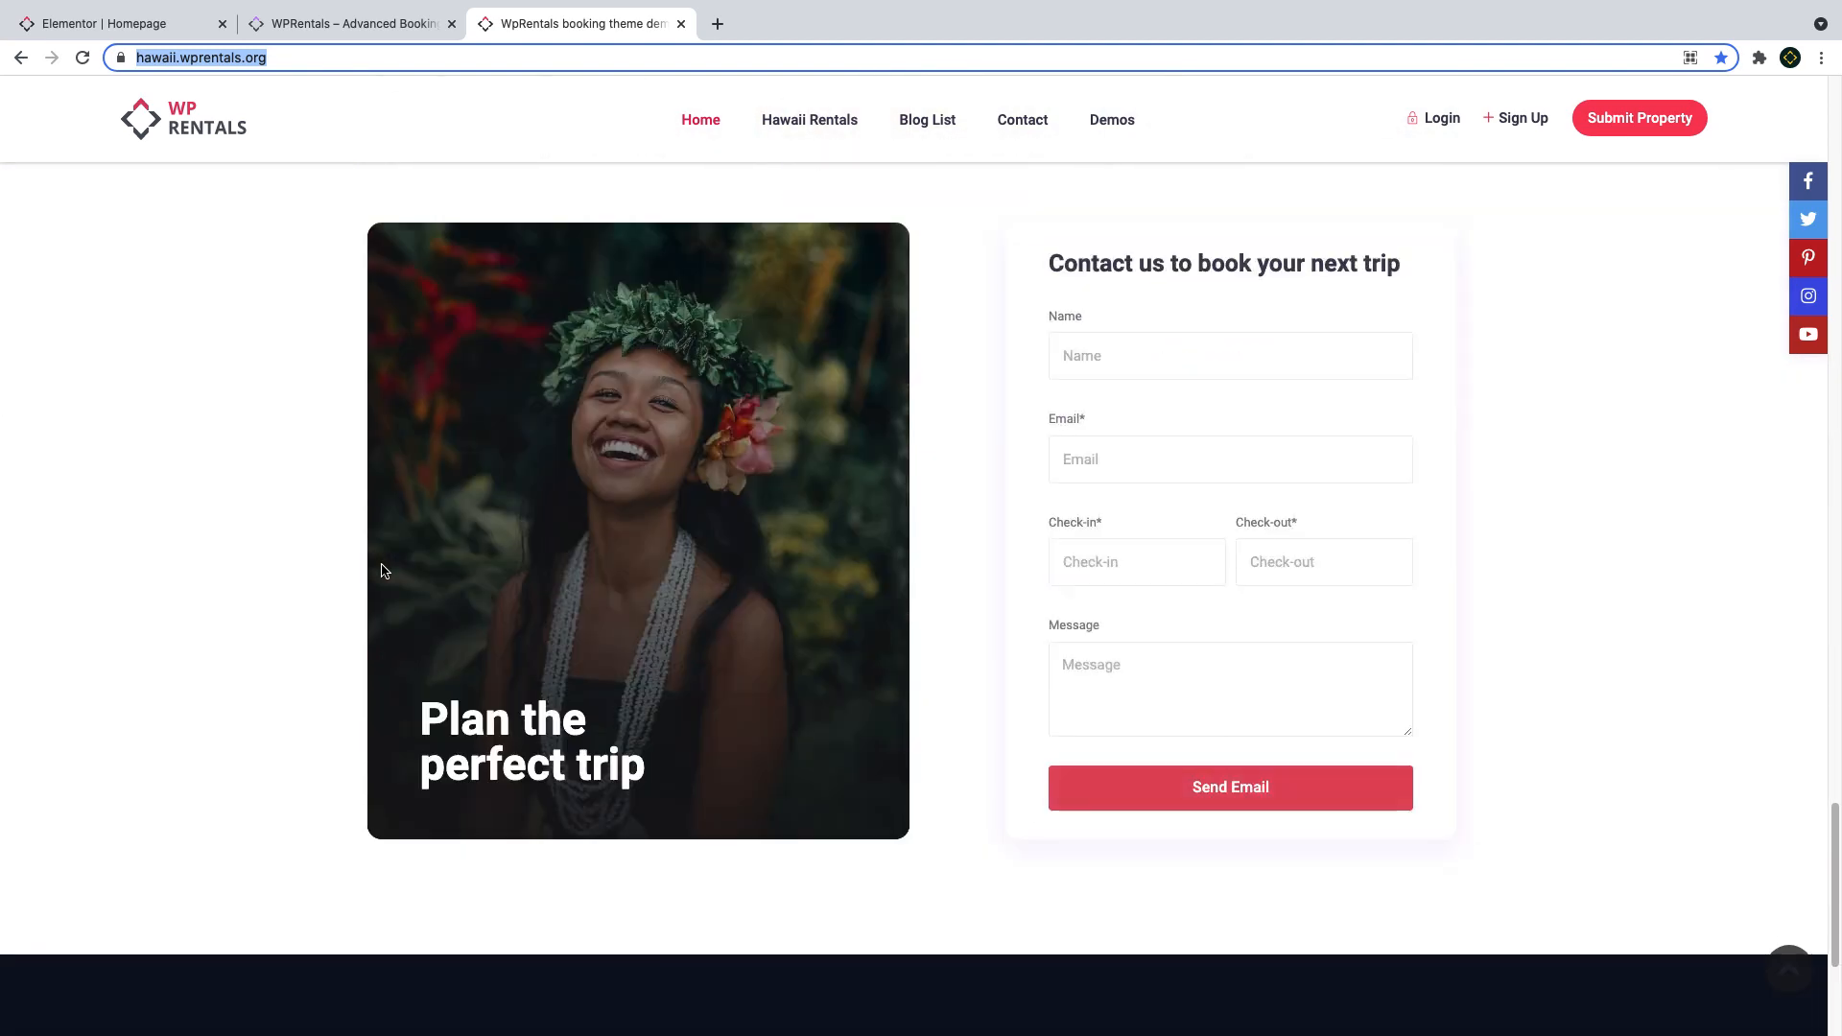
{"action": "scroll", "scroll_direction": "down", "scroll_amount": 3}
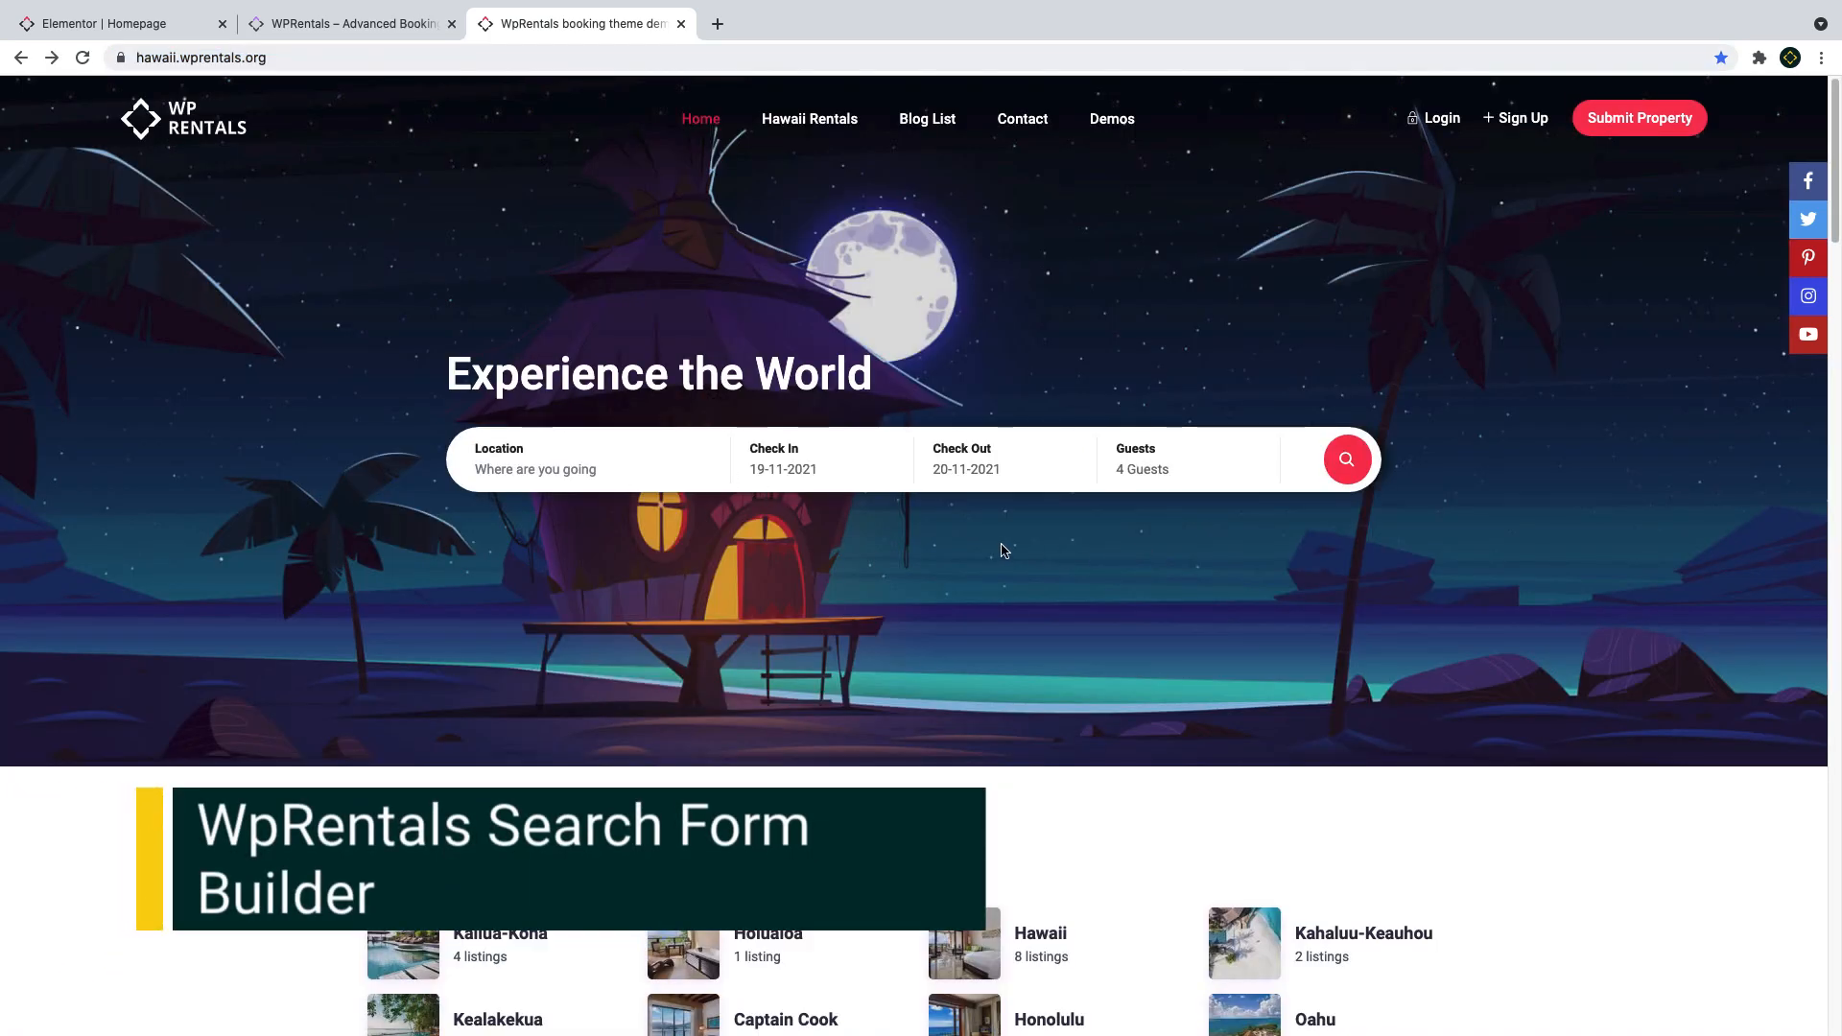
Change the stay to 20-12-2021 through 23-12-2021 and review the adults/children guest breakdown.
{"action": "left_click", "coordinate": [783, 459]}
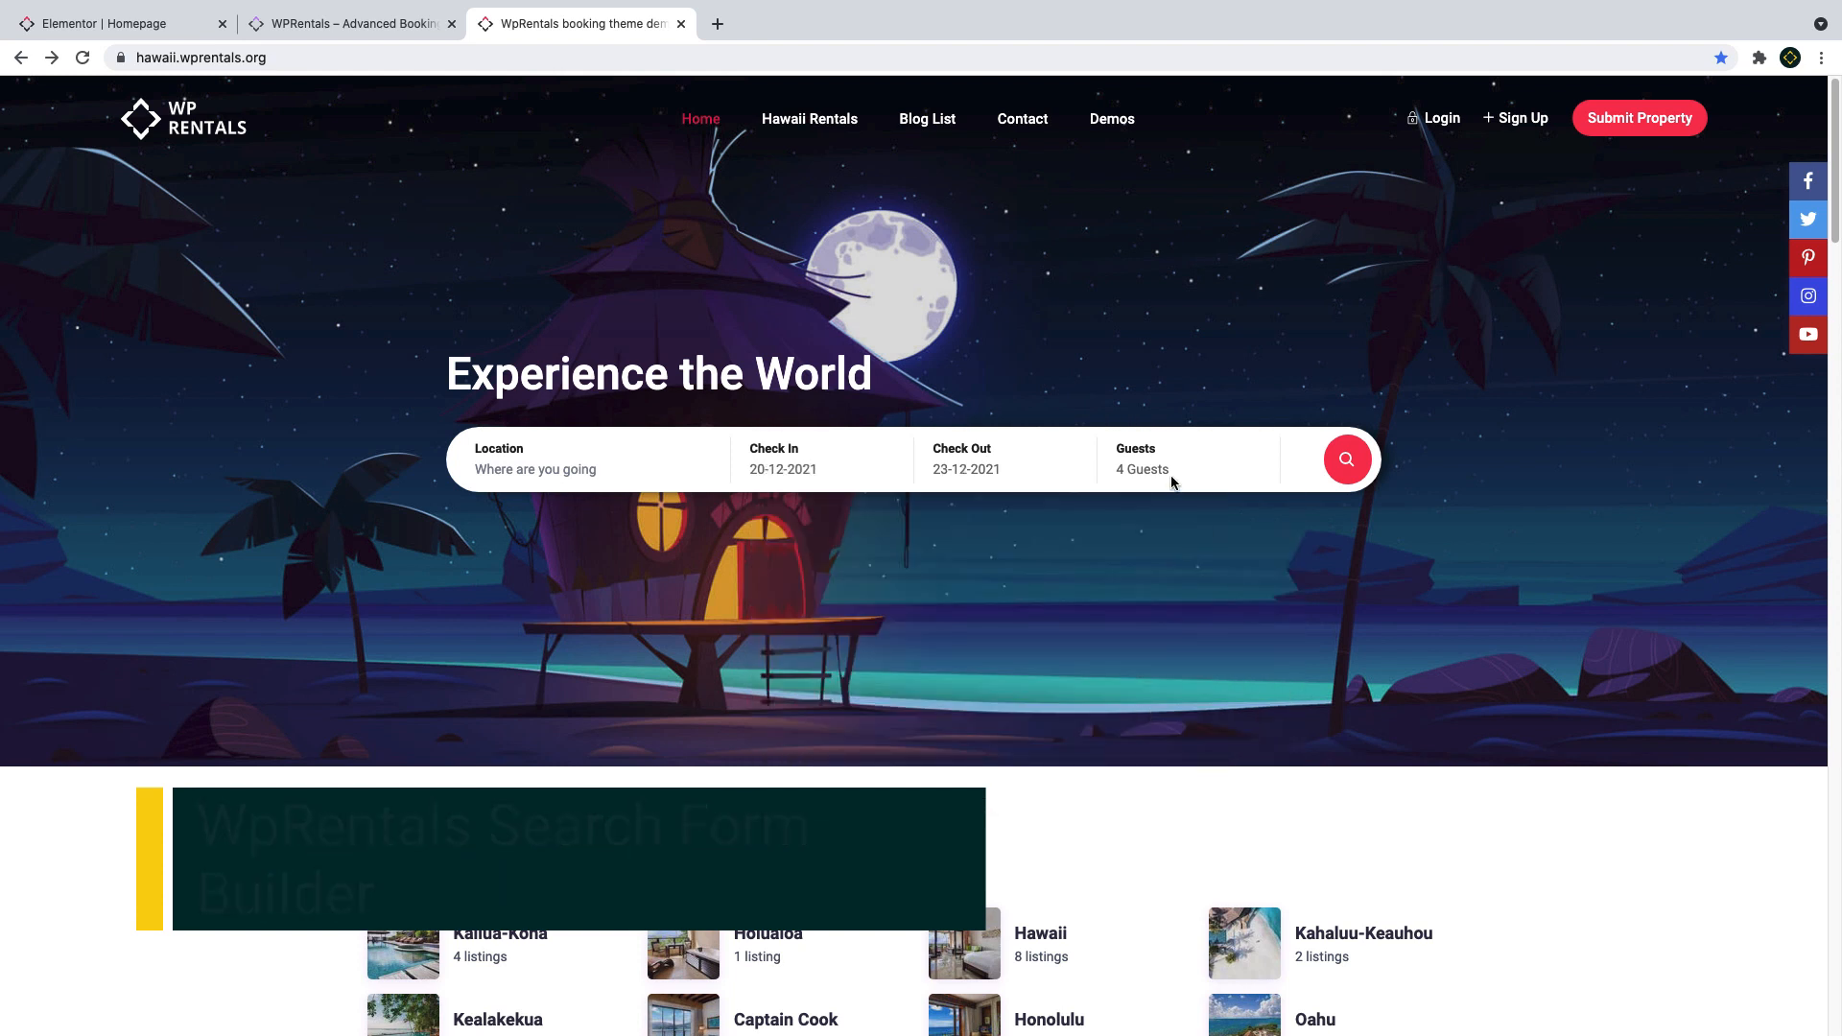
{"action": "left_click", "coordinate": [1179, 468]}
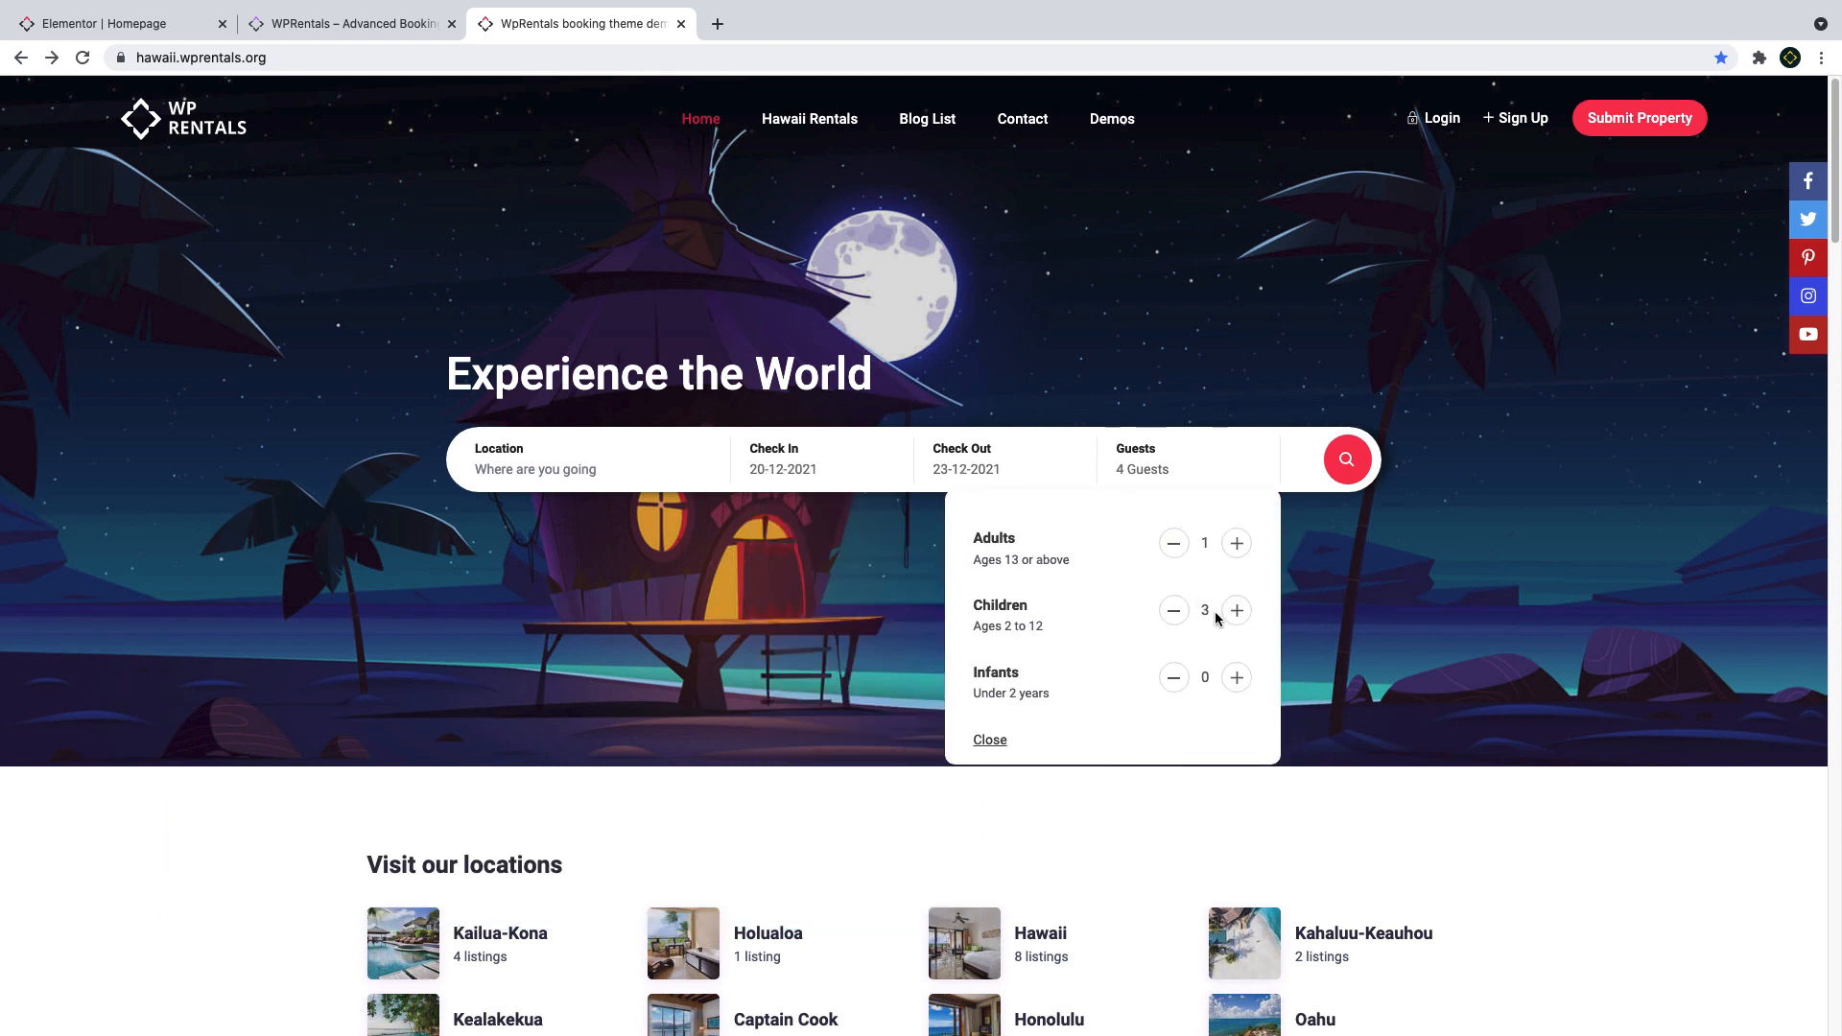
{"action": "left_click", "coordinate": [990, 738]}
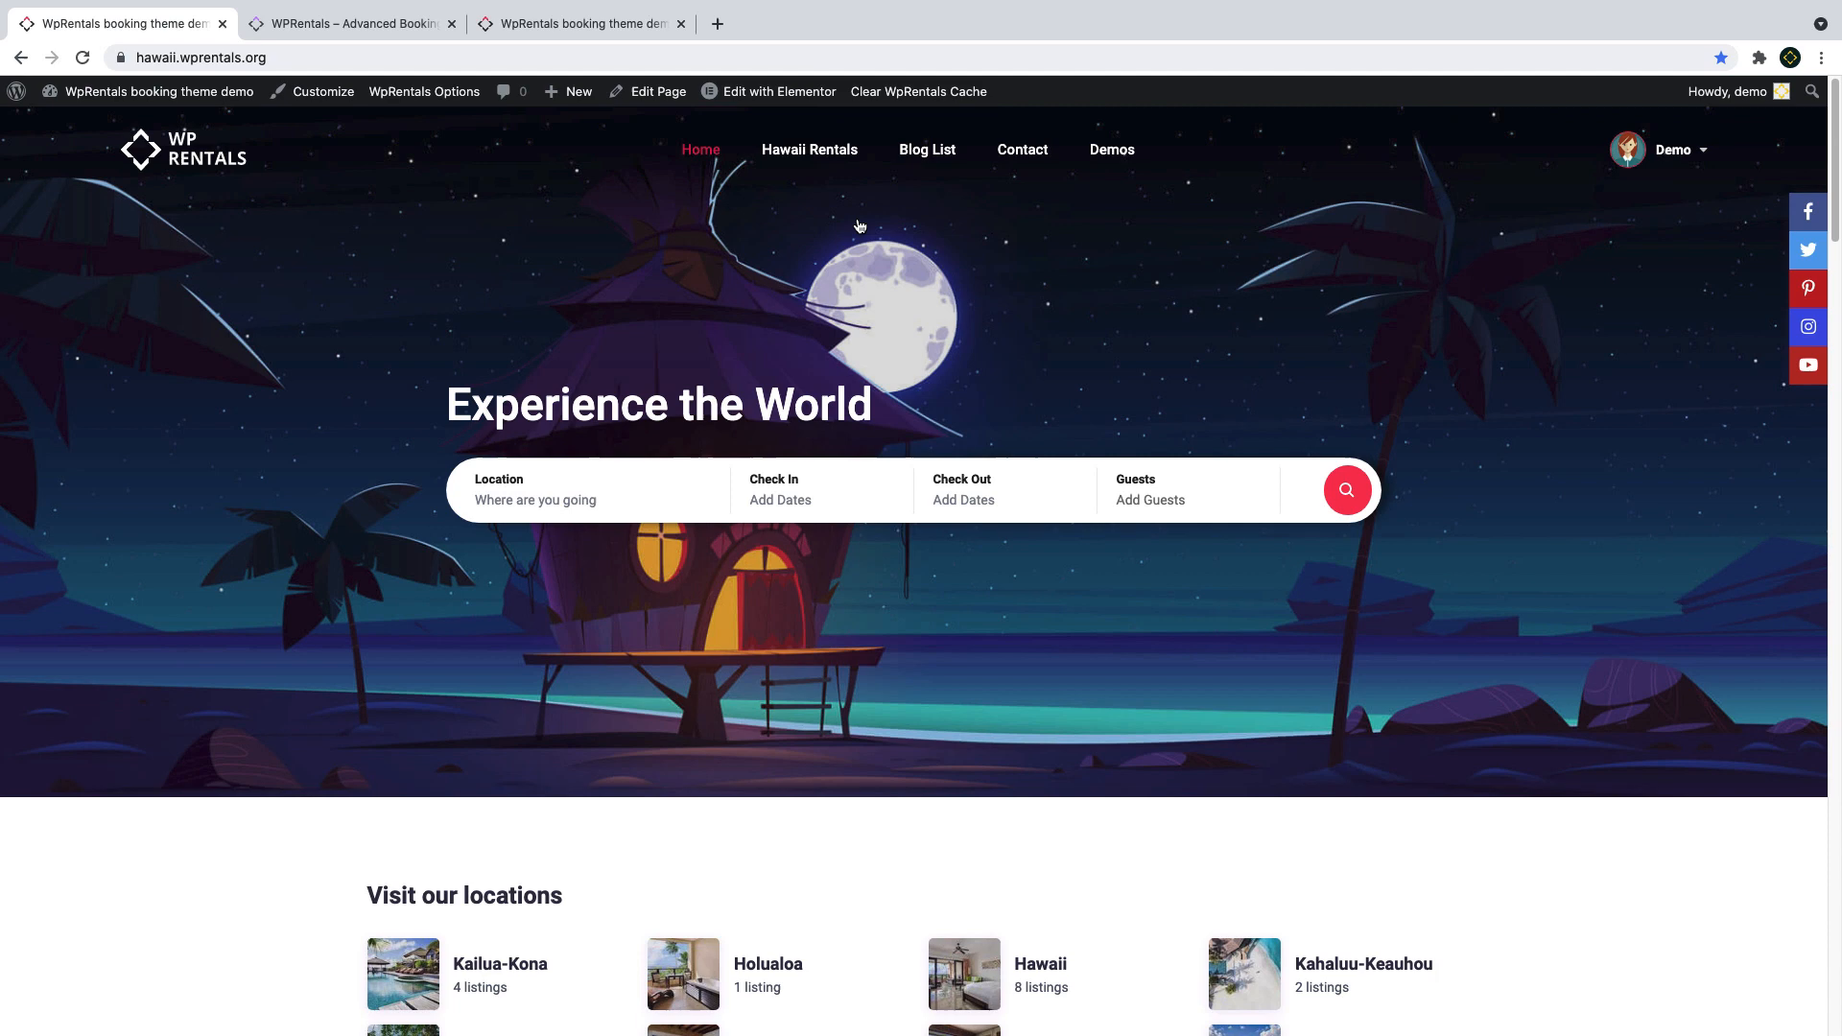
Edit the homepage with Elementor and show the search form's Location, Check In, Check Out and Guests fields.
{"action": "left_click", "coordinate": [779, 93]}
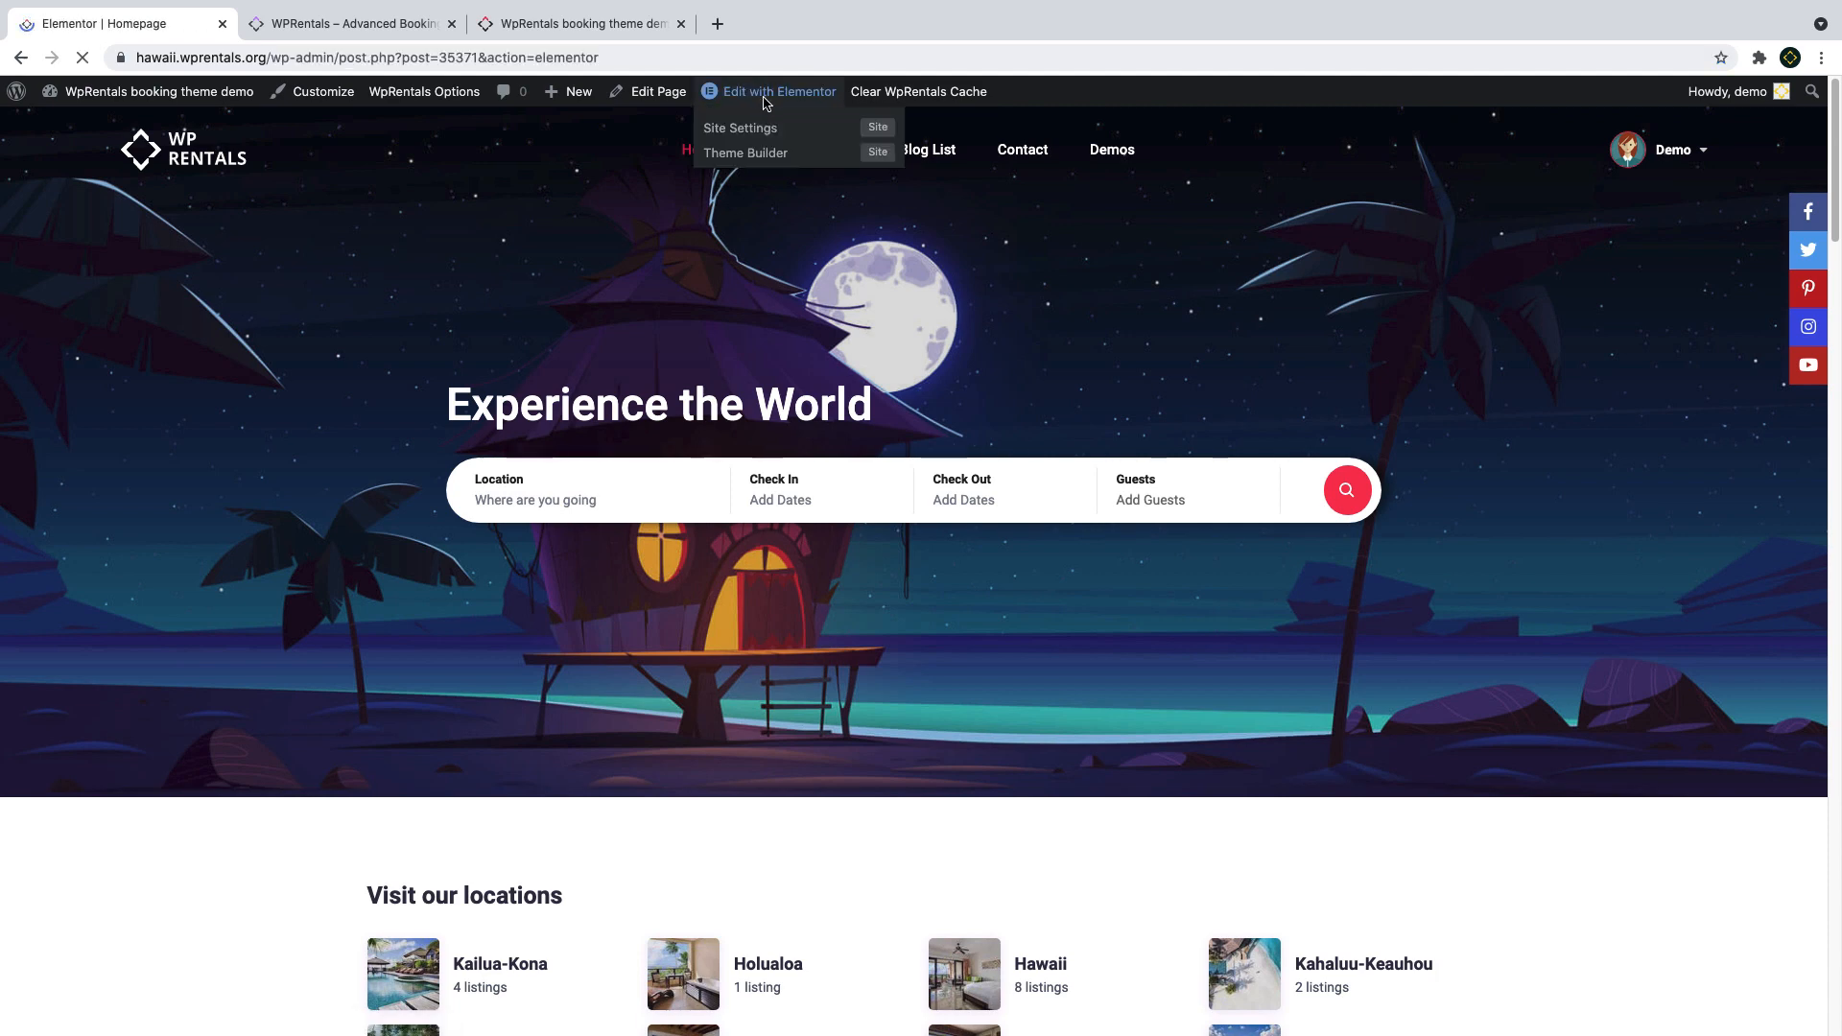
{"action": "left_click", "coordinate": [777, 92]}
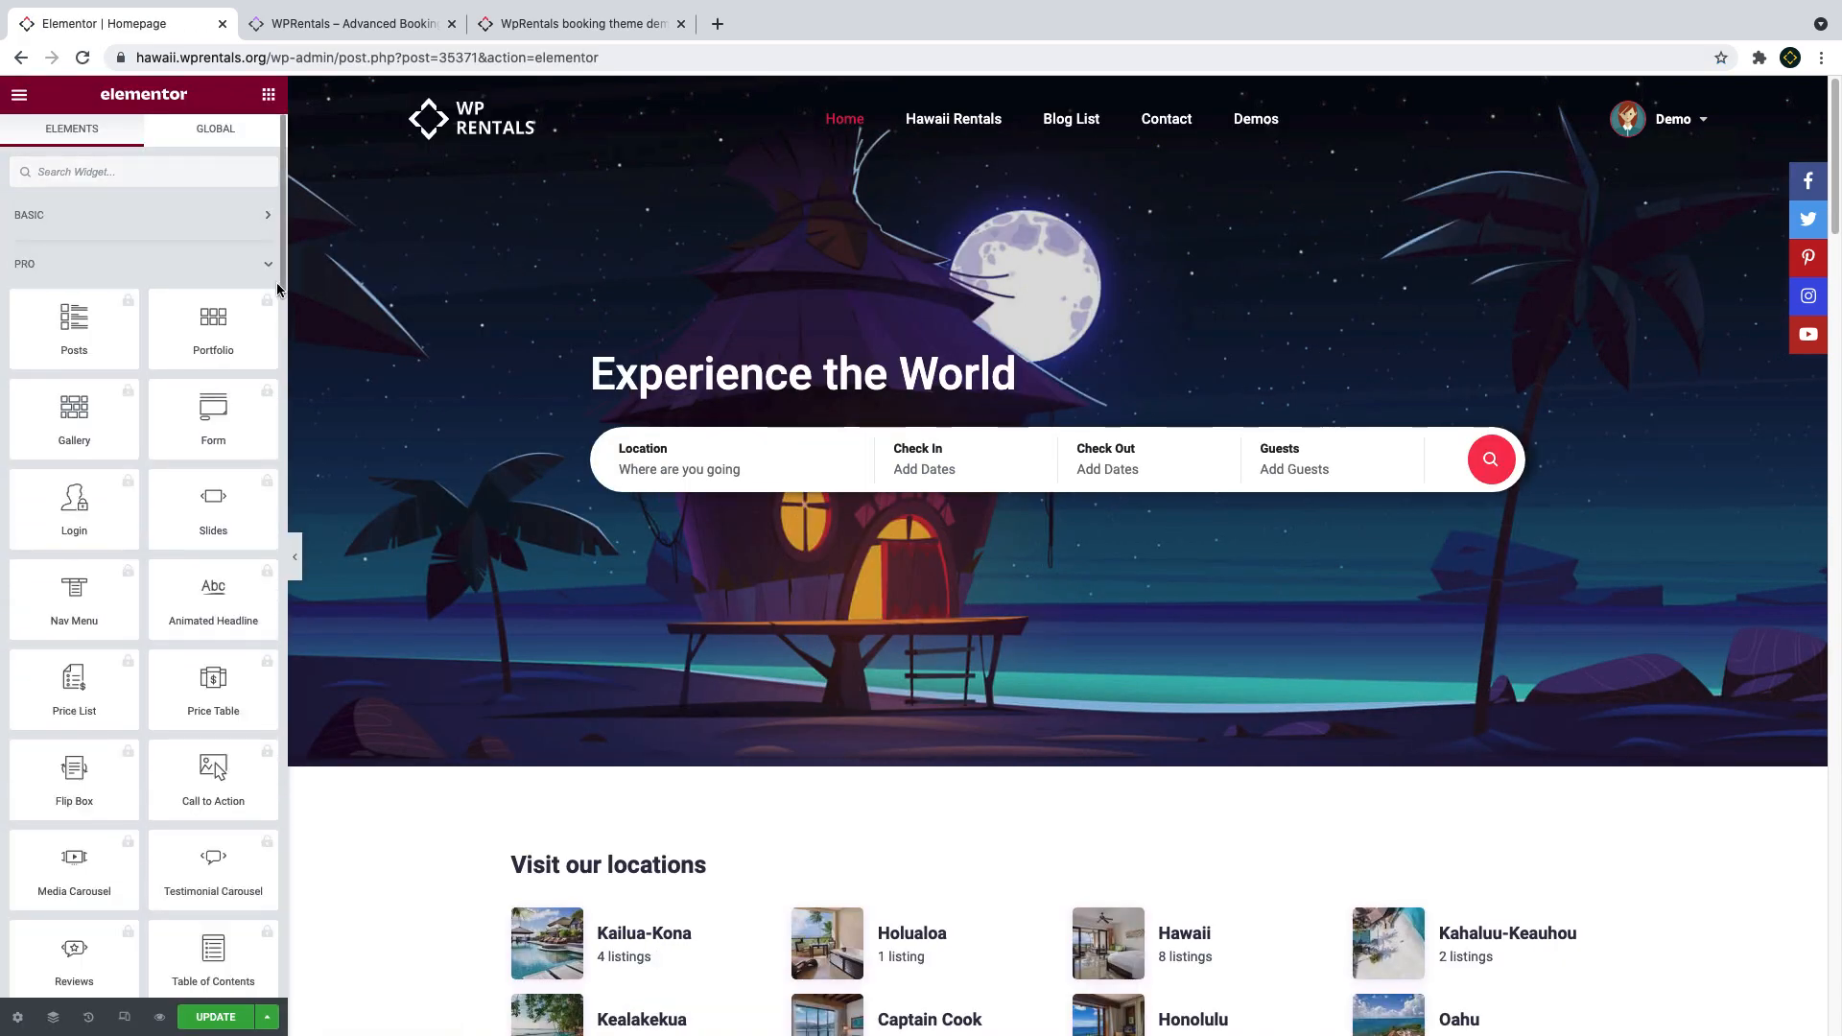
{"action": "scroll", "scroll_direction": "down", "scroll_amount": 3}
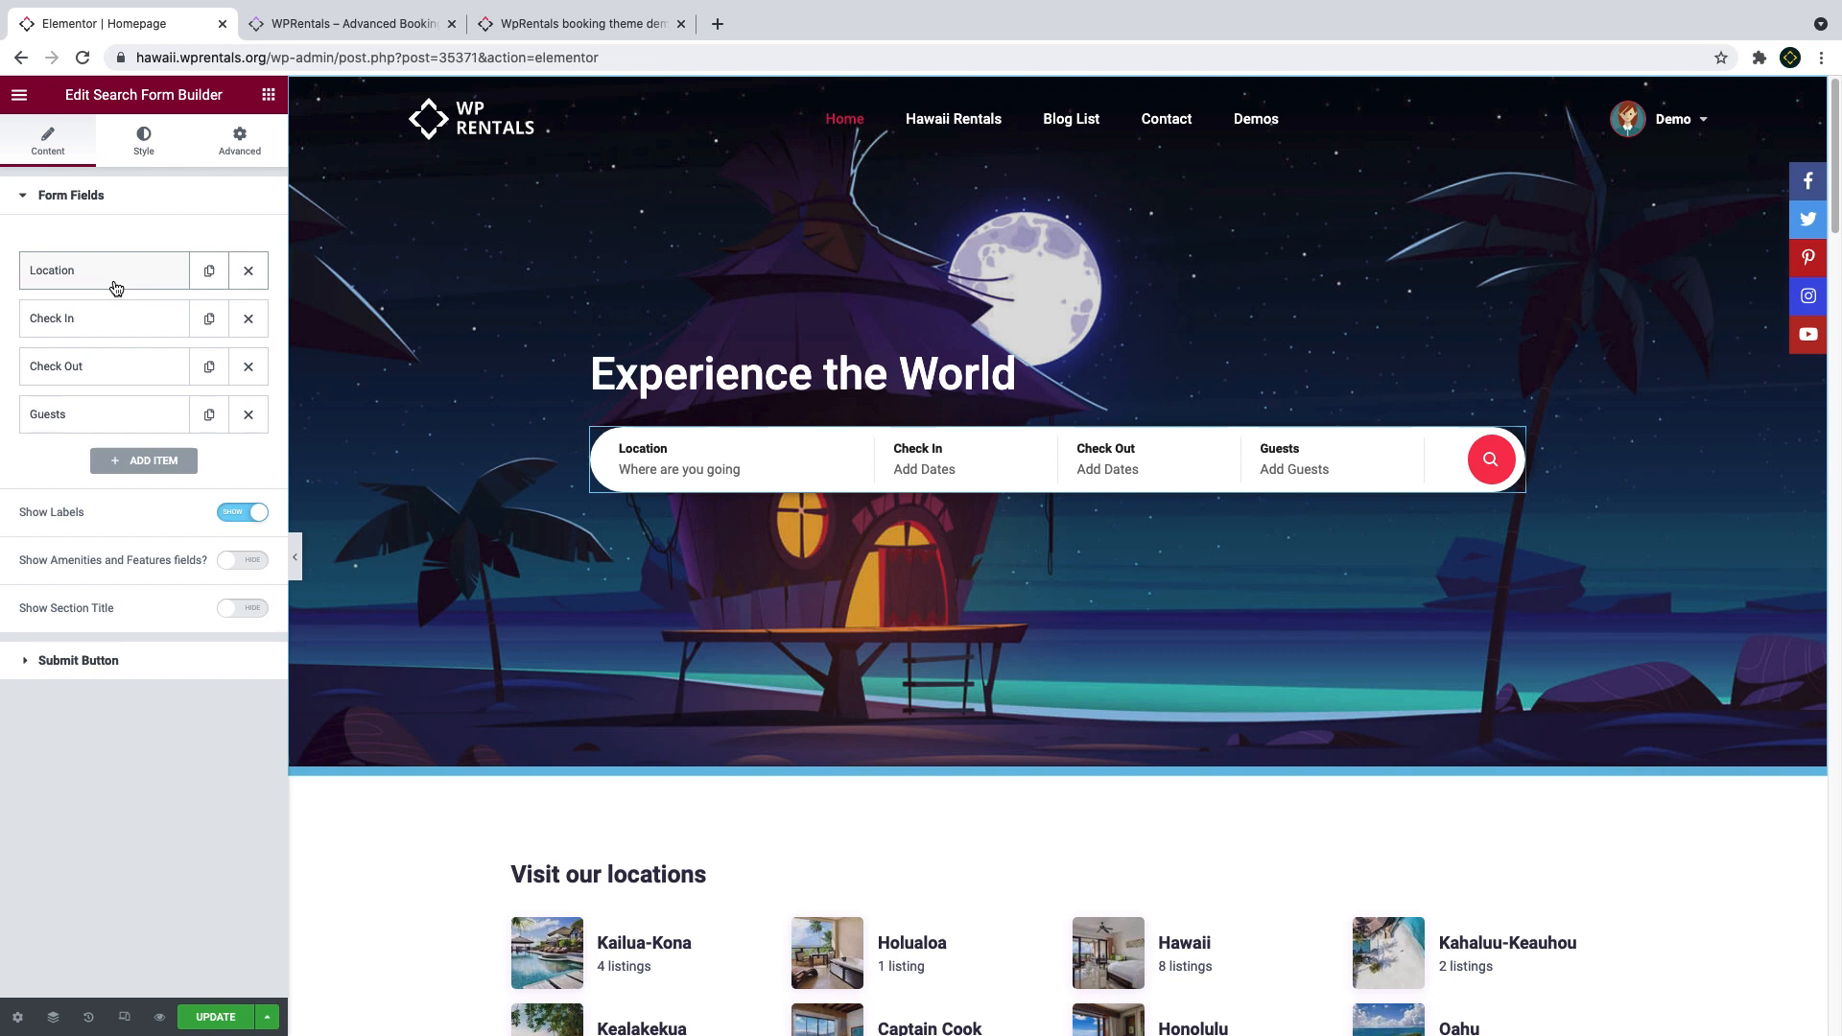
Review the Location field: Location type, Location label, 'Where are you going' placeholder and default column width.
{"action": "left_click", "coordinate": [104, 271]}
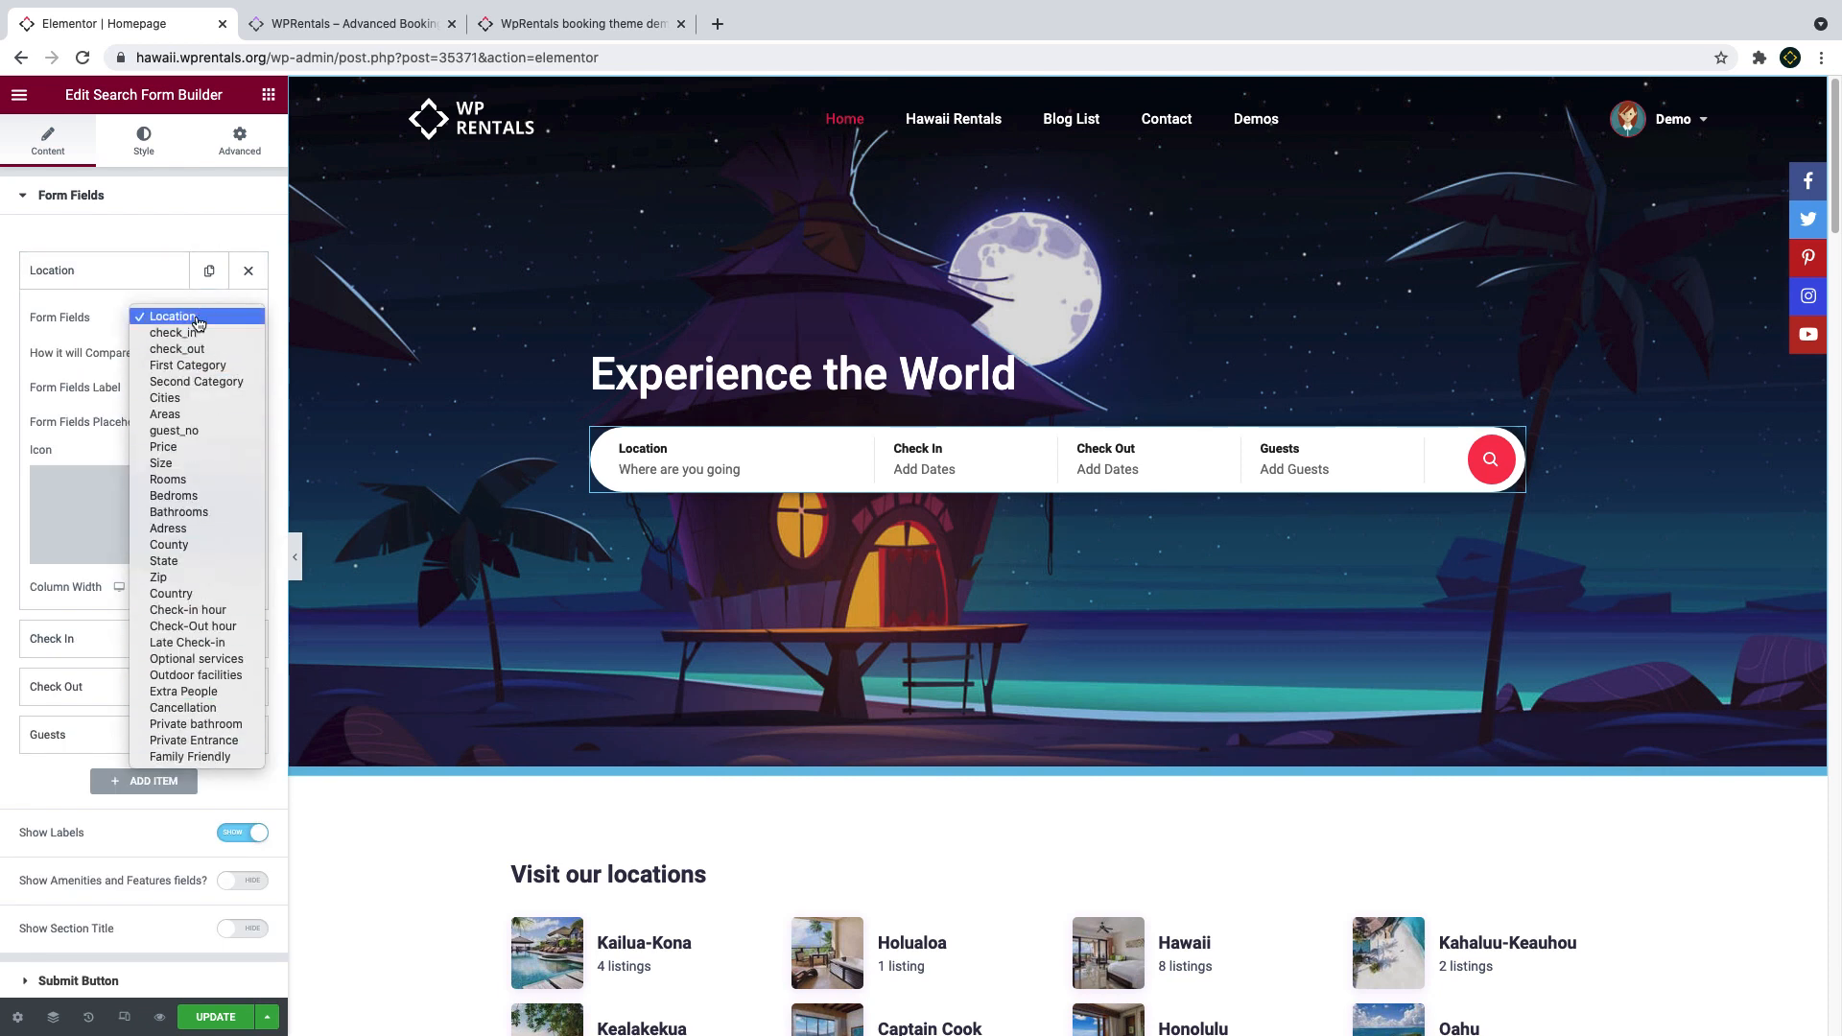
{"action": "mouse_move", "coordinate": [177, 331]}
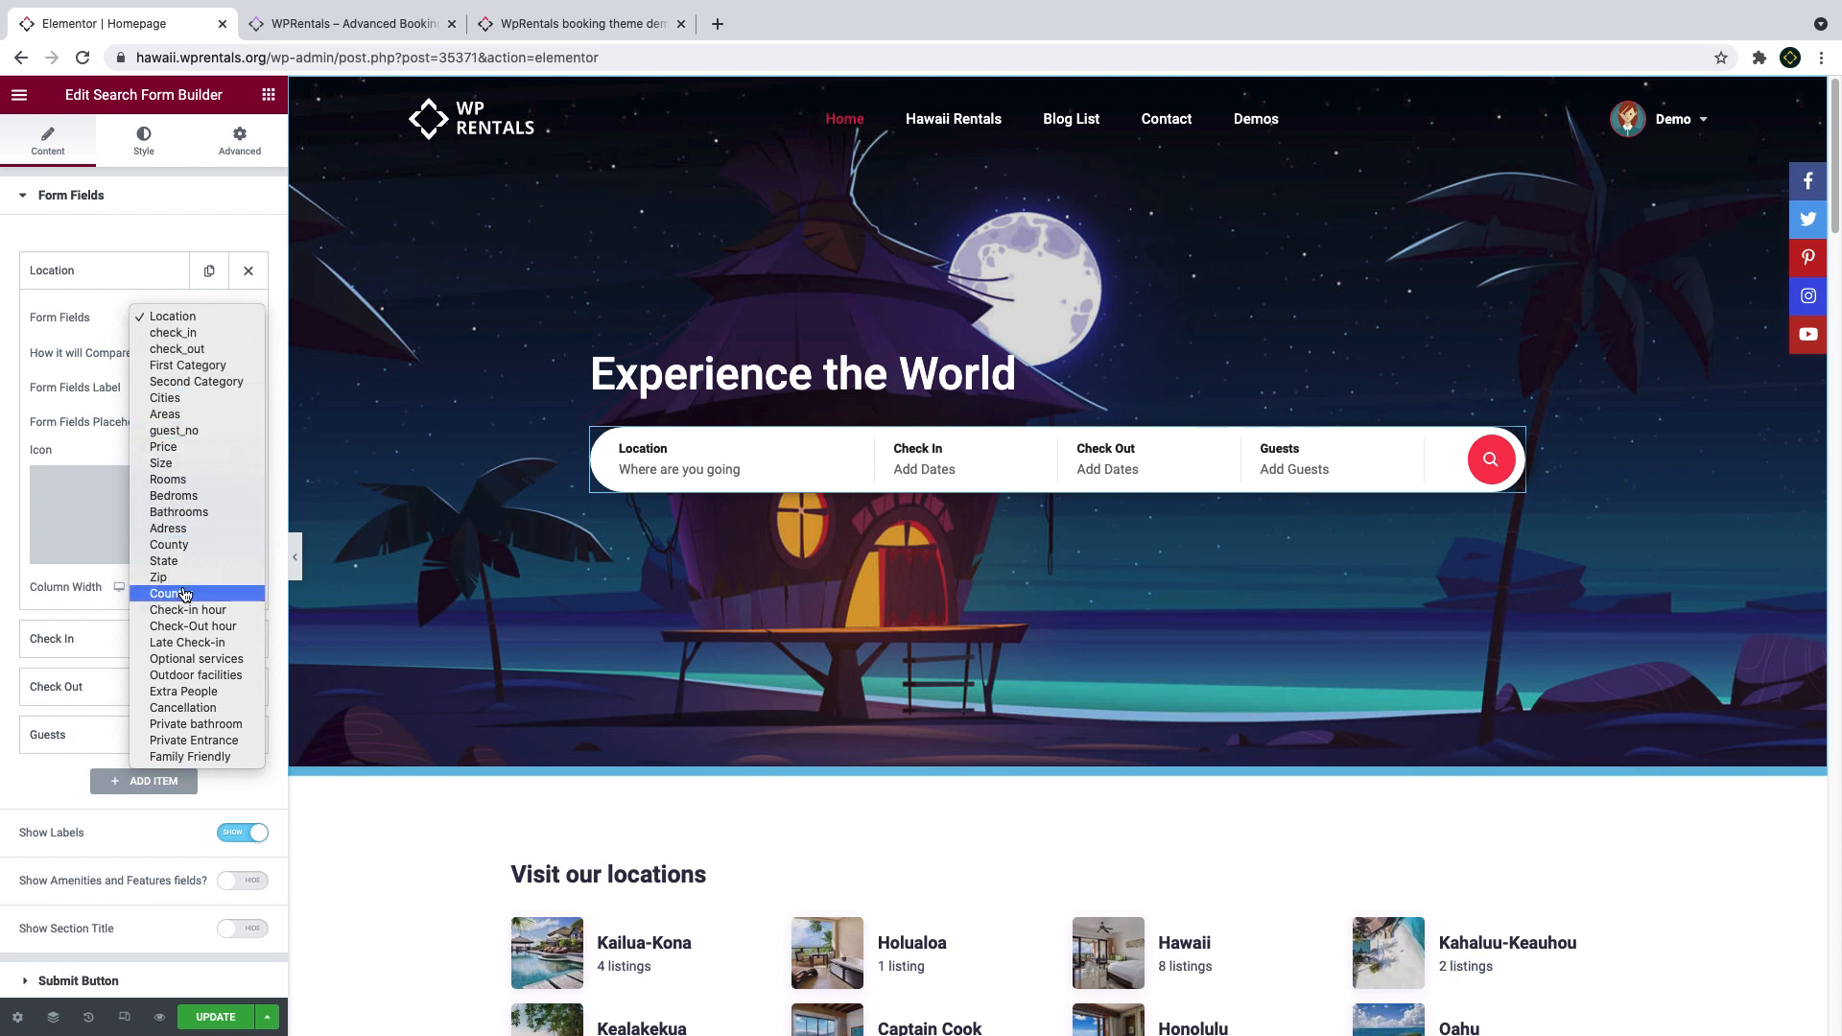
{"action": "mouse_move", "coordinate": [188, 365]}
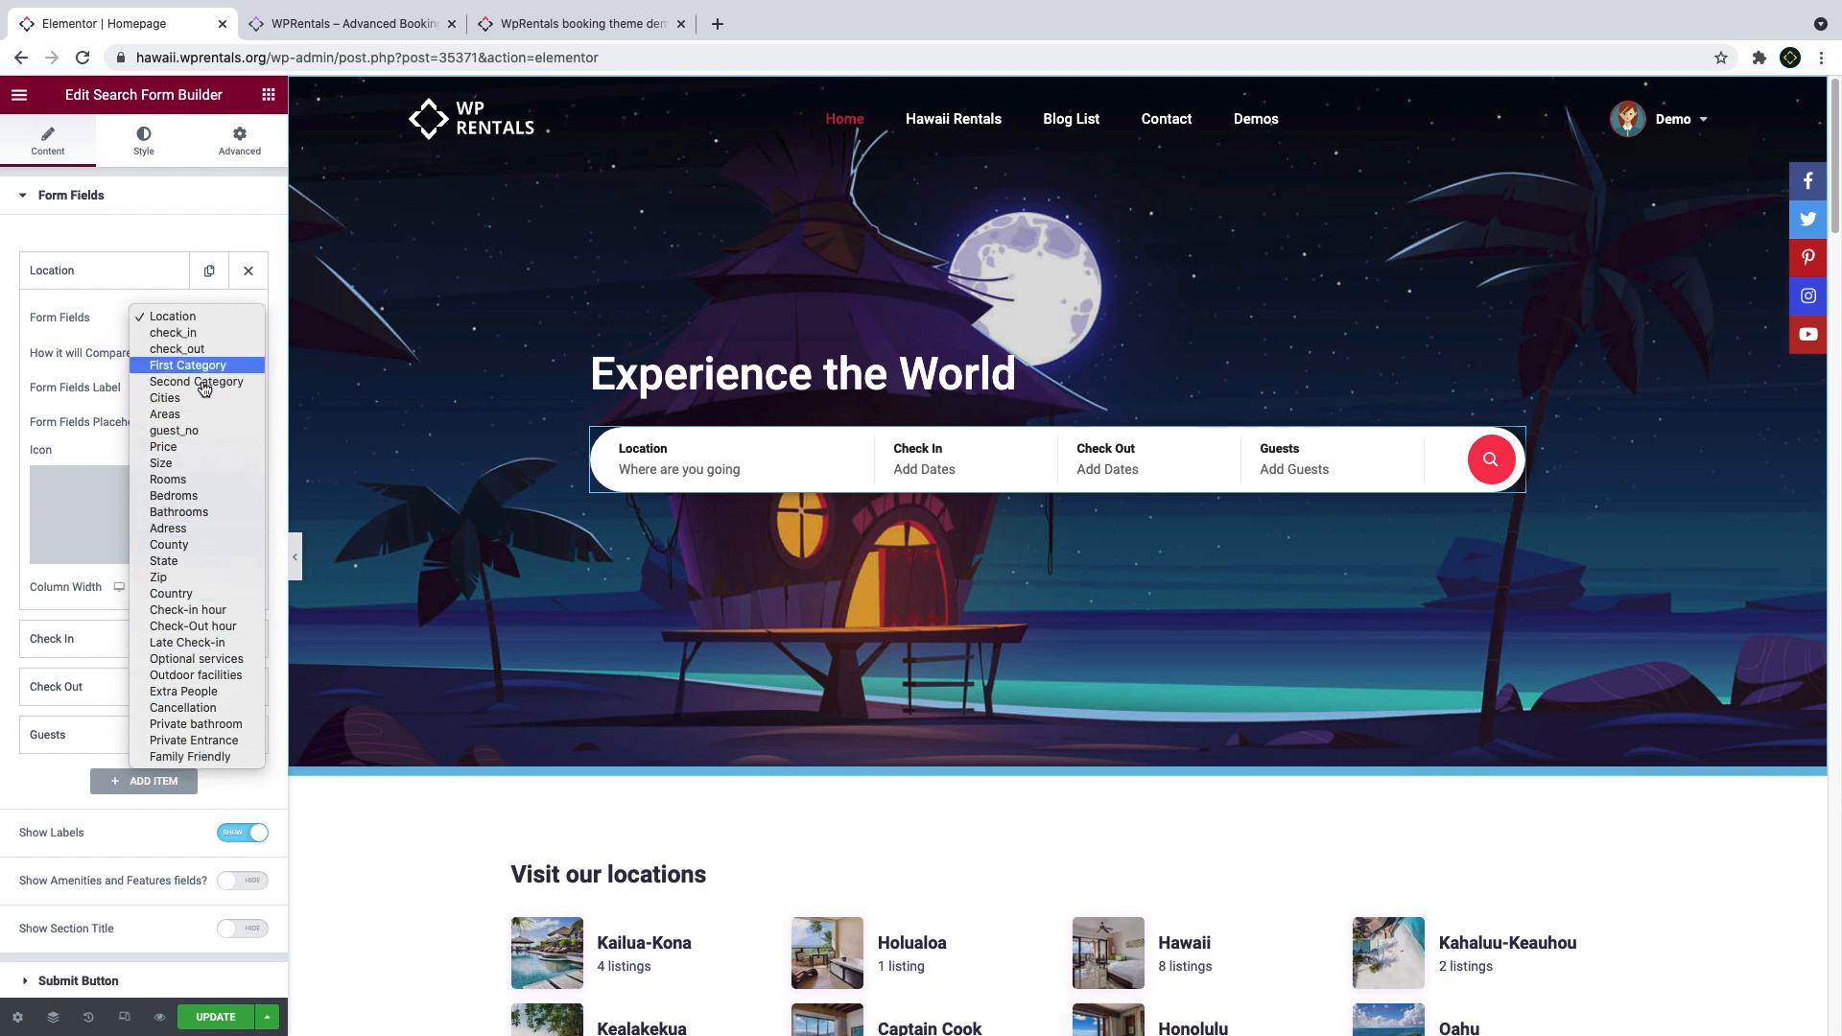
{"action": "left_click", "coordinate": [196, 316]}
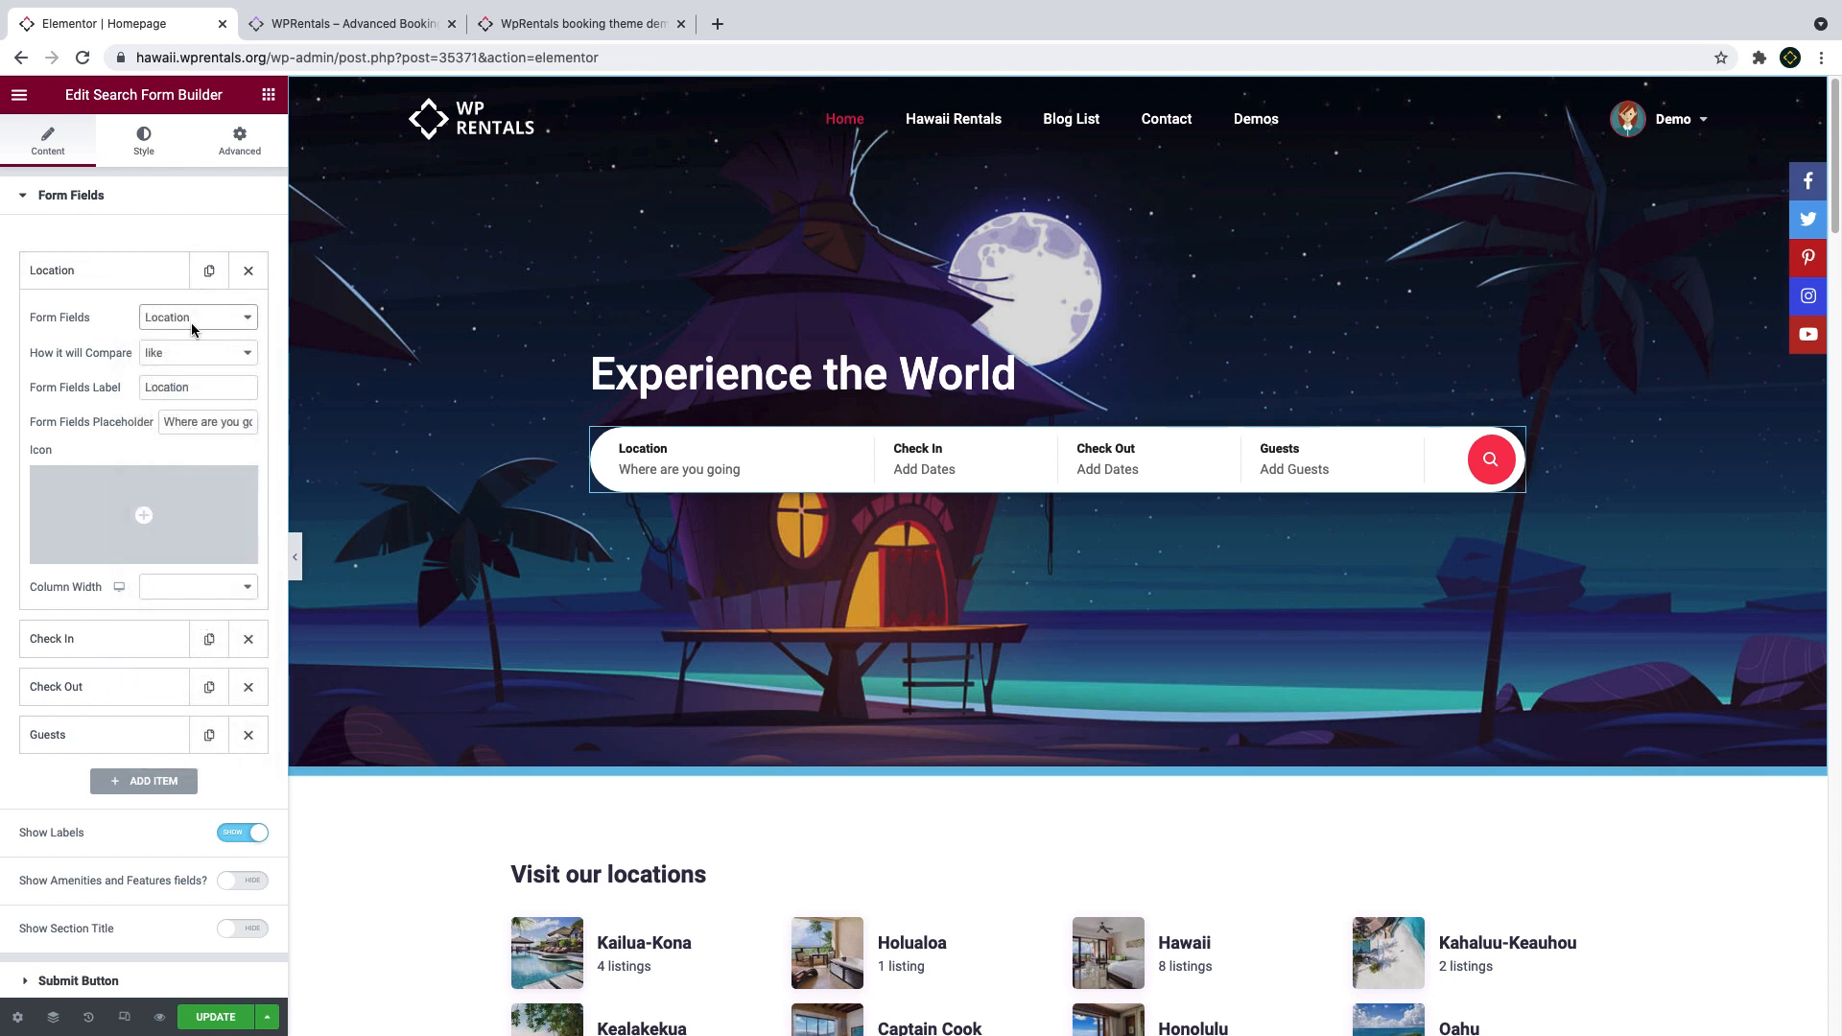
{"action": "left_click", "coordinate": [195, 353]}
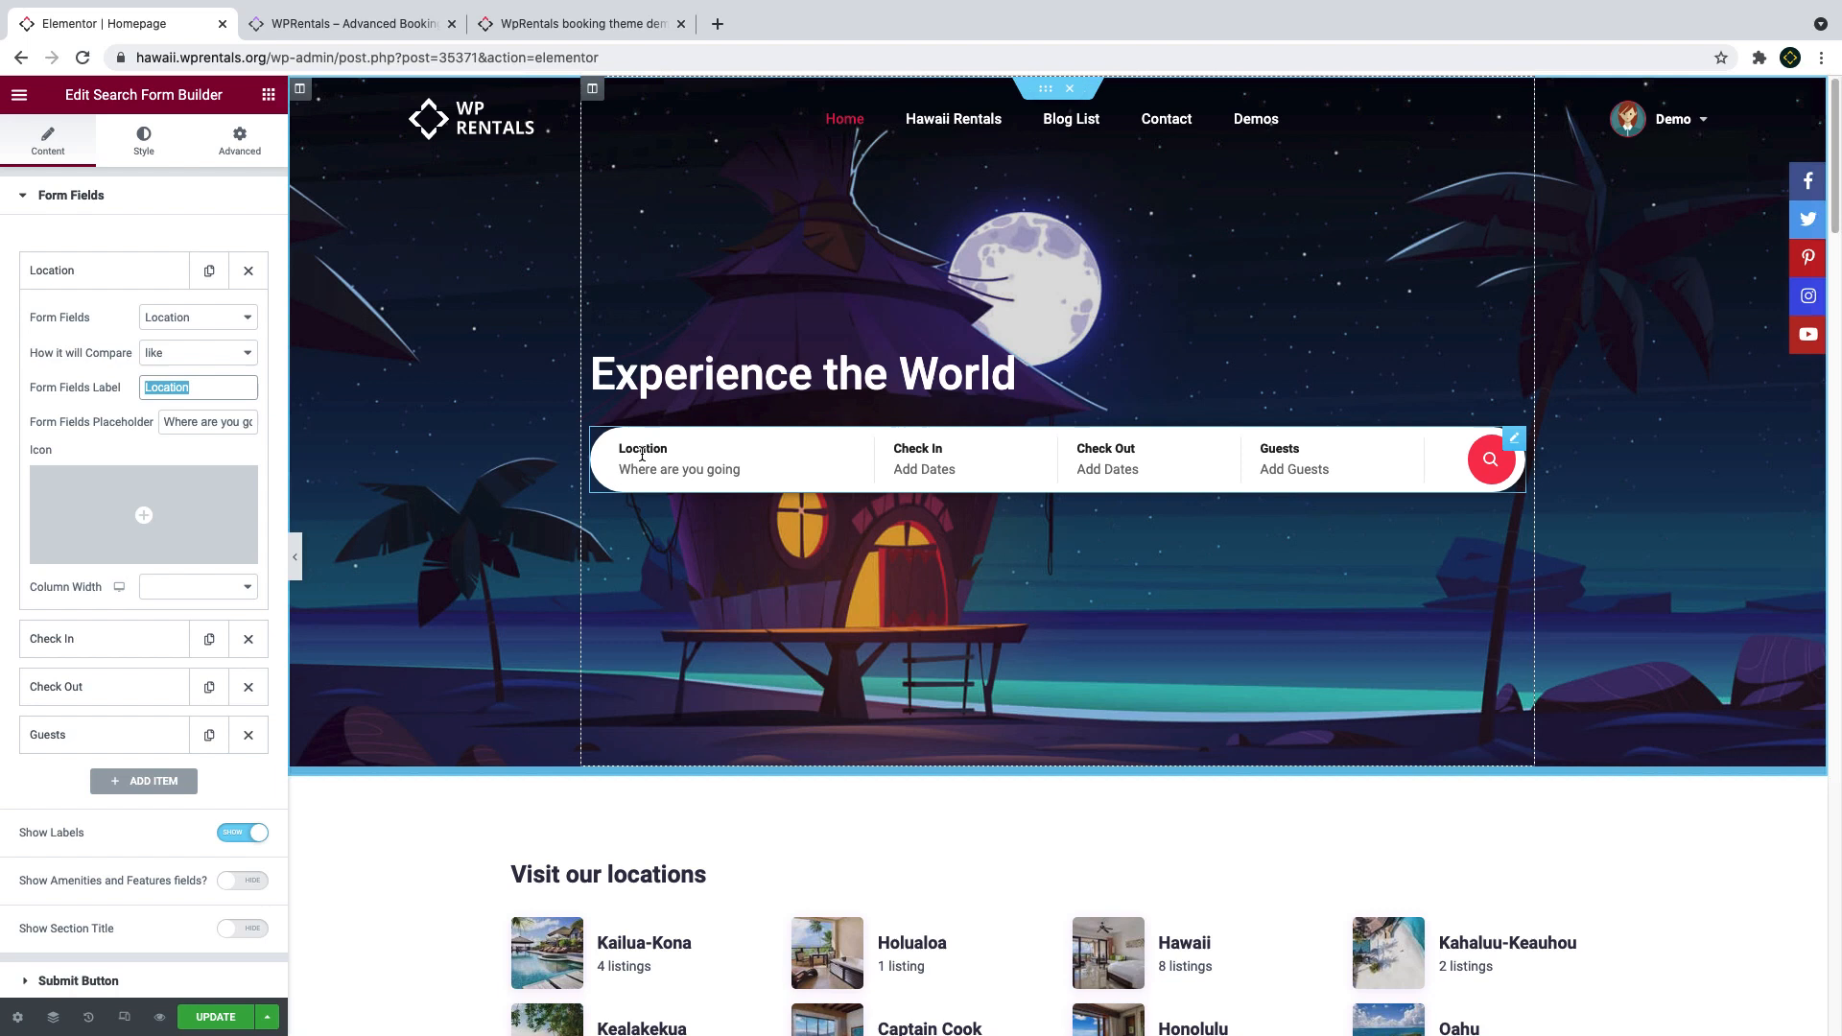
{"action": "left_click", "coordinate": [207, 422]}
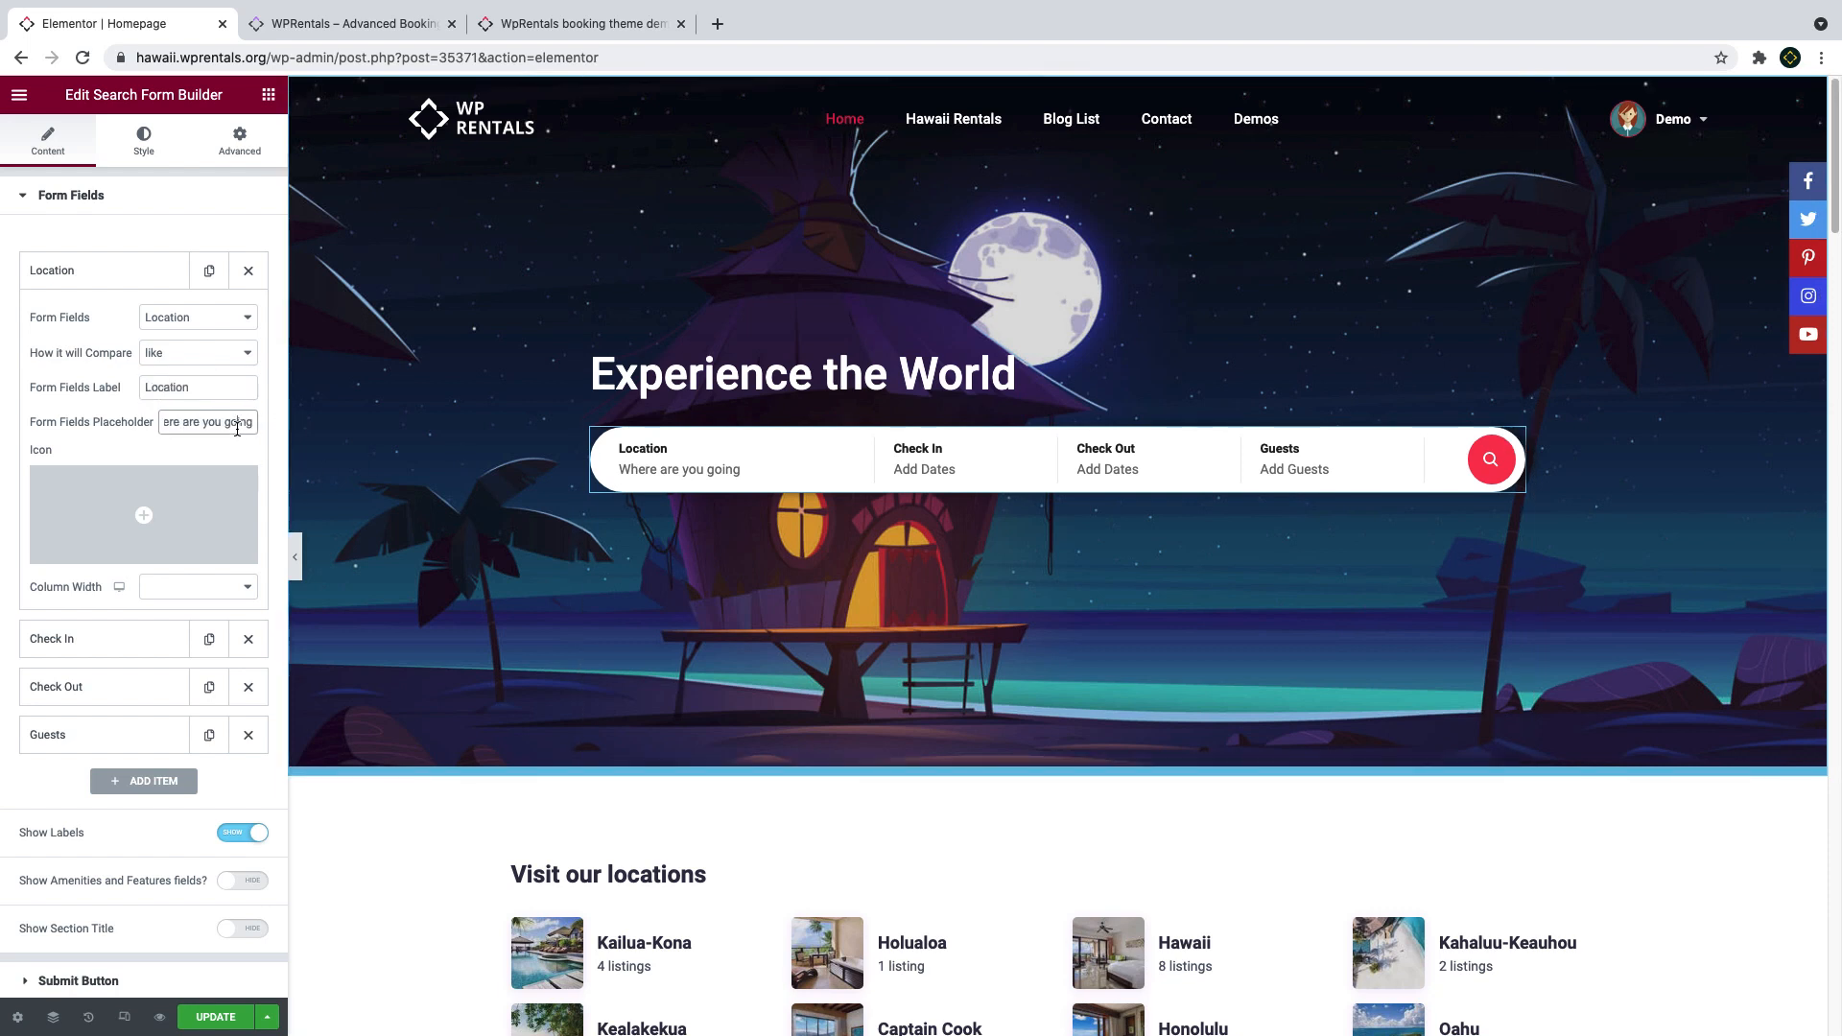
{"action": "mouse_move", "coordinate": [268, 541]}
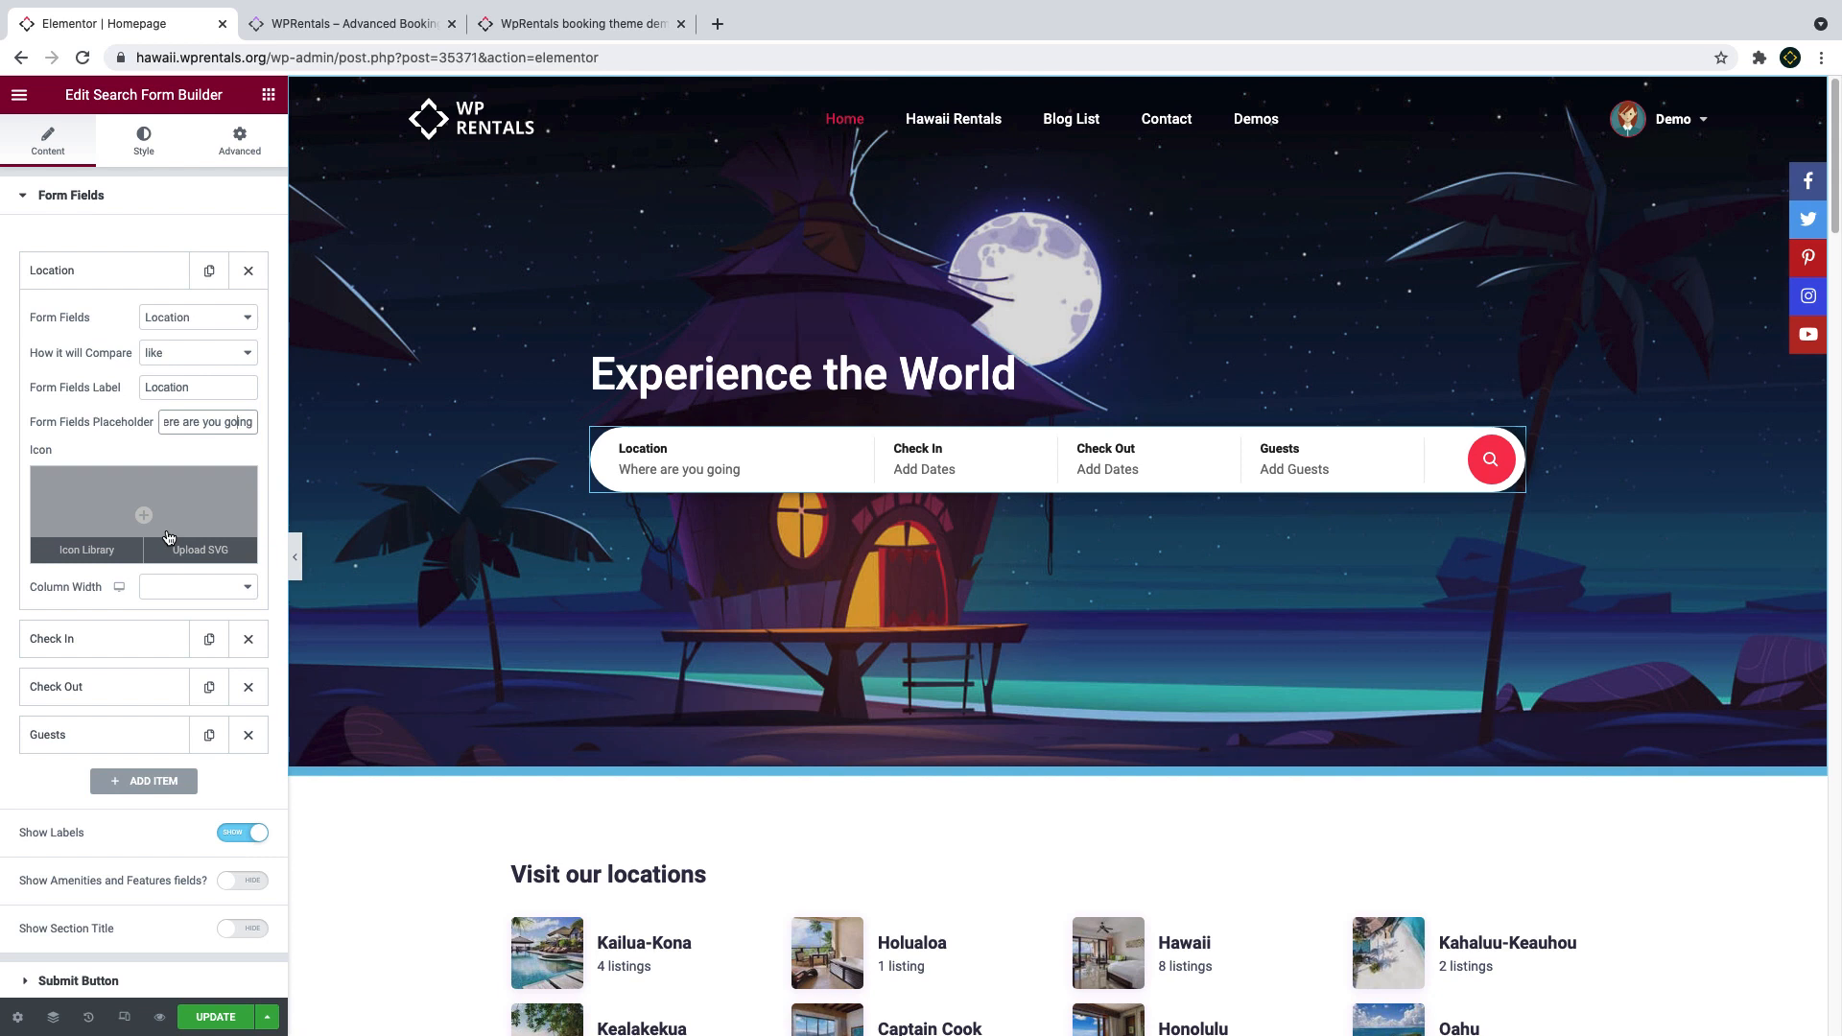
{"action": "left_click", "coordinate": [196, 587]}
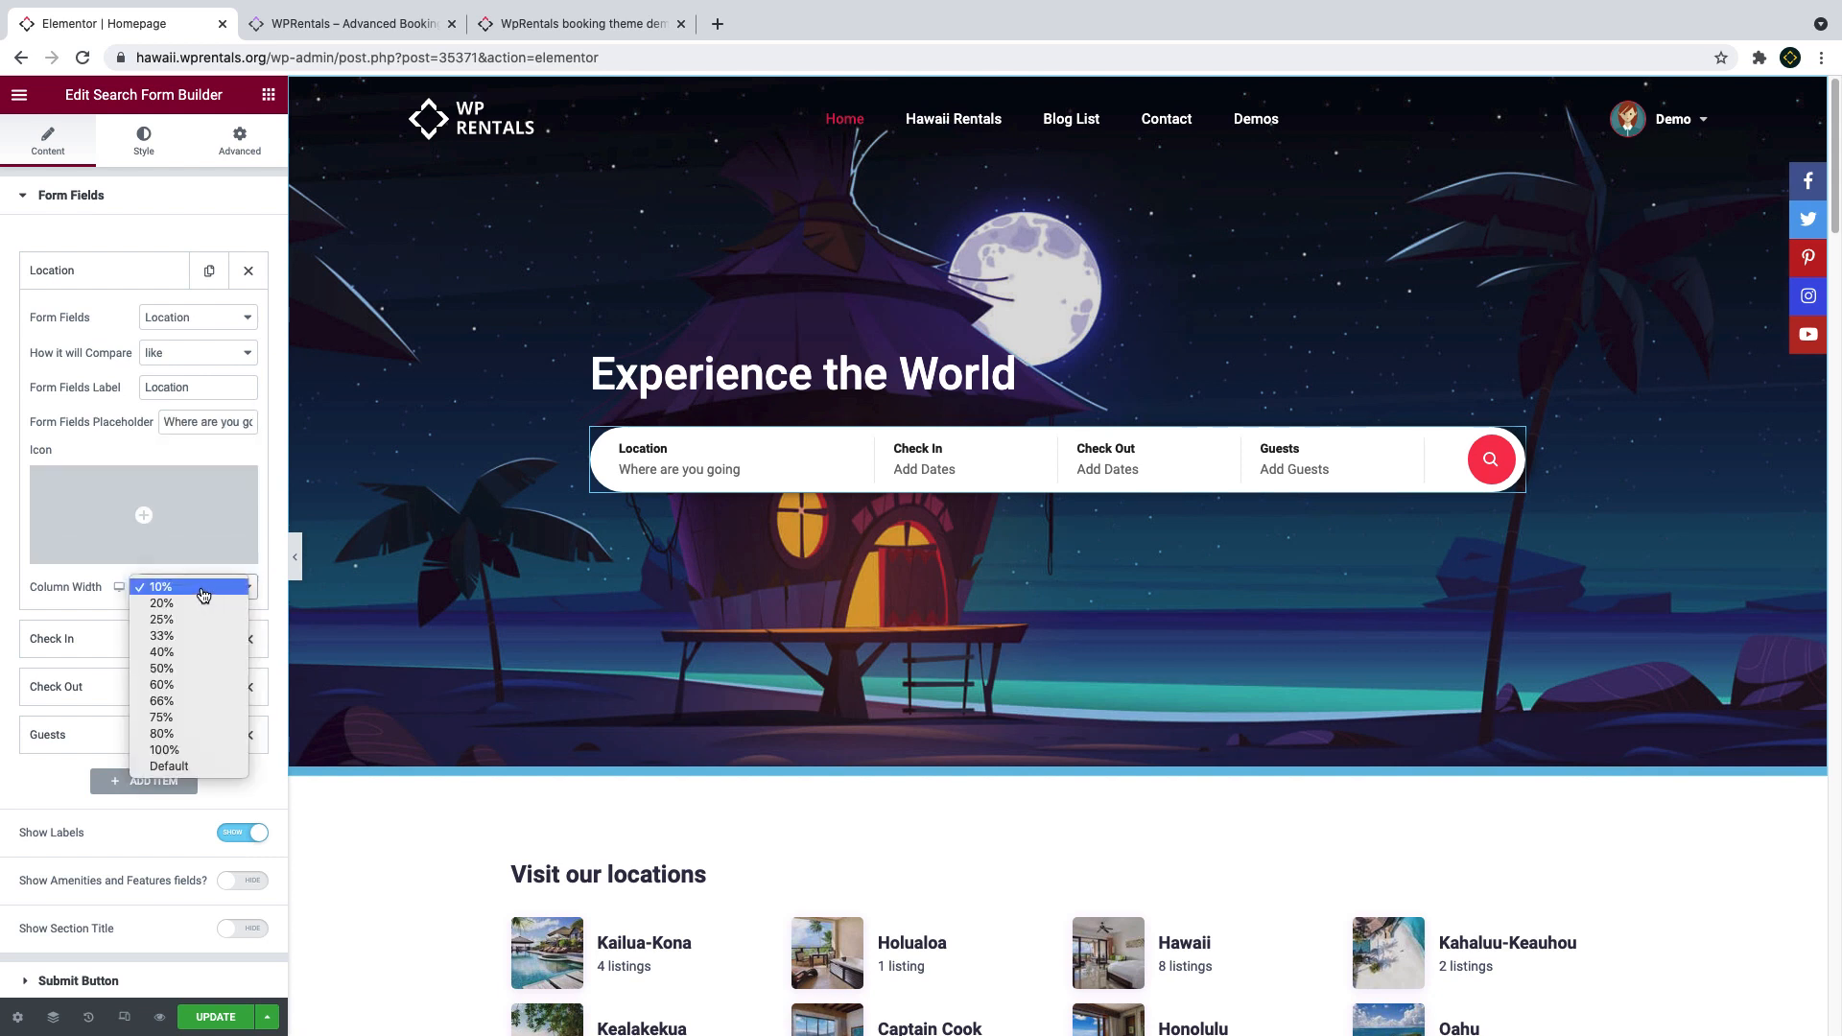
{"action": "left_click", "coordinate": [198, 583]}
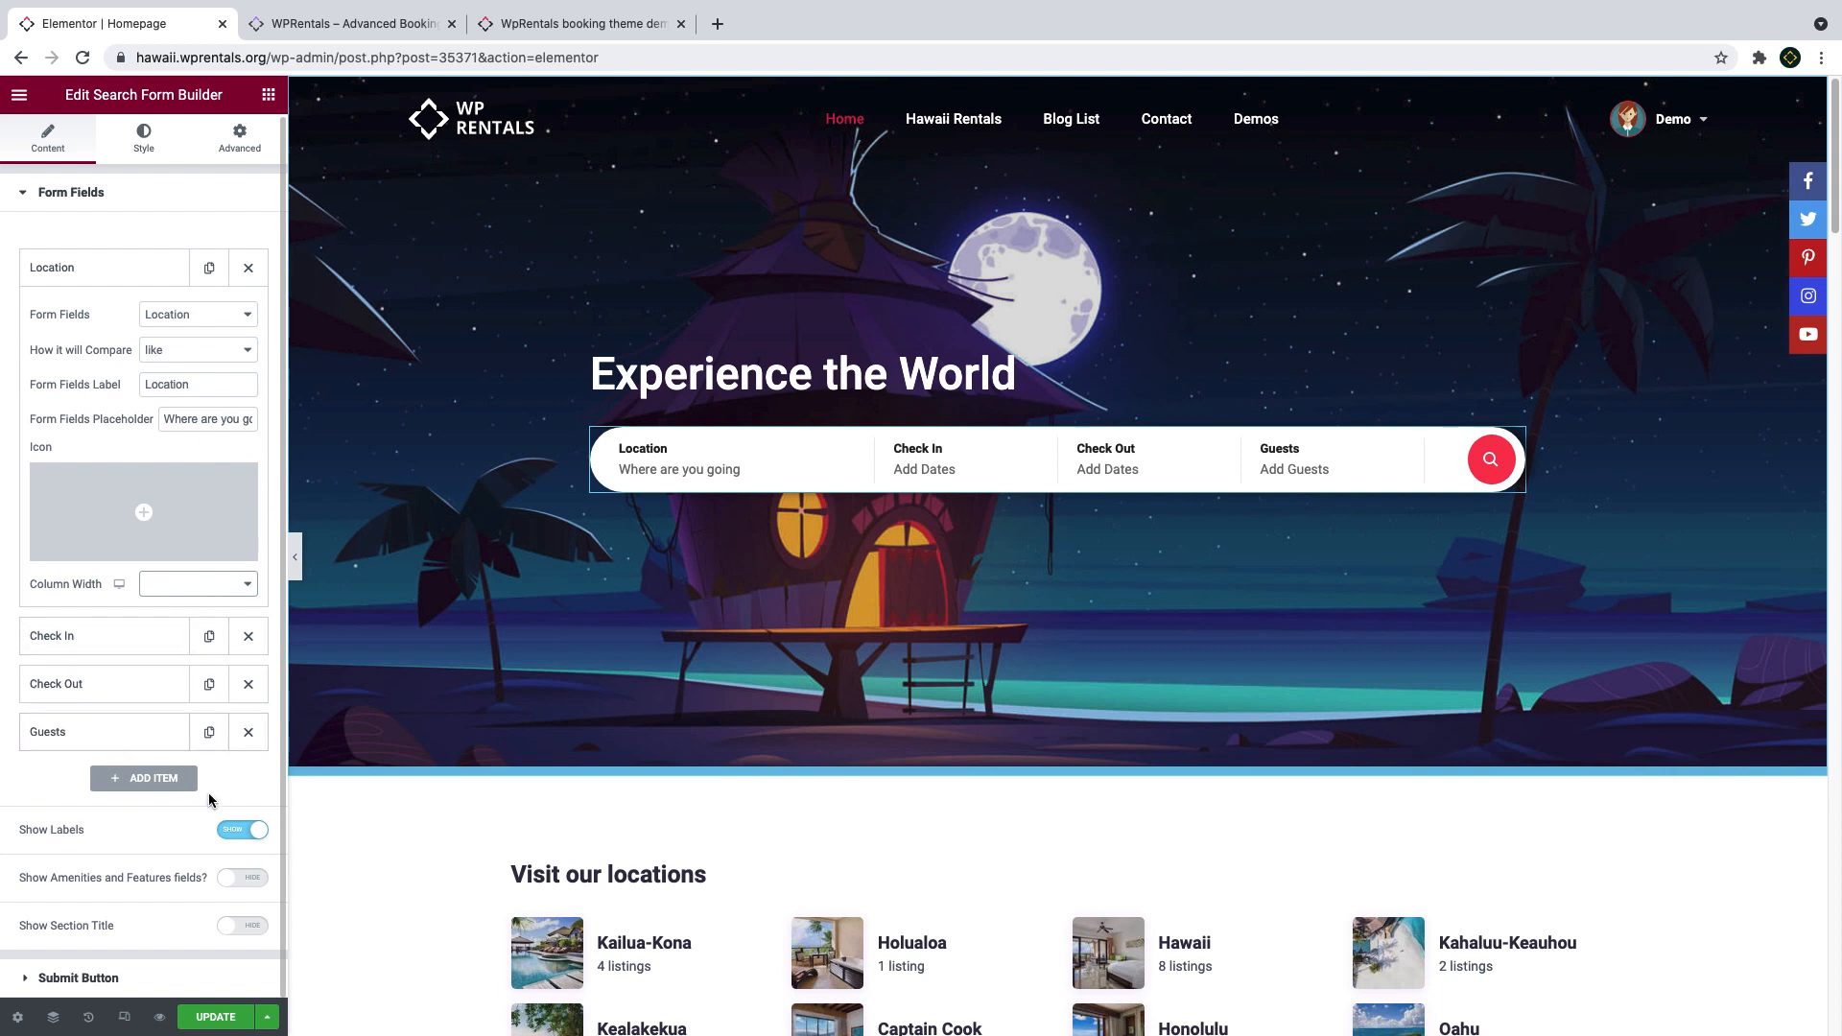
Show the Submit Button settings with 'Search Properties' text and 10% width.
{"action": "double_click", "coordinate": [153, 876]}
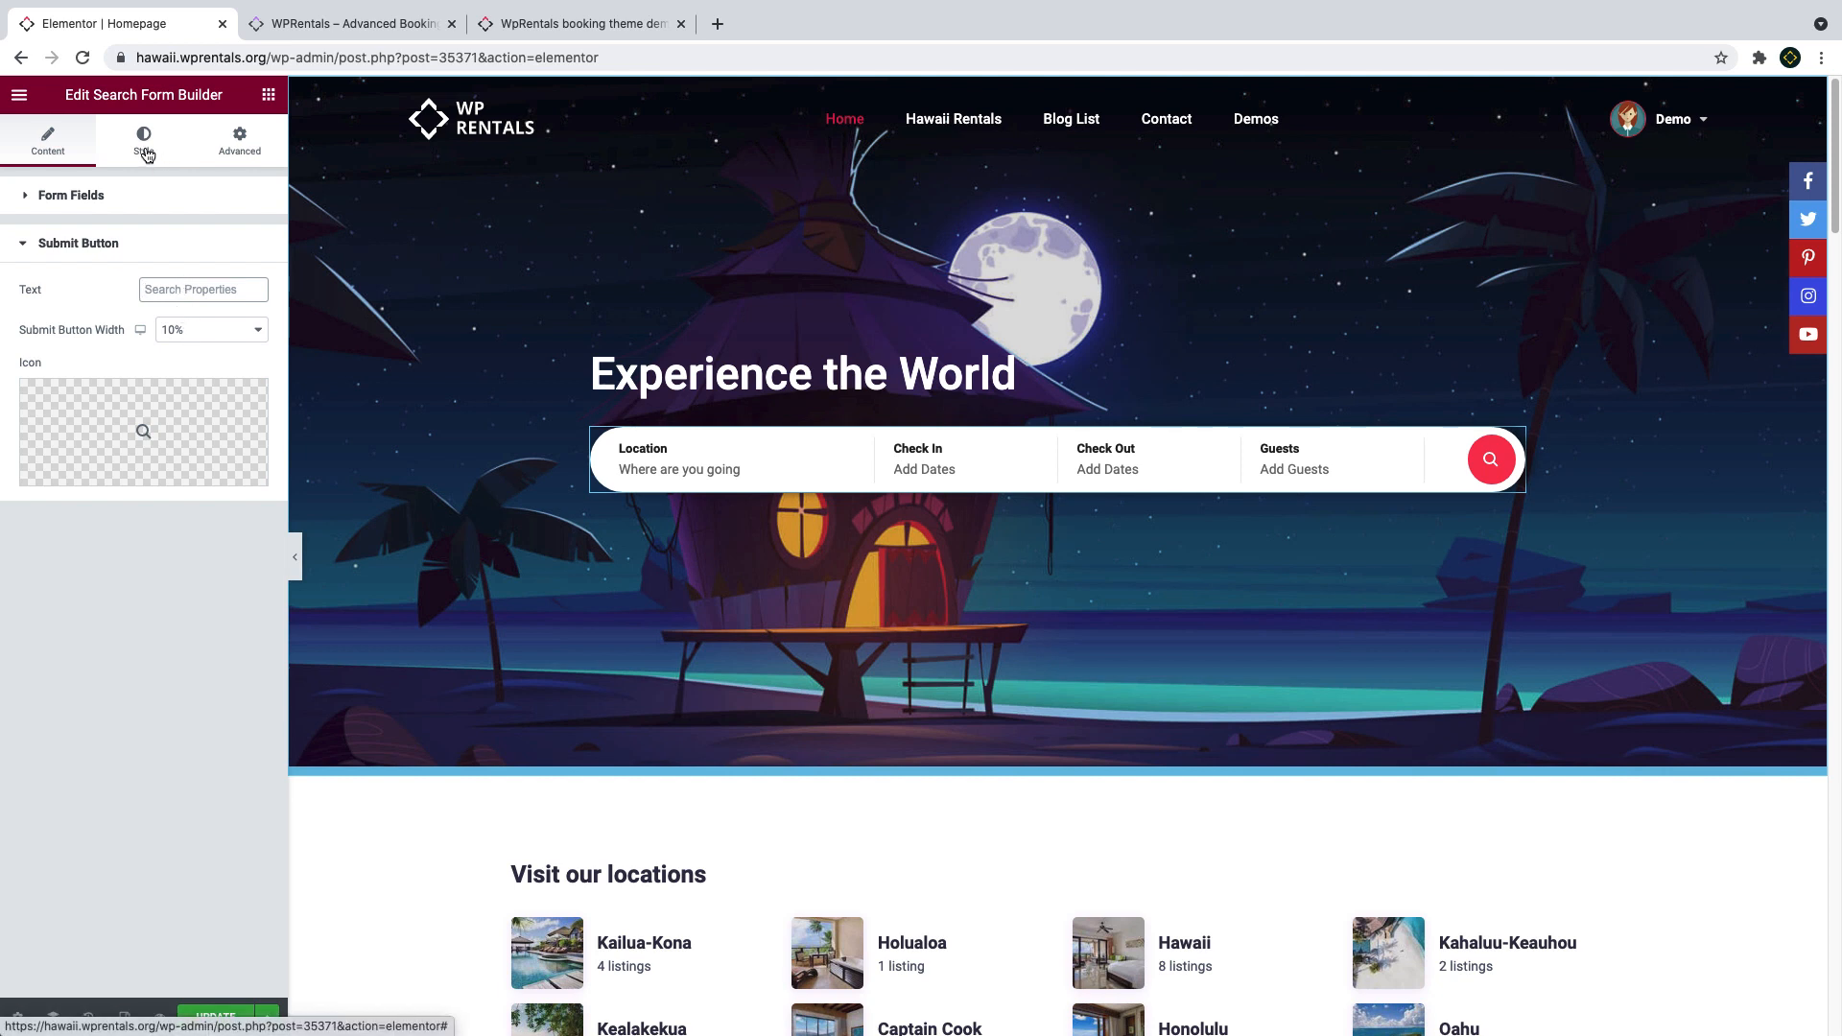
Show the submit button's hover-state styling with red background and blue text colour.
{"action": "left_click", "coordinate": [142, 141]}
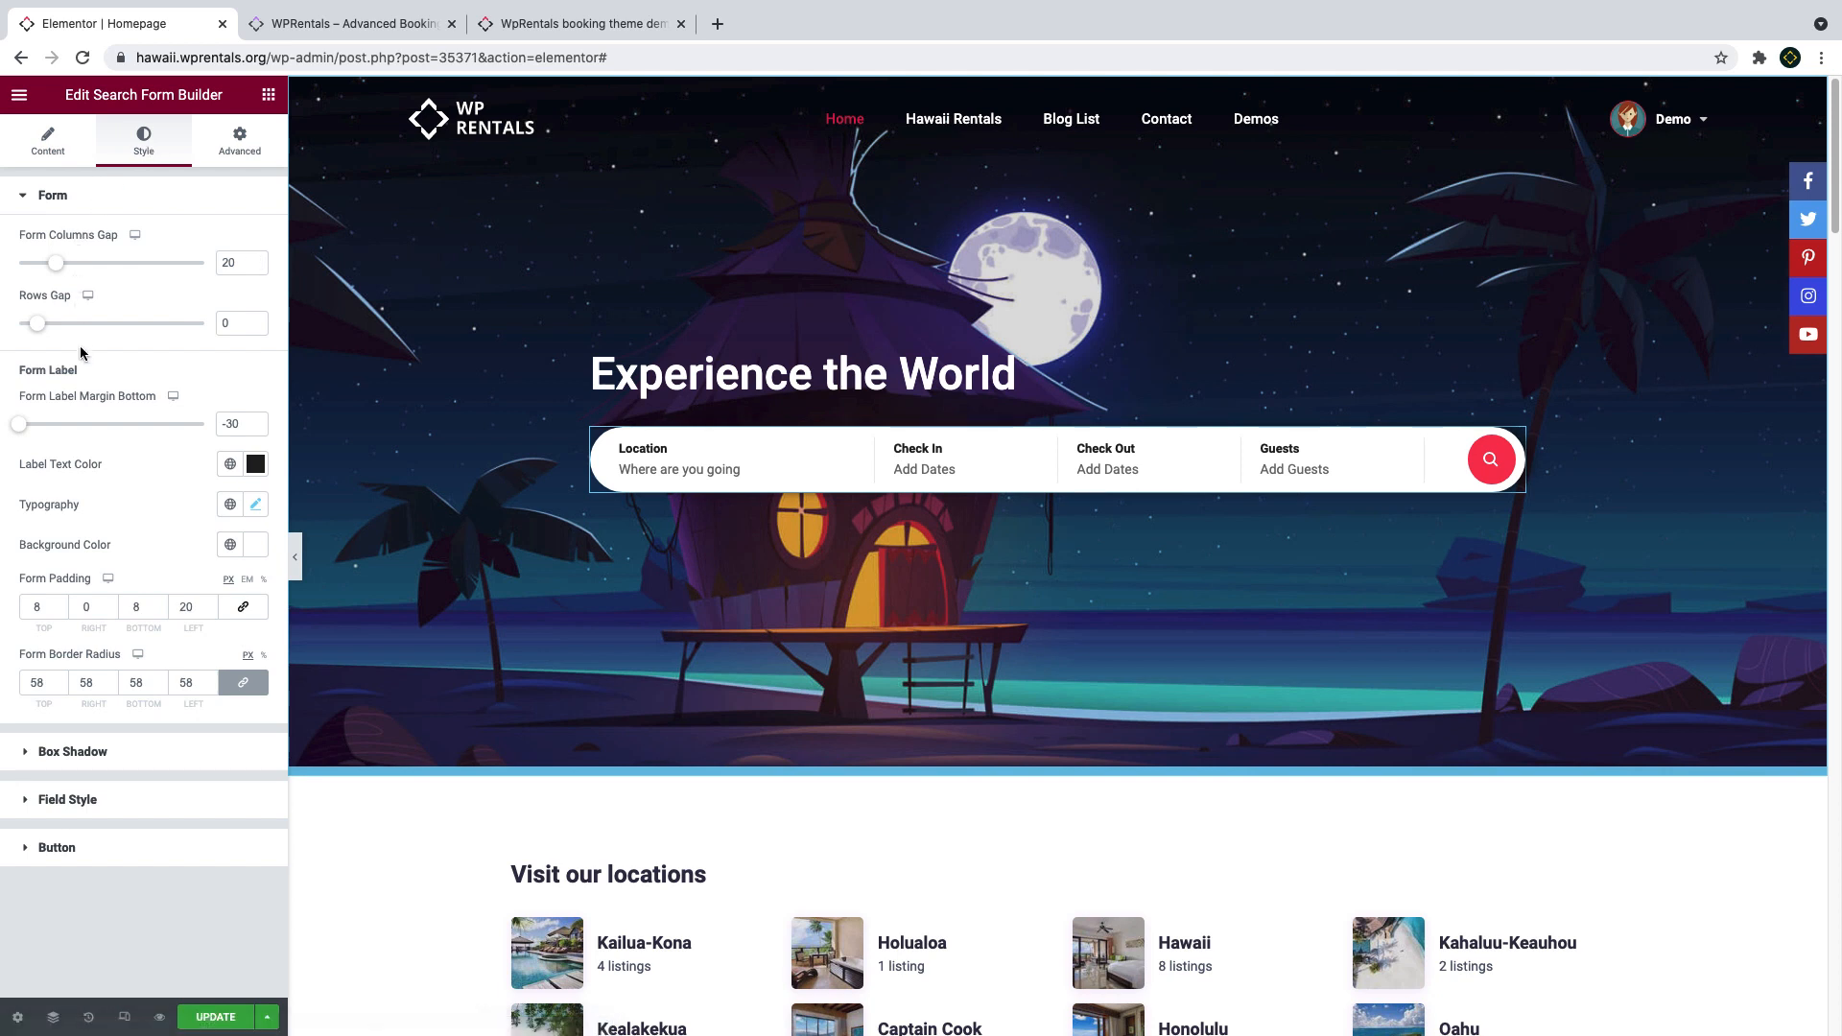
{"action": "mouse_move", "coordinate": [90, 763]}
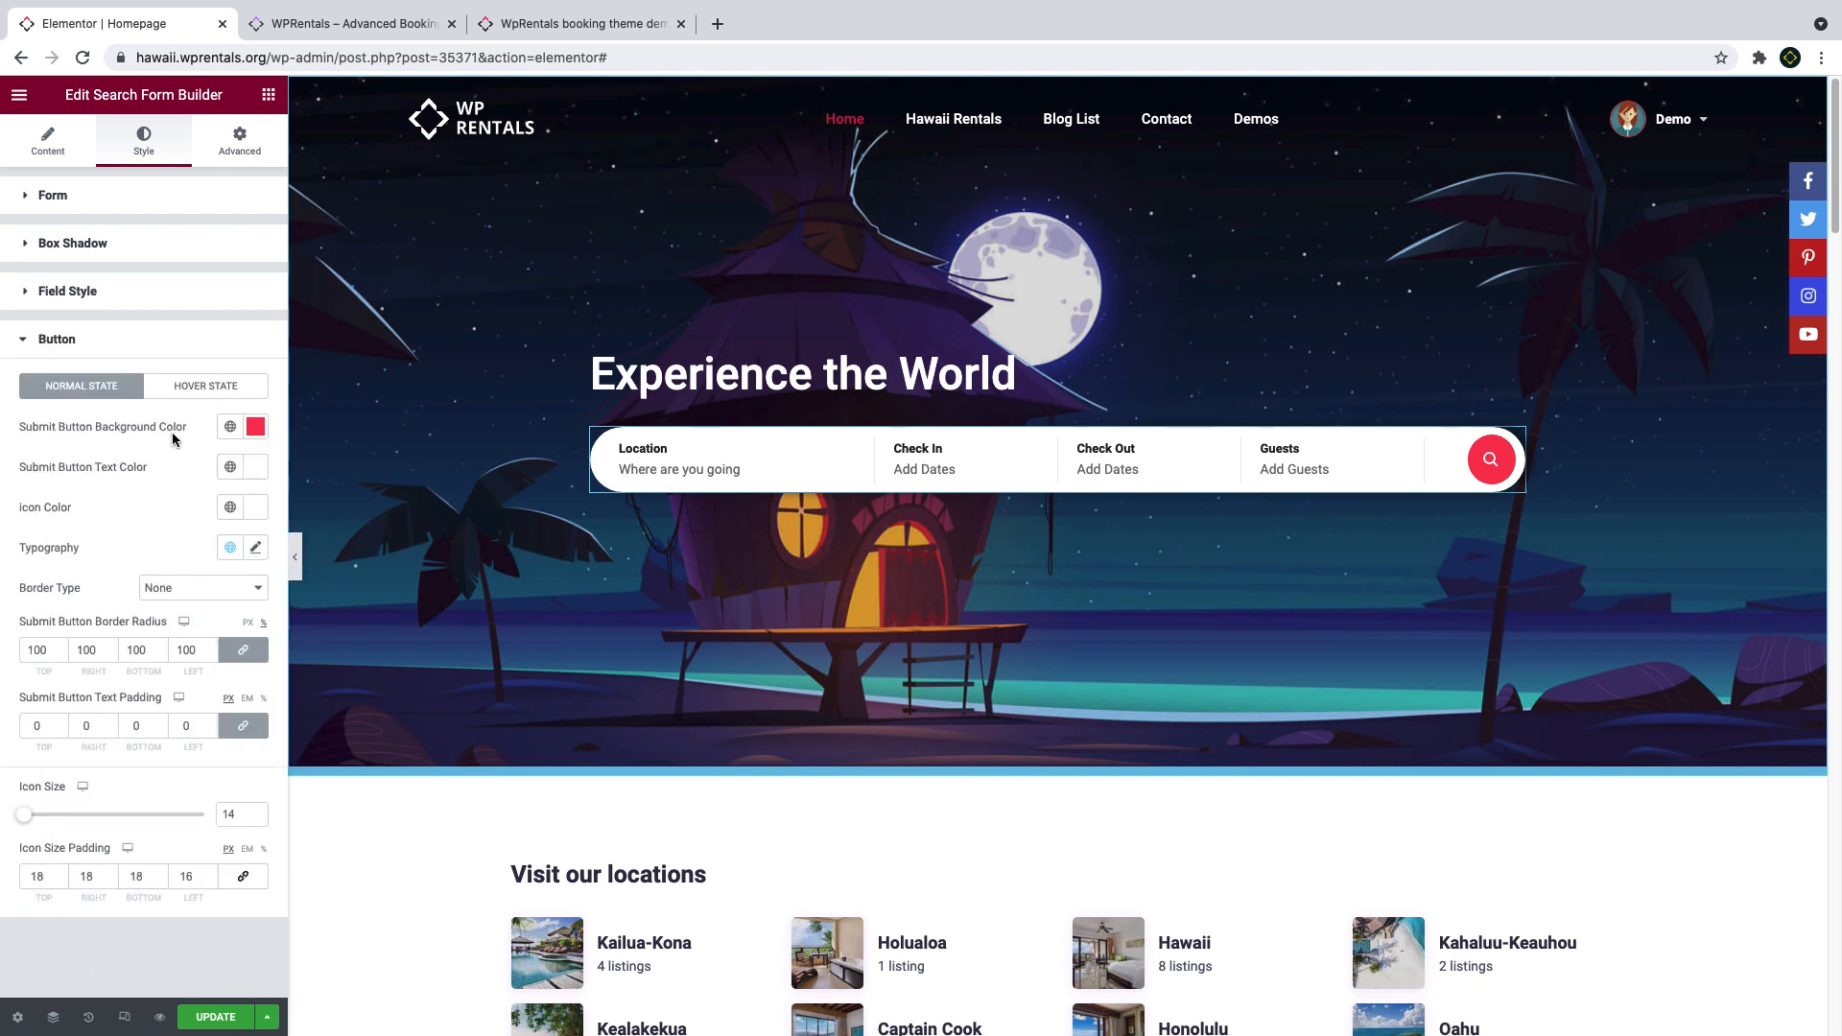
{"action": "left_click", "coordinate": [205, 385]}
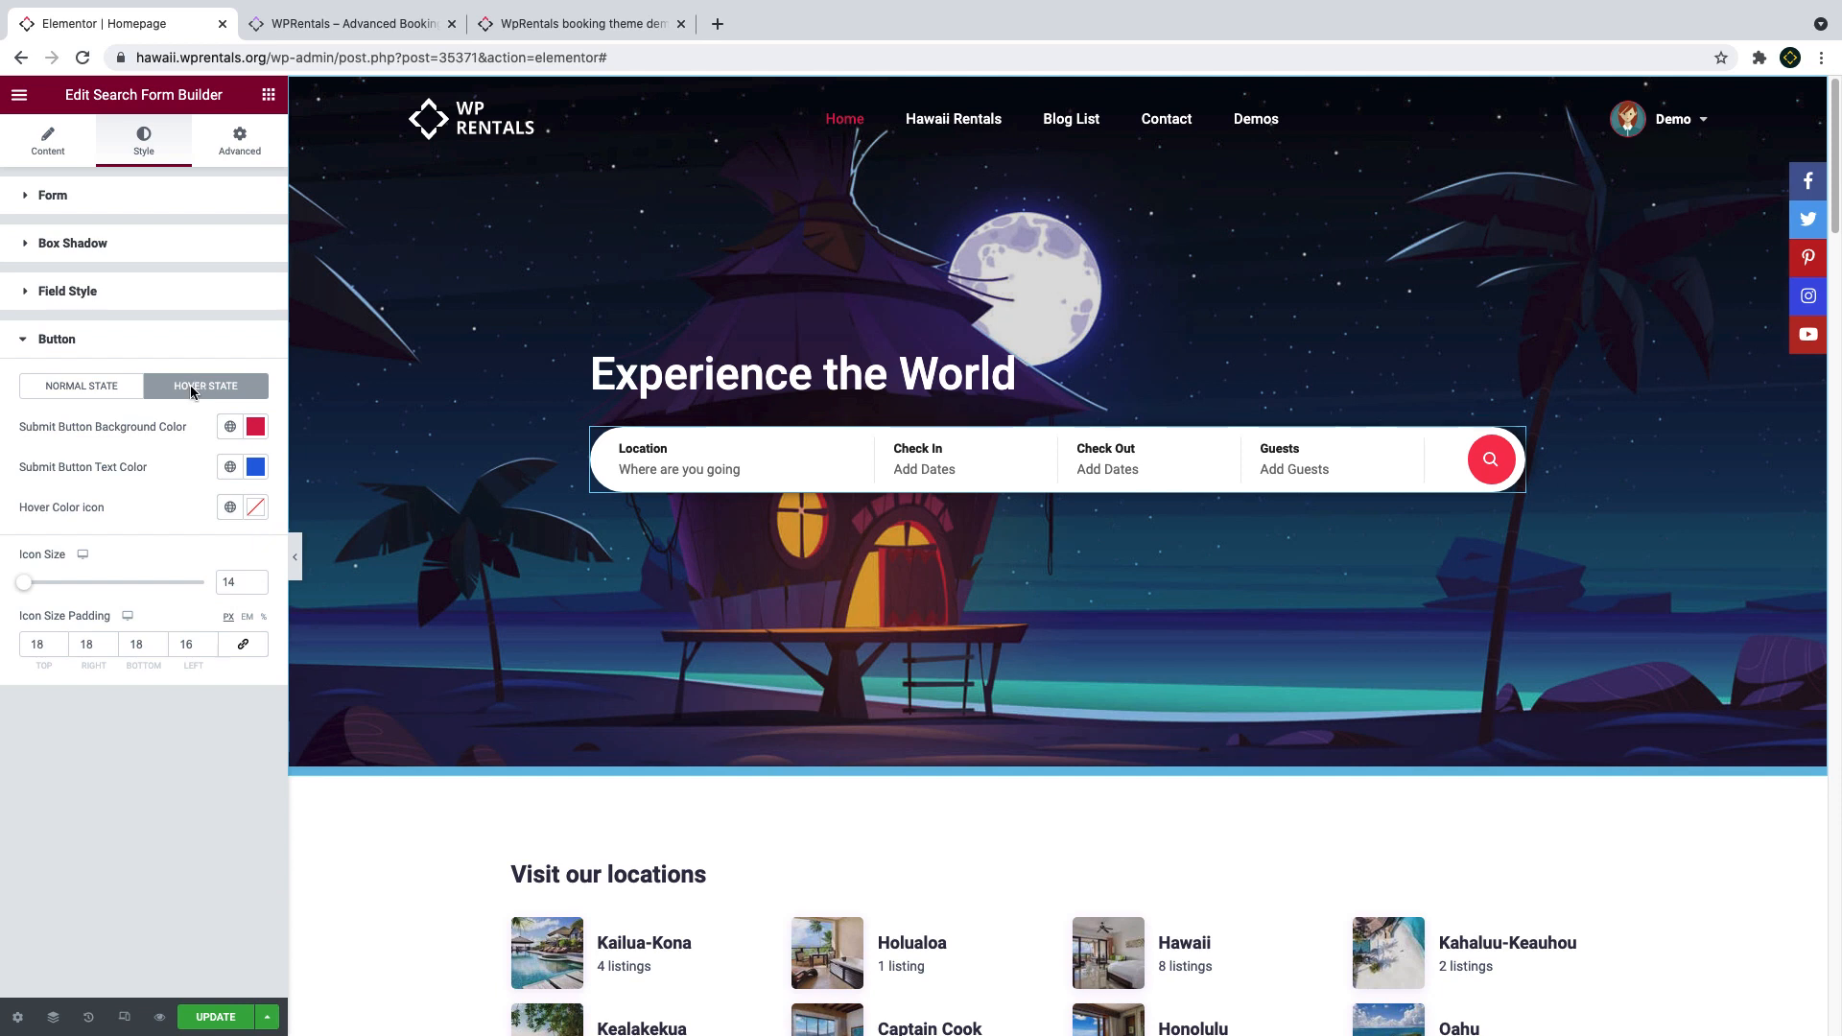
{"action": "left_click", "coordinate": [214, 1017]}
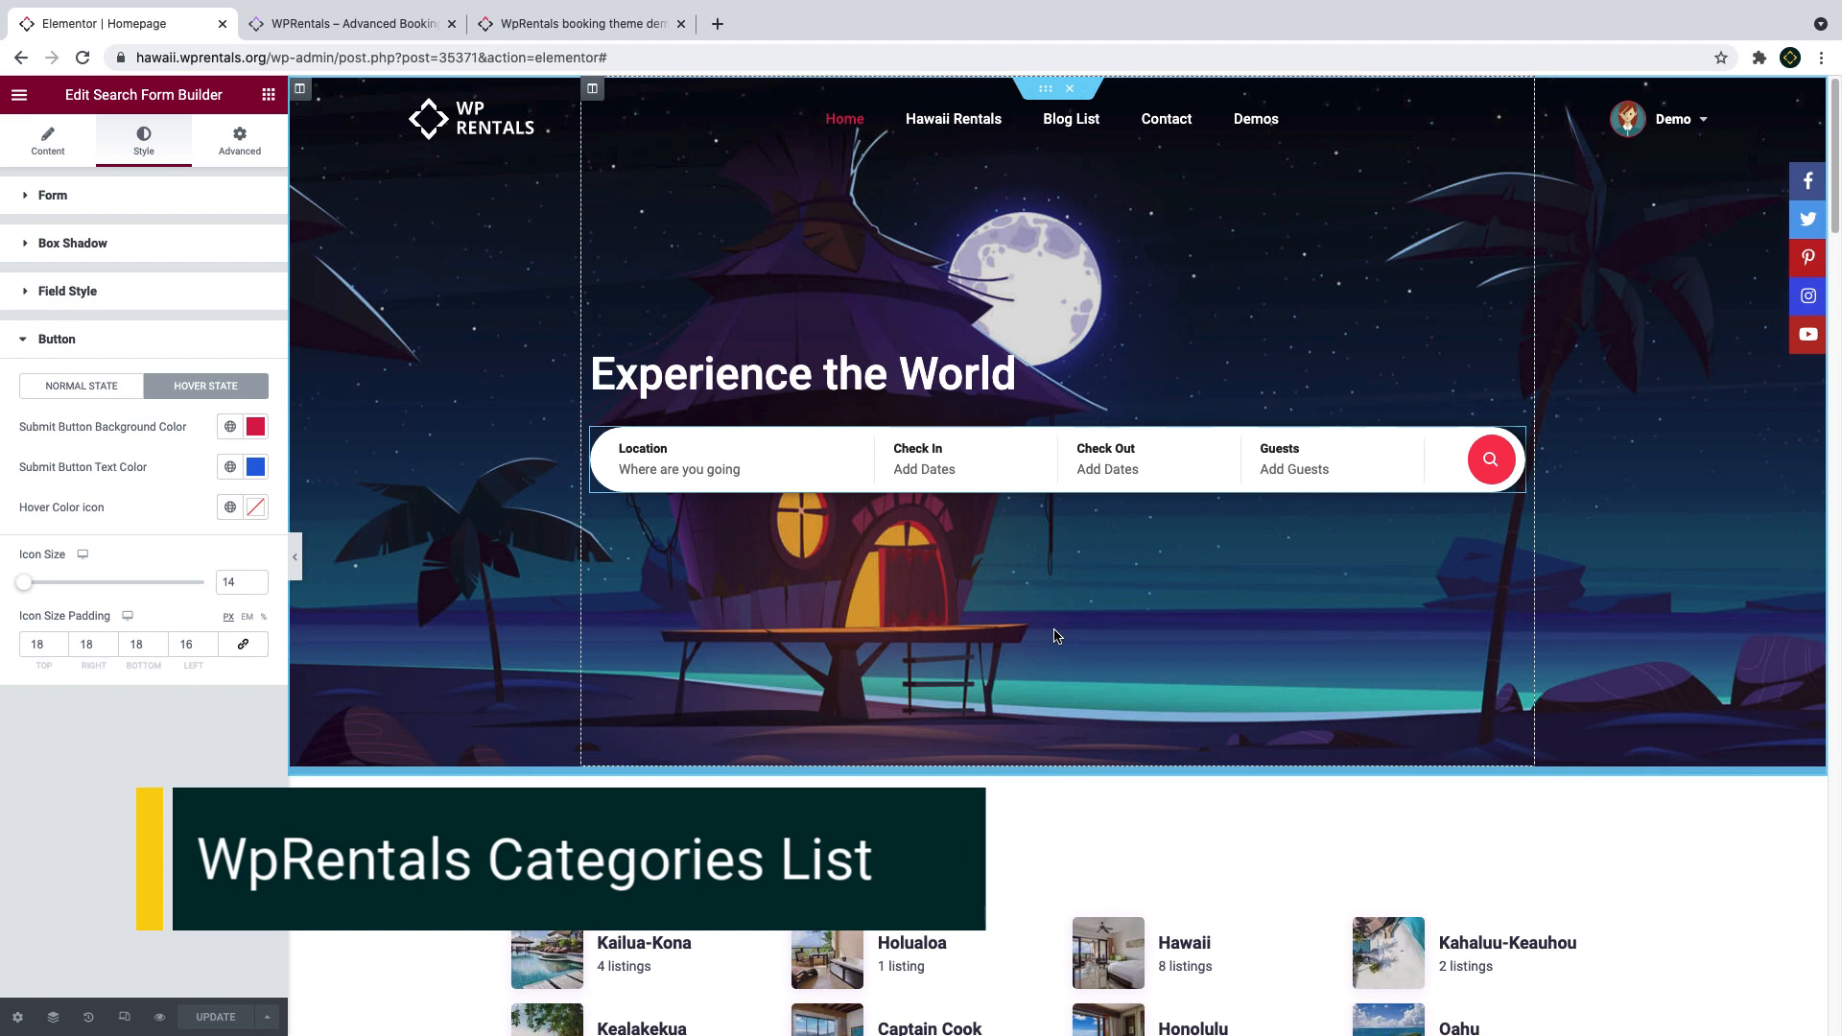
Open the Visit our locations categories list showing eight categories, 4 per row, Type 2 design.
{"action": "scroll", "scroll_direction": "down", "scroll_amount": 3}
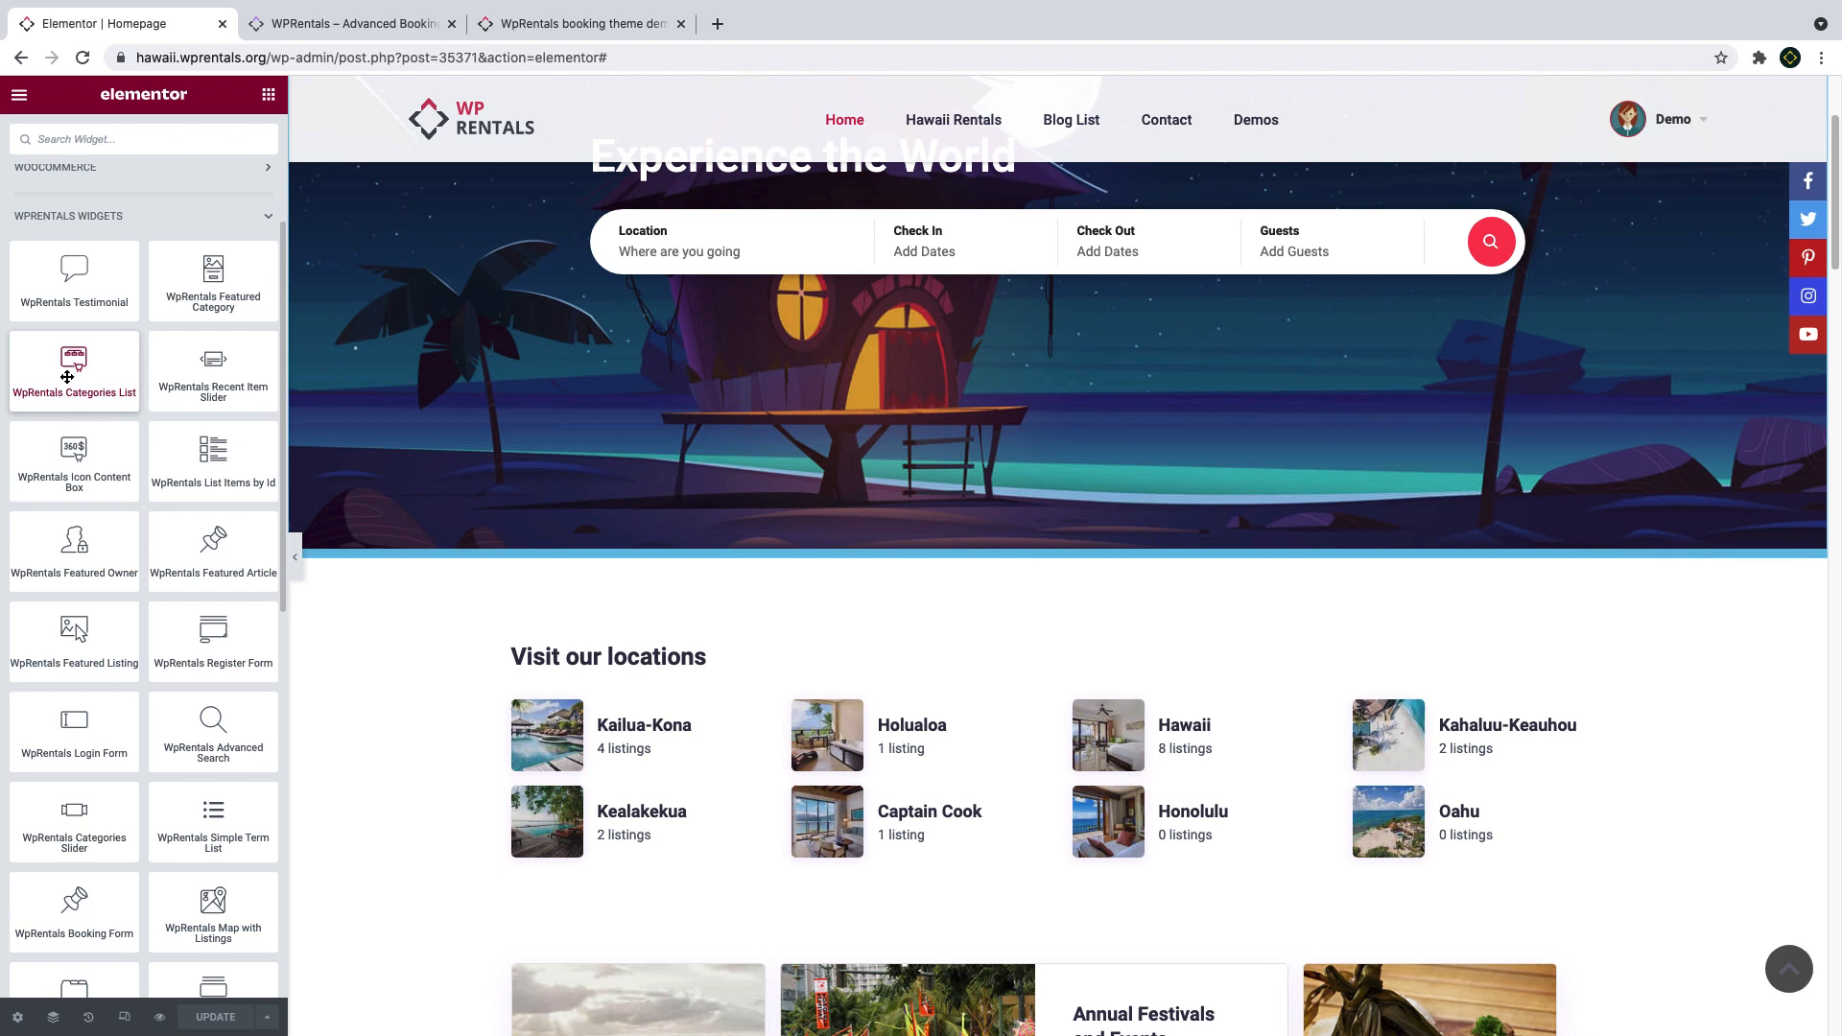
{"action": "left_click_drag", "start_coordinate": [72, 368], "coordinate": [562, 692]}
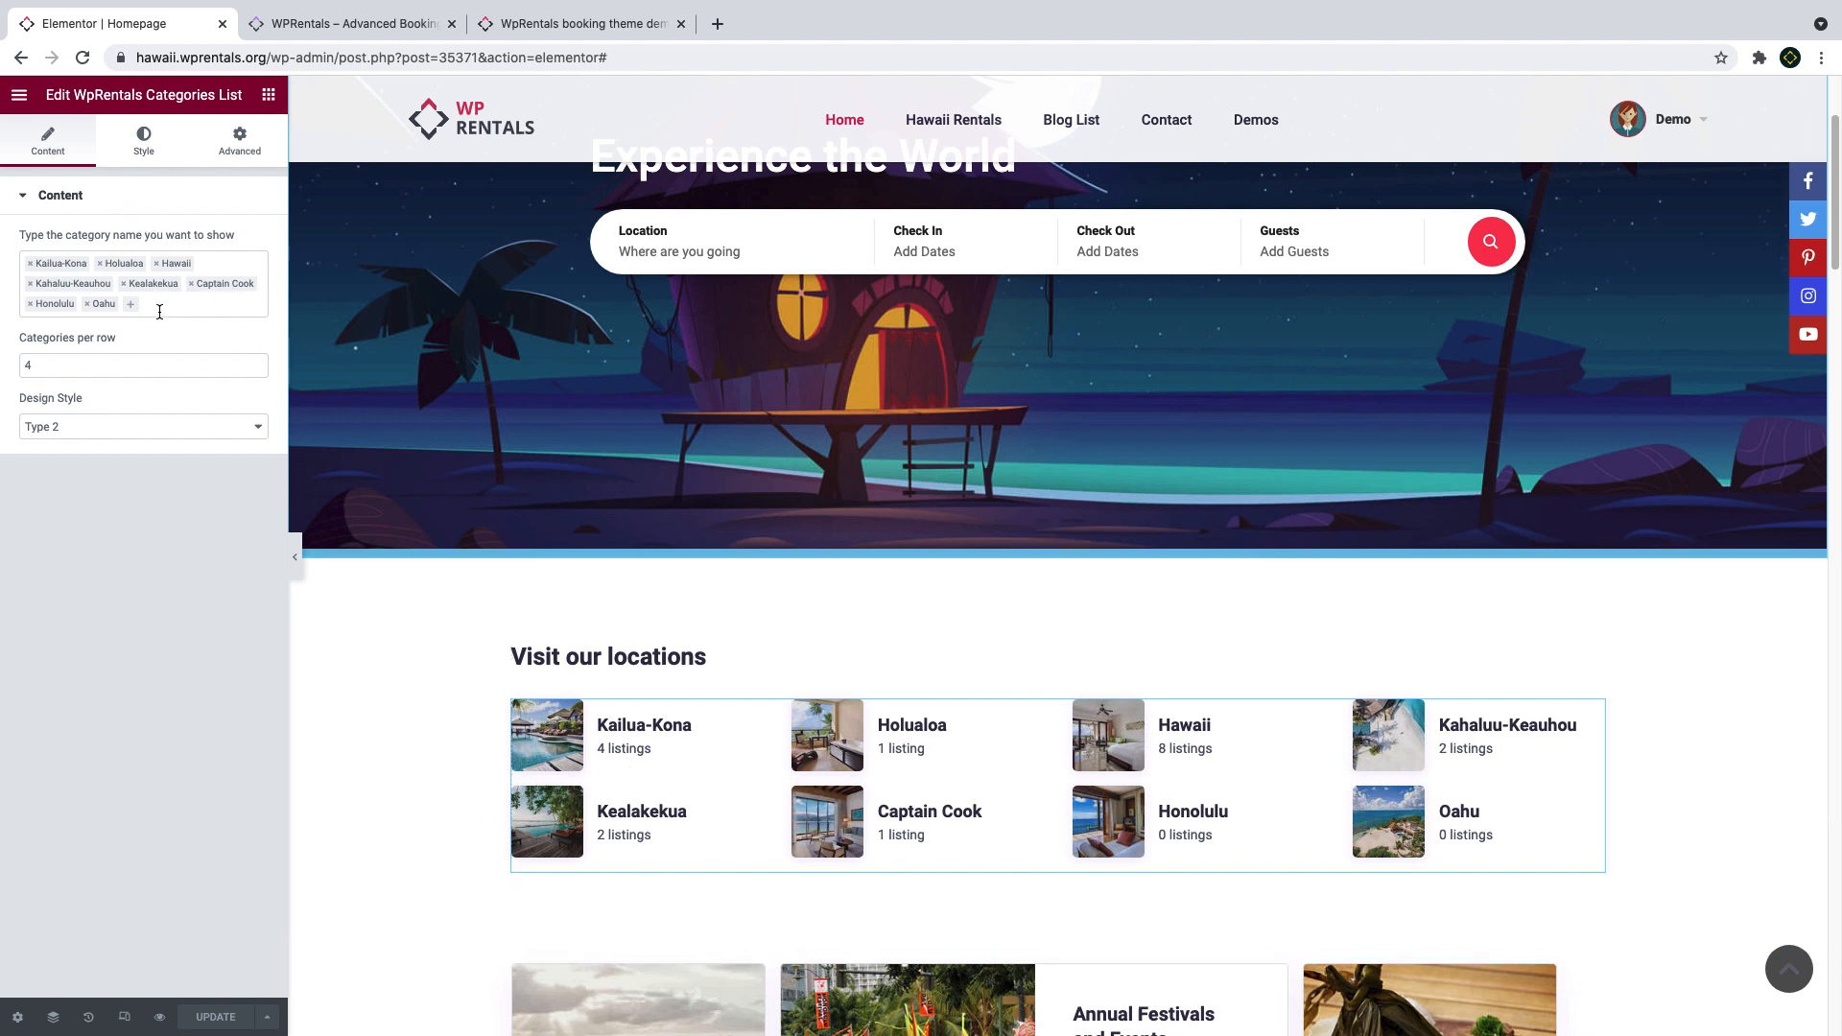
Keep the Type 2 design style at 4 per row and review the list items' style settings.
{"action": "left_click", "coordinate": [140, 426]}
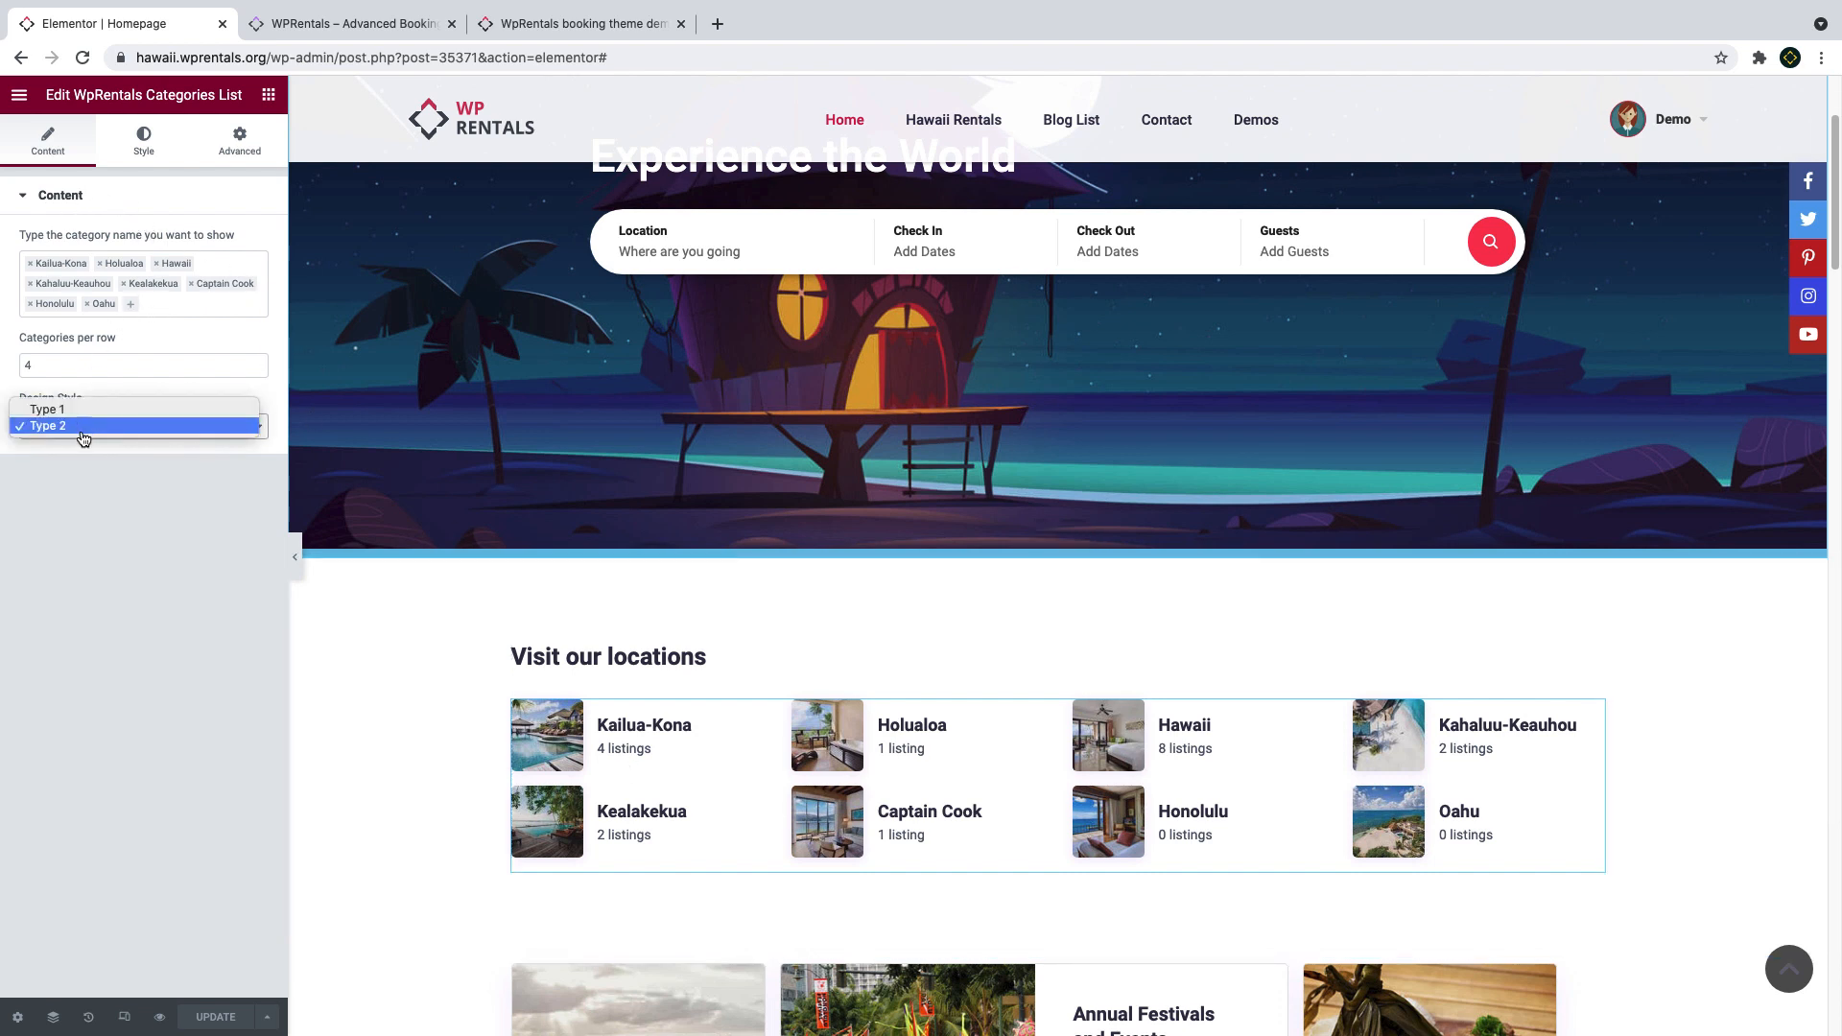
{"action": "left_click", "coordinate": [46, 425]}
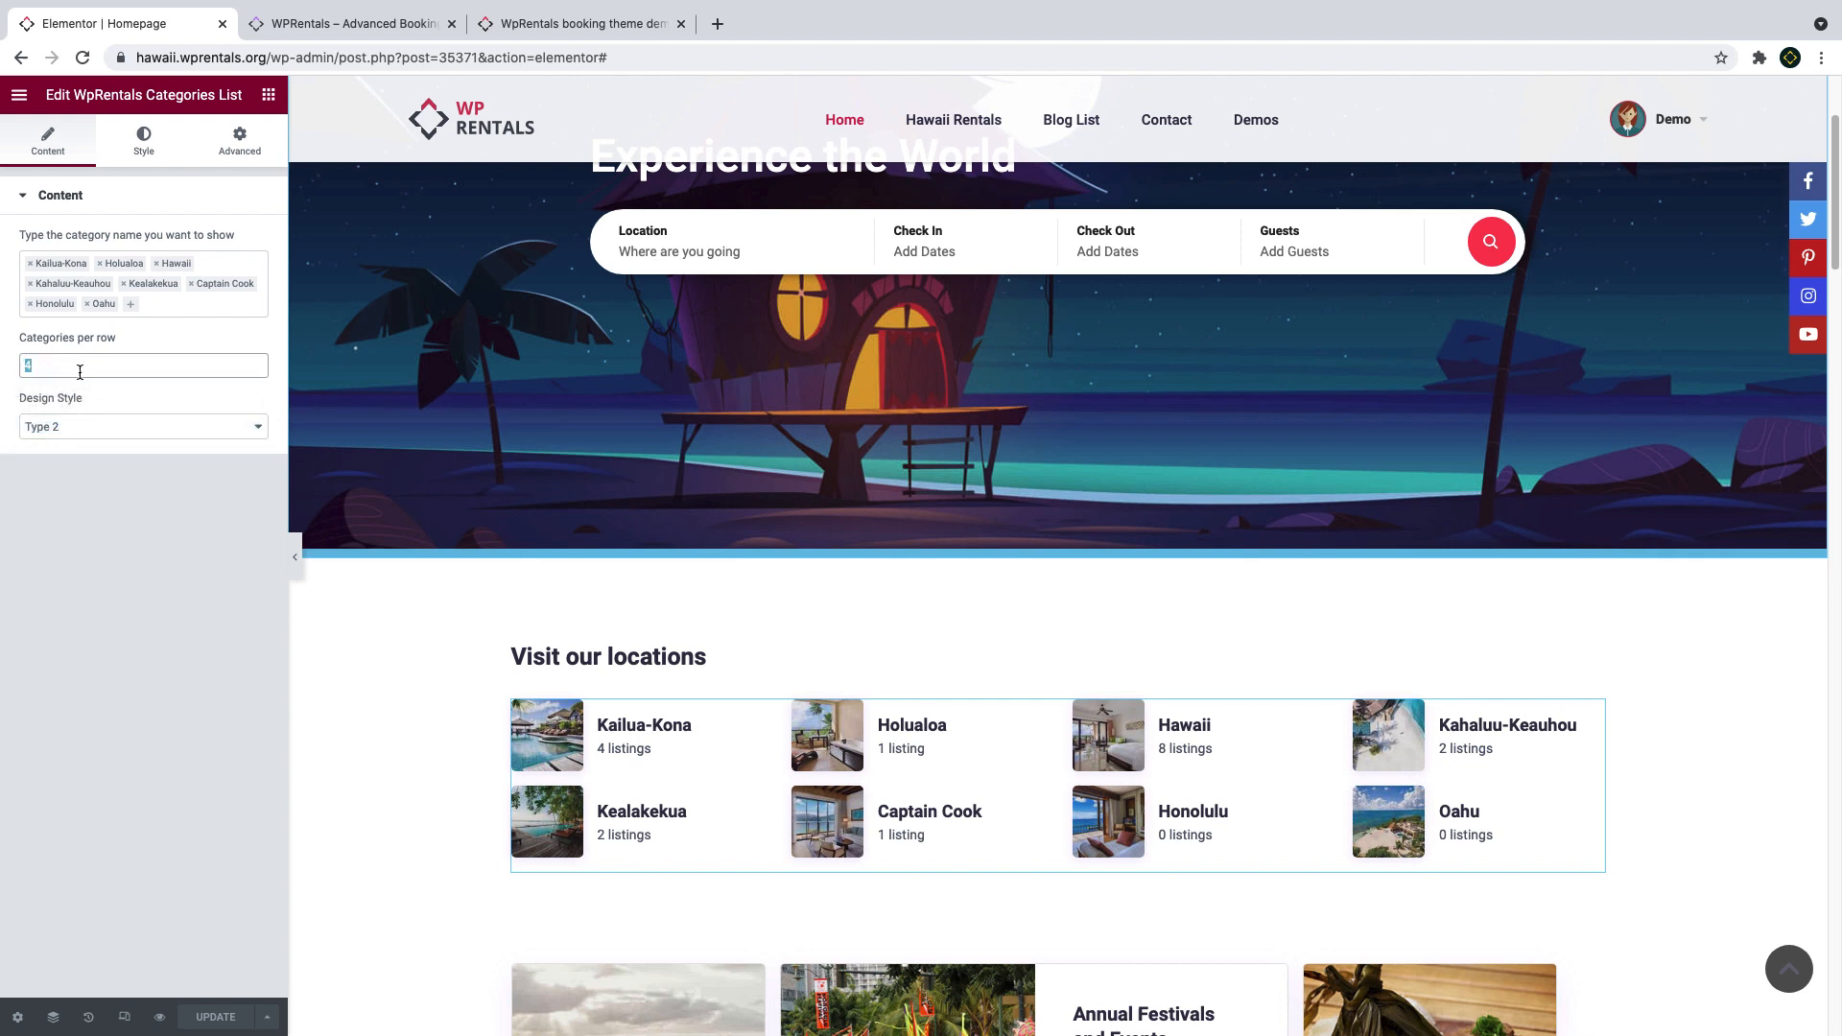
{"action": "mouse_move", "coordinate": [99, 395]}
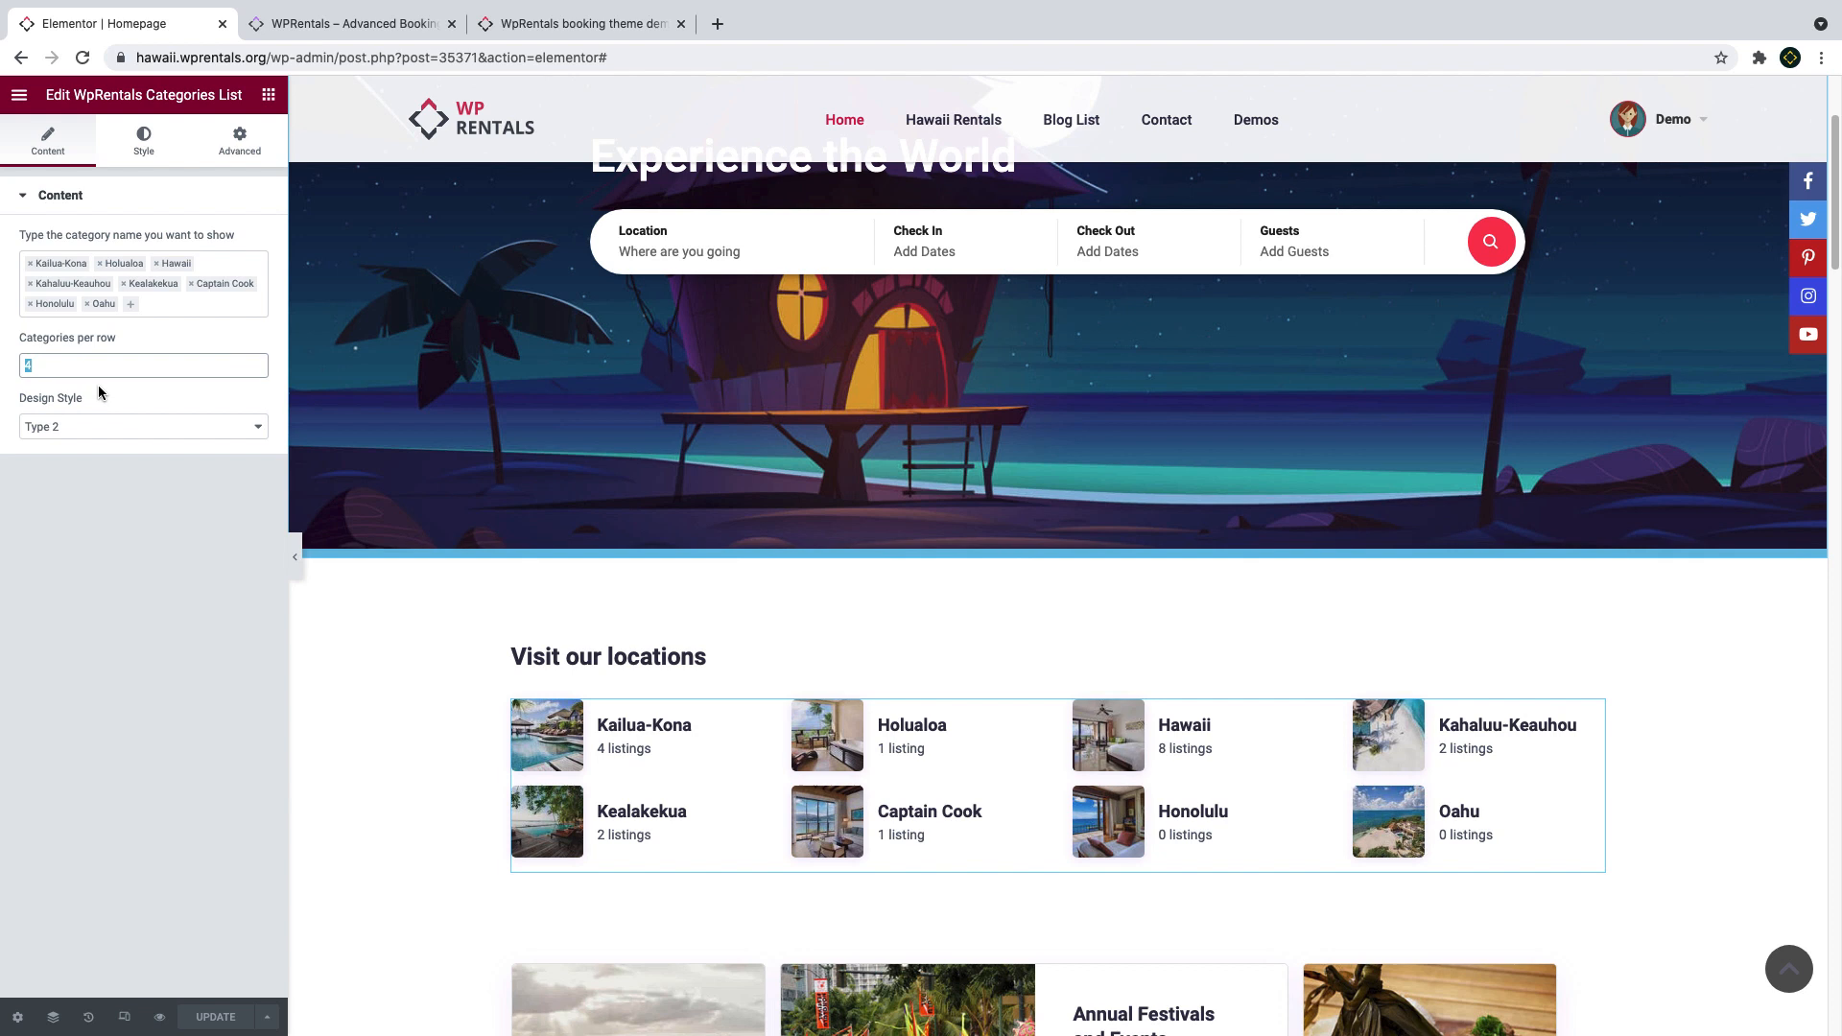
{"action": "mouse_move", "coordinate": [65, 324]}
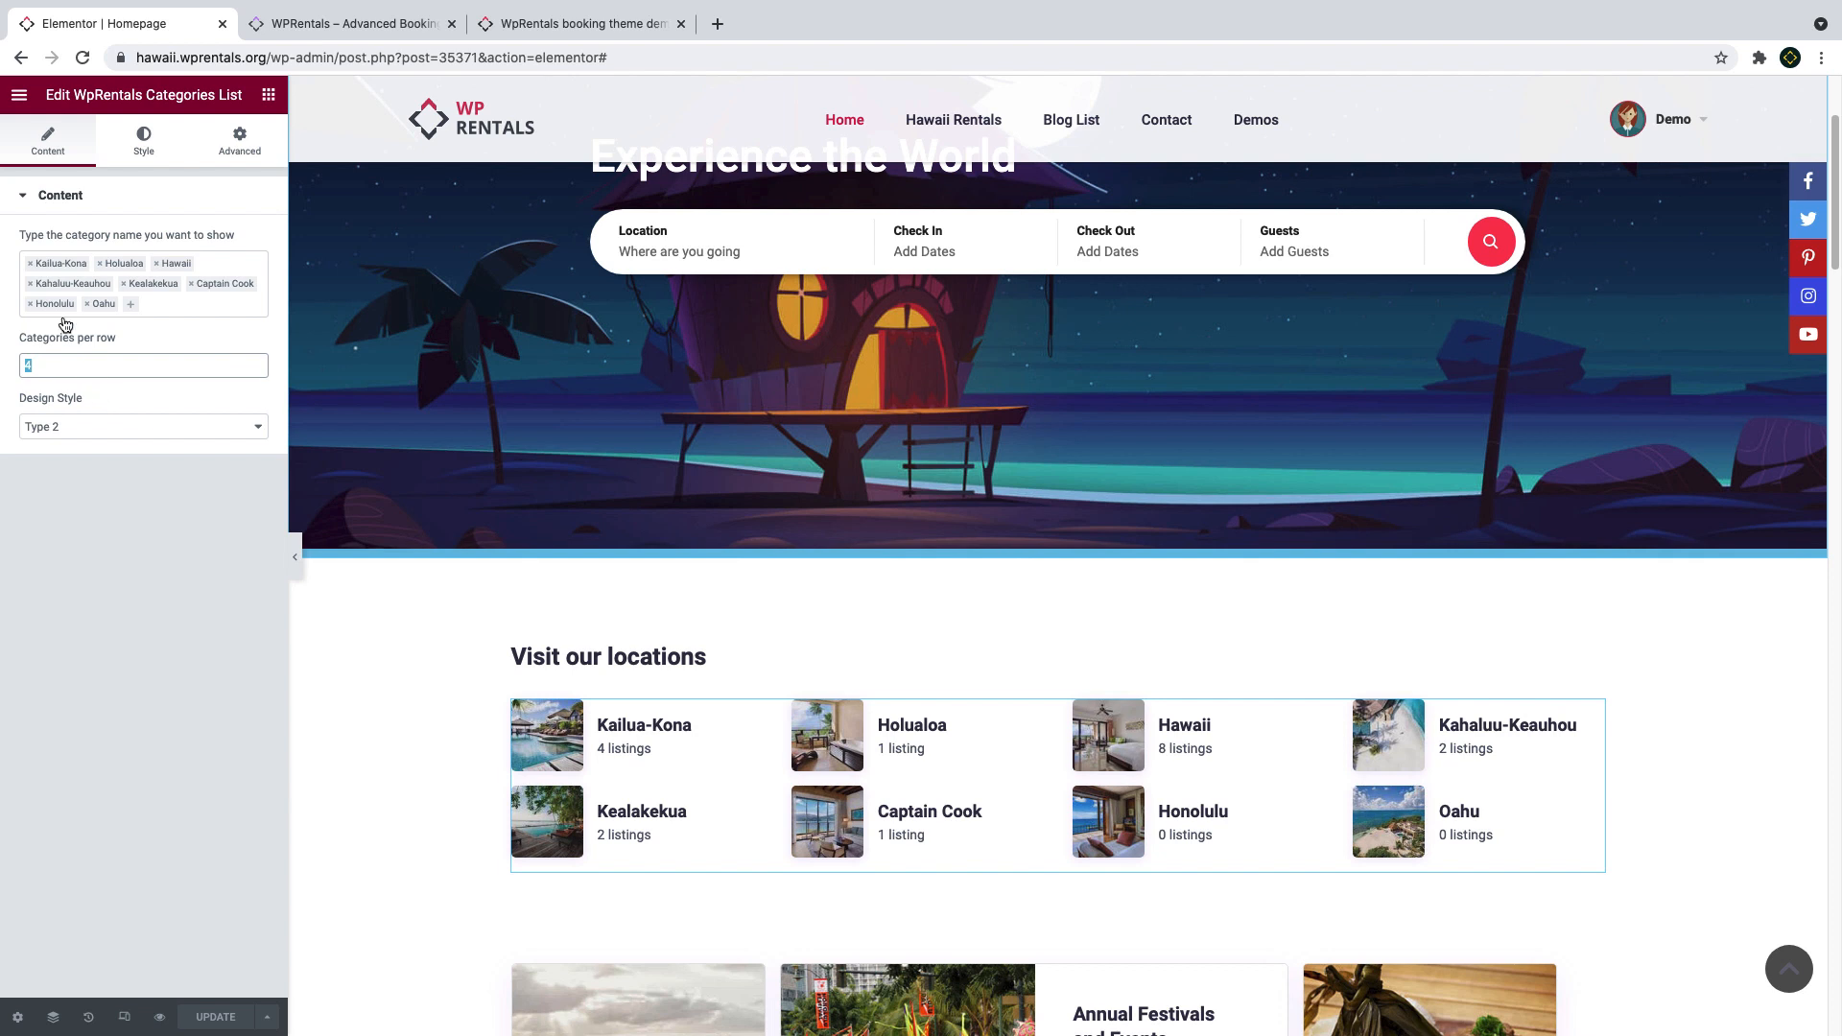
{"action": "left_click", "coordinate": [142, 139]}
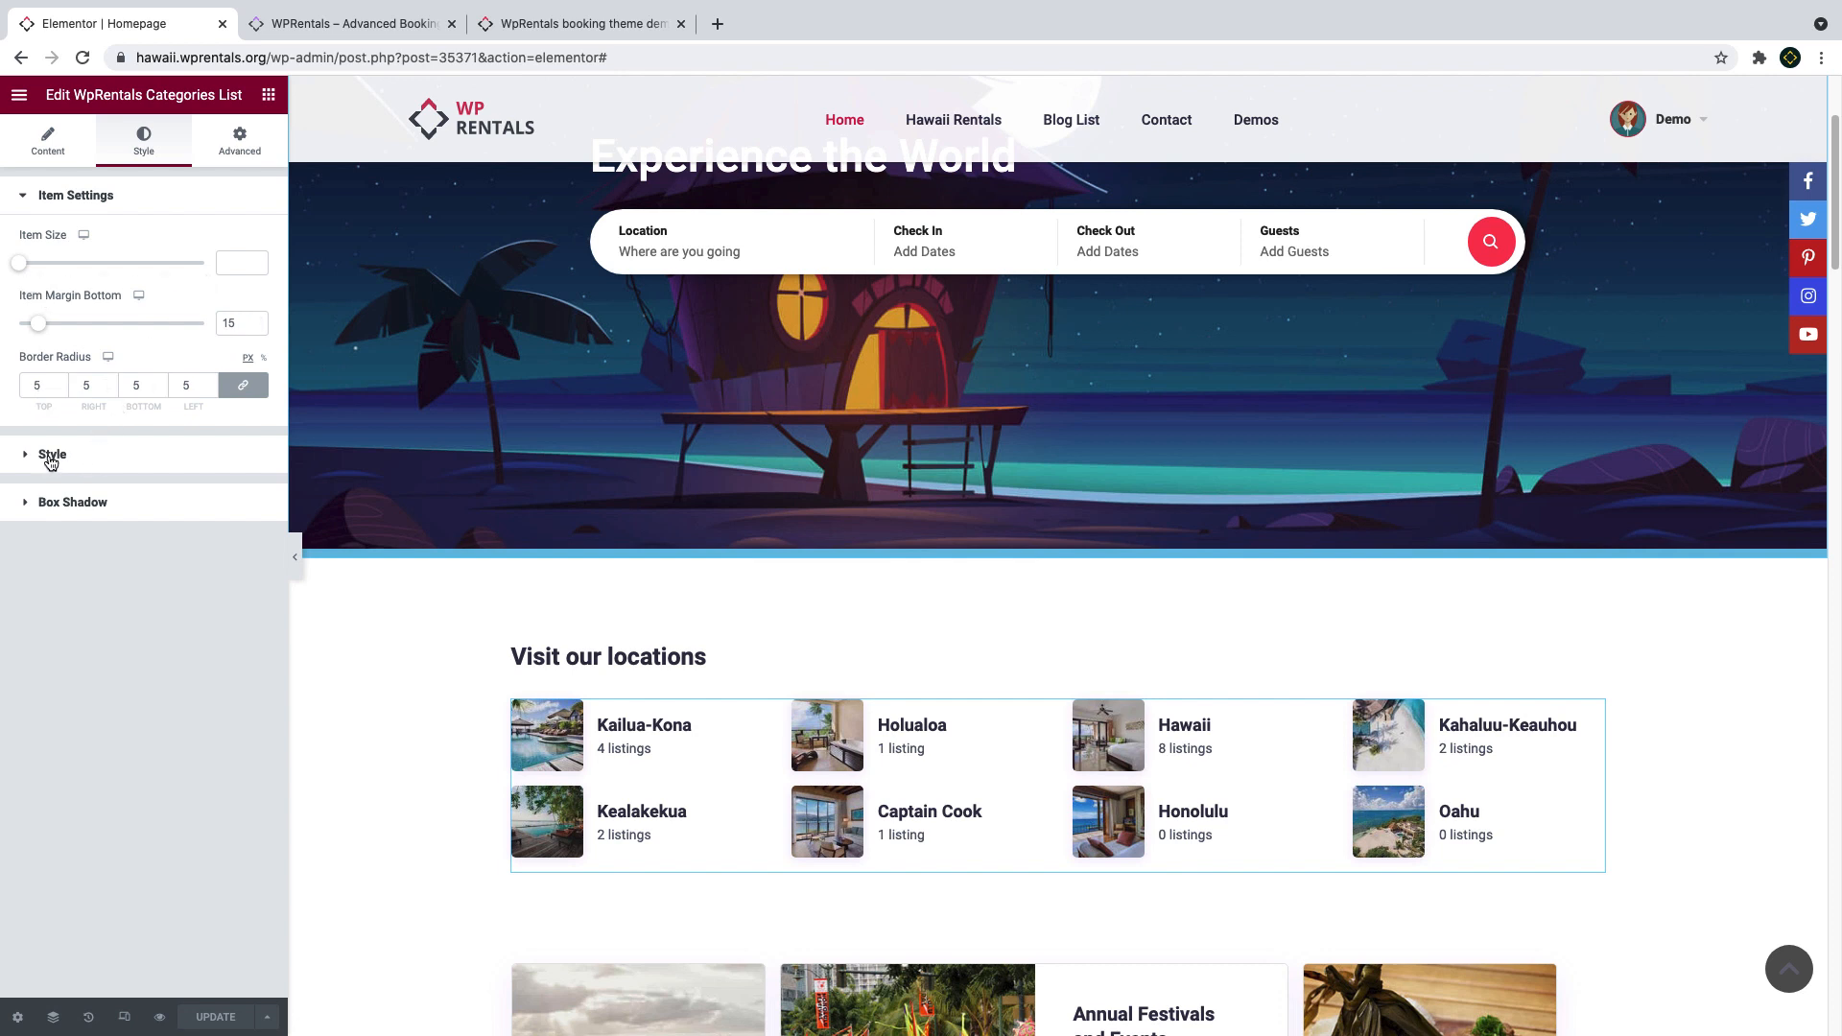
{"action": "left_click", "coordinate": [52, 456]}
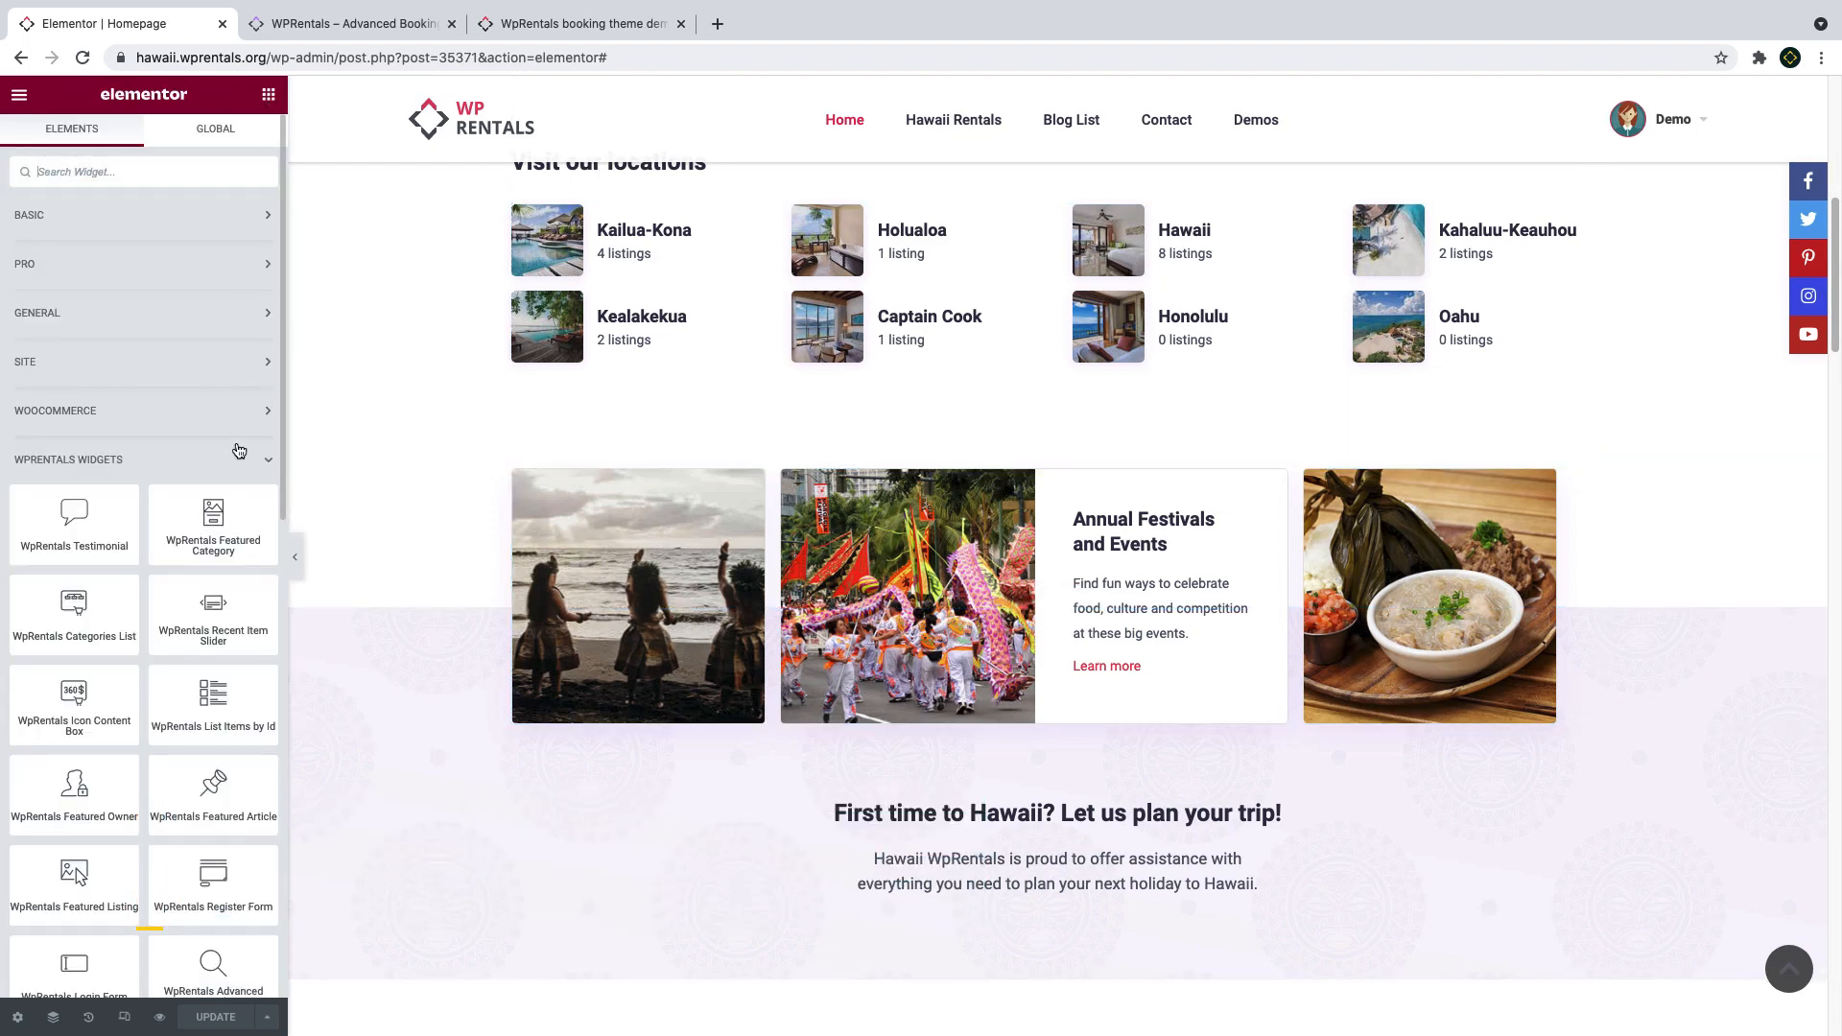
Open the sliding box with Arts and Culture, Annual Festivals and Hawaii Regional Cuisine boxes.
{"action": "scroll", "scroll_direction": "down", "scroll_amount": 3}
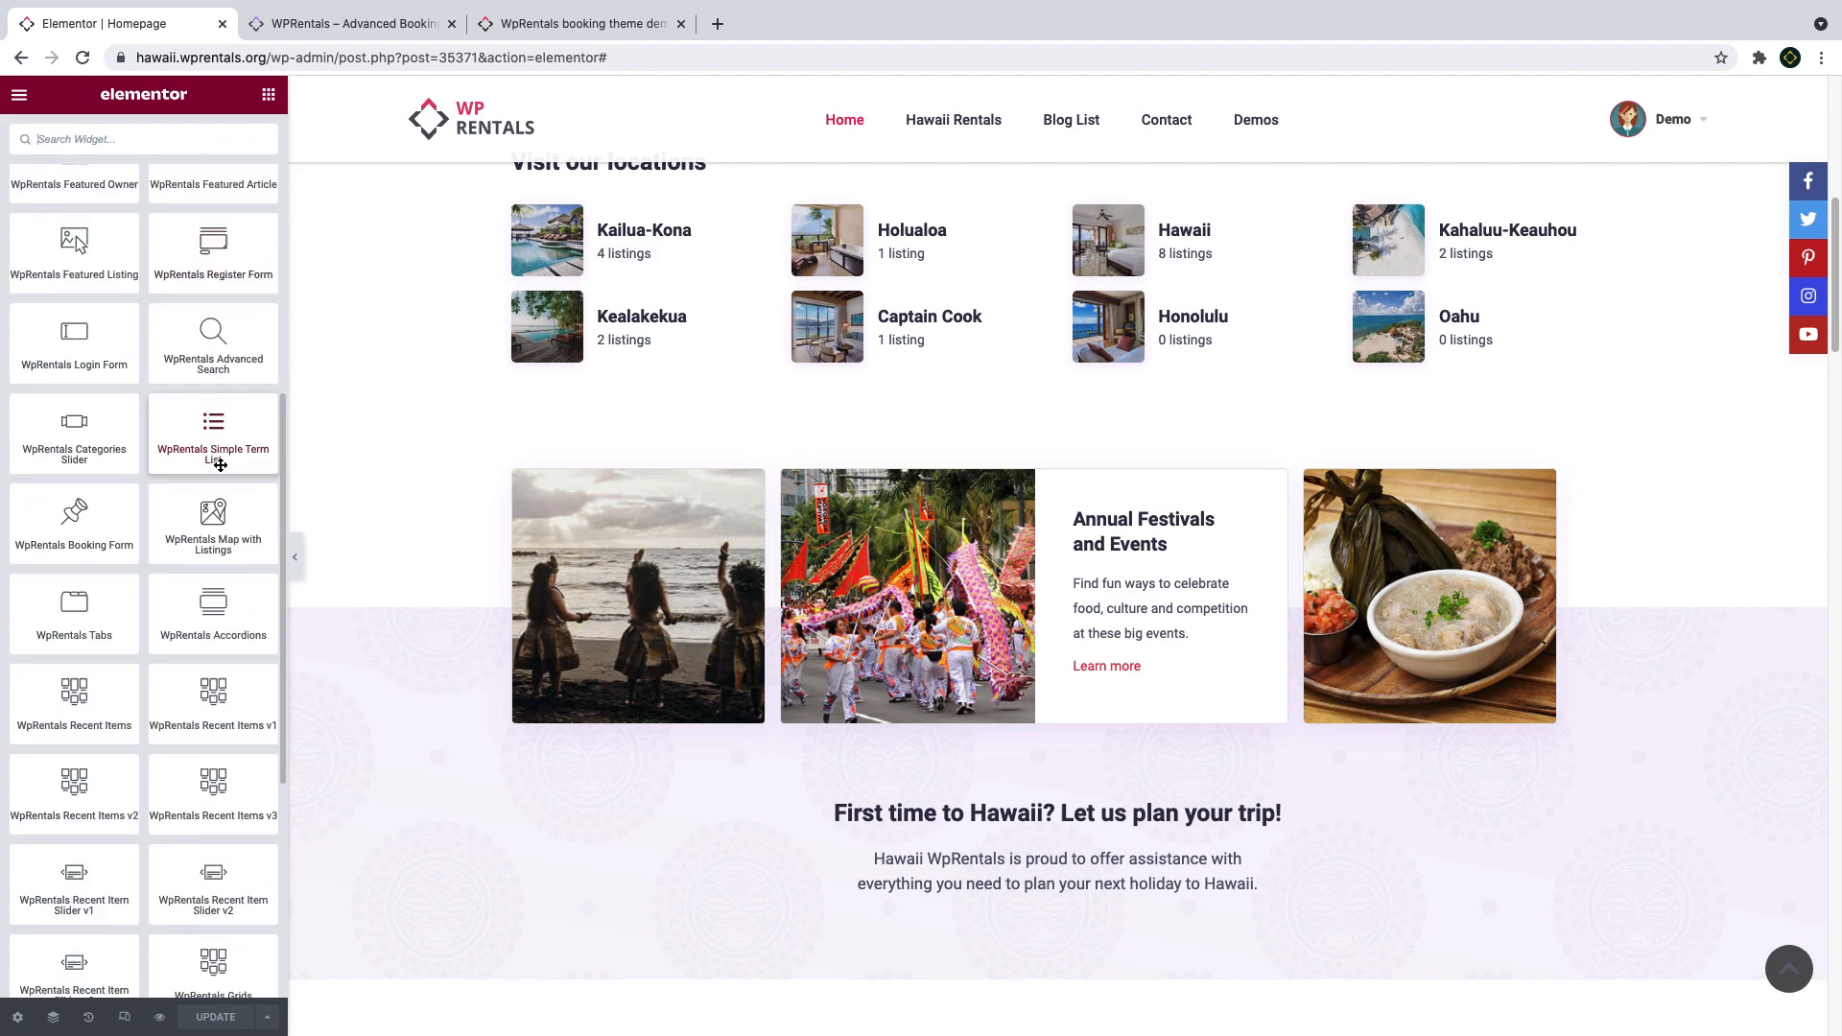
{"action": "scroll", "scroll_direction": "down", "scroll_amount": 3}
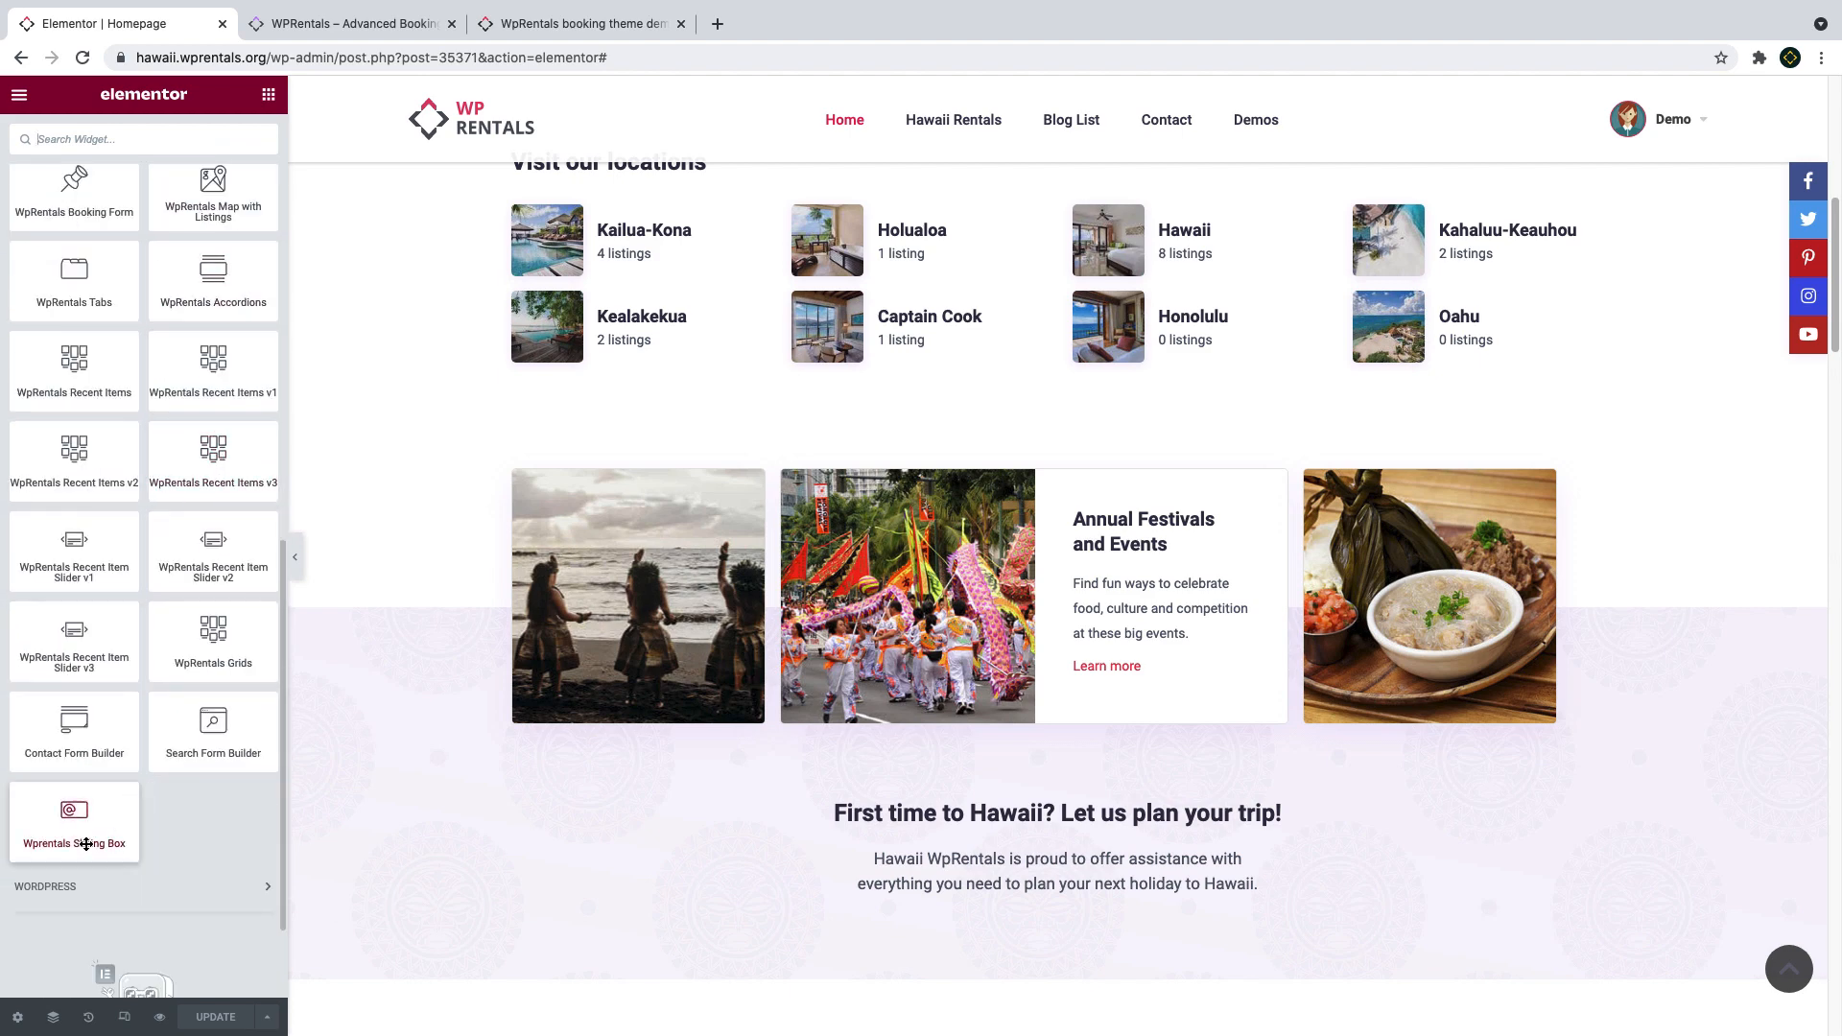
{"action": "left_click_drag", "start_coordinate": [73, 823], "coordinate": [711, 796]}
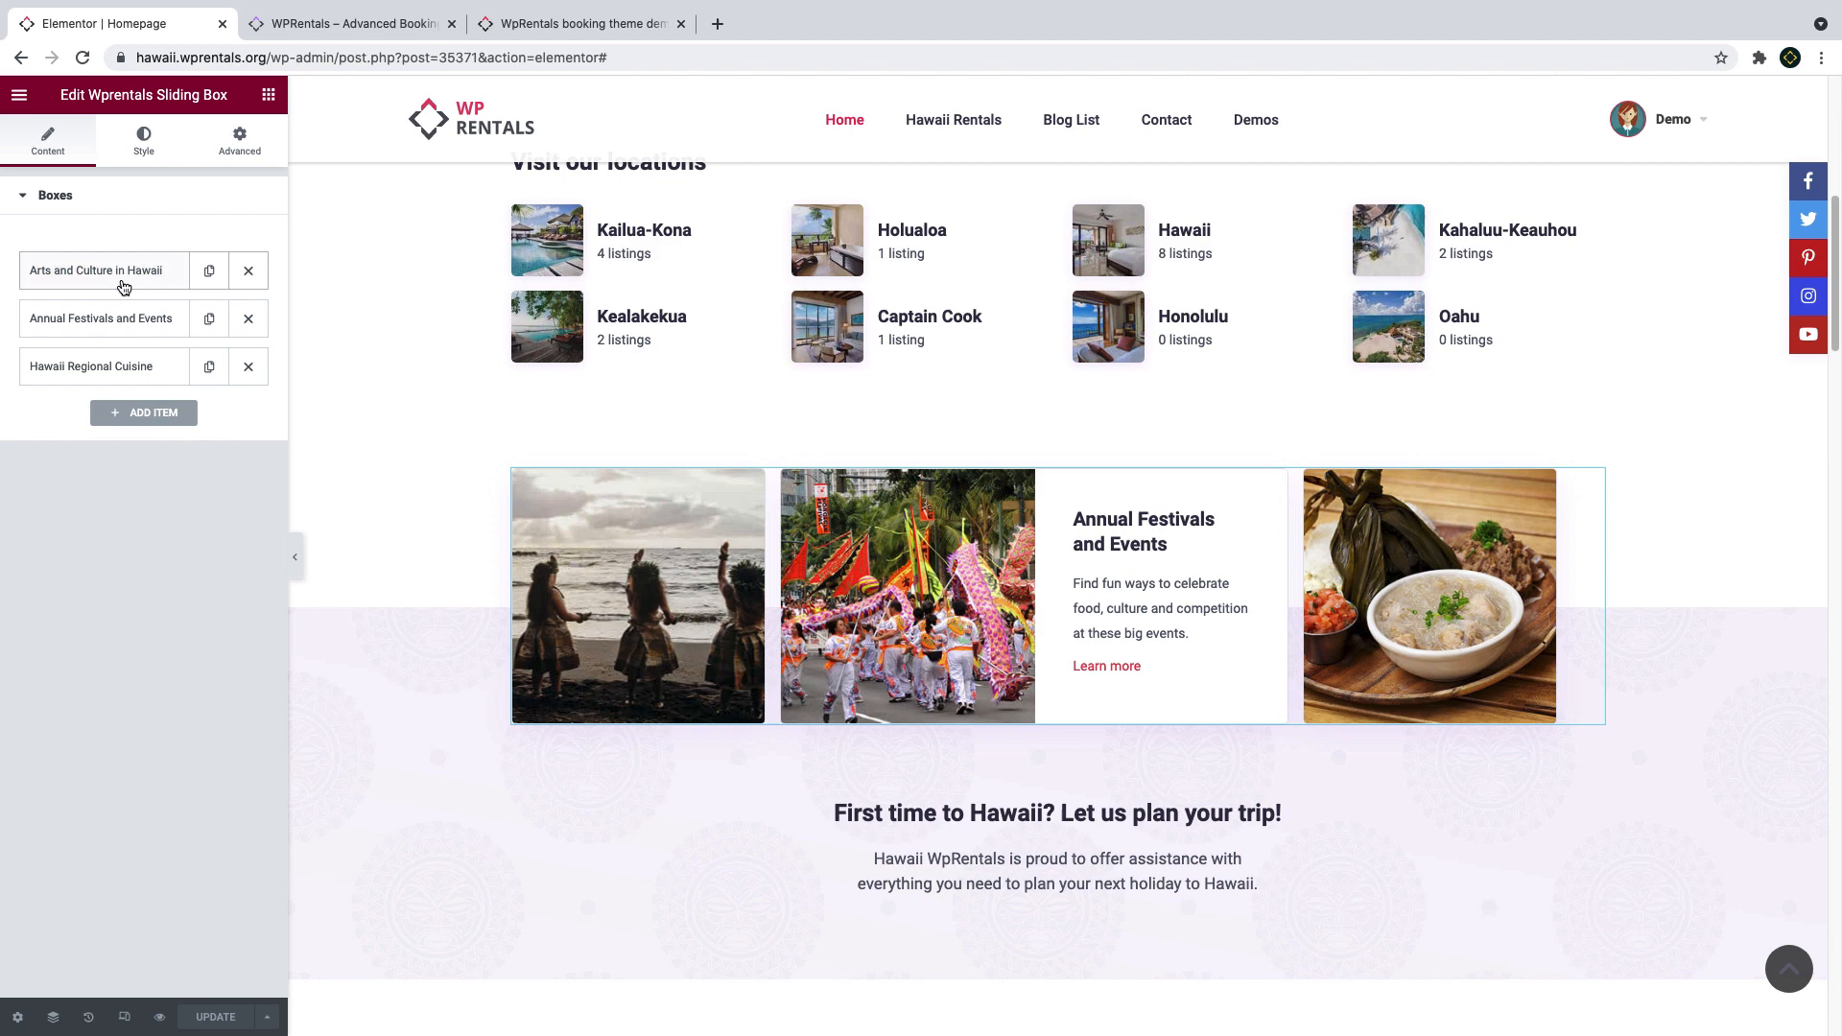
Expand the Annual Festivals and Events item, toggle Open Box off then on, and check its Read Me text.
{"action": "left_click", "coordinate": [100, 271]}
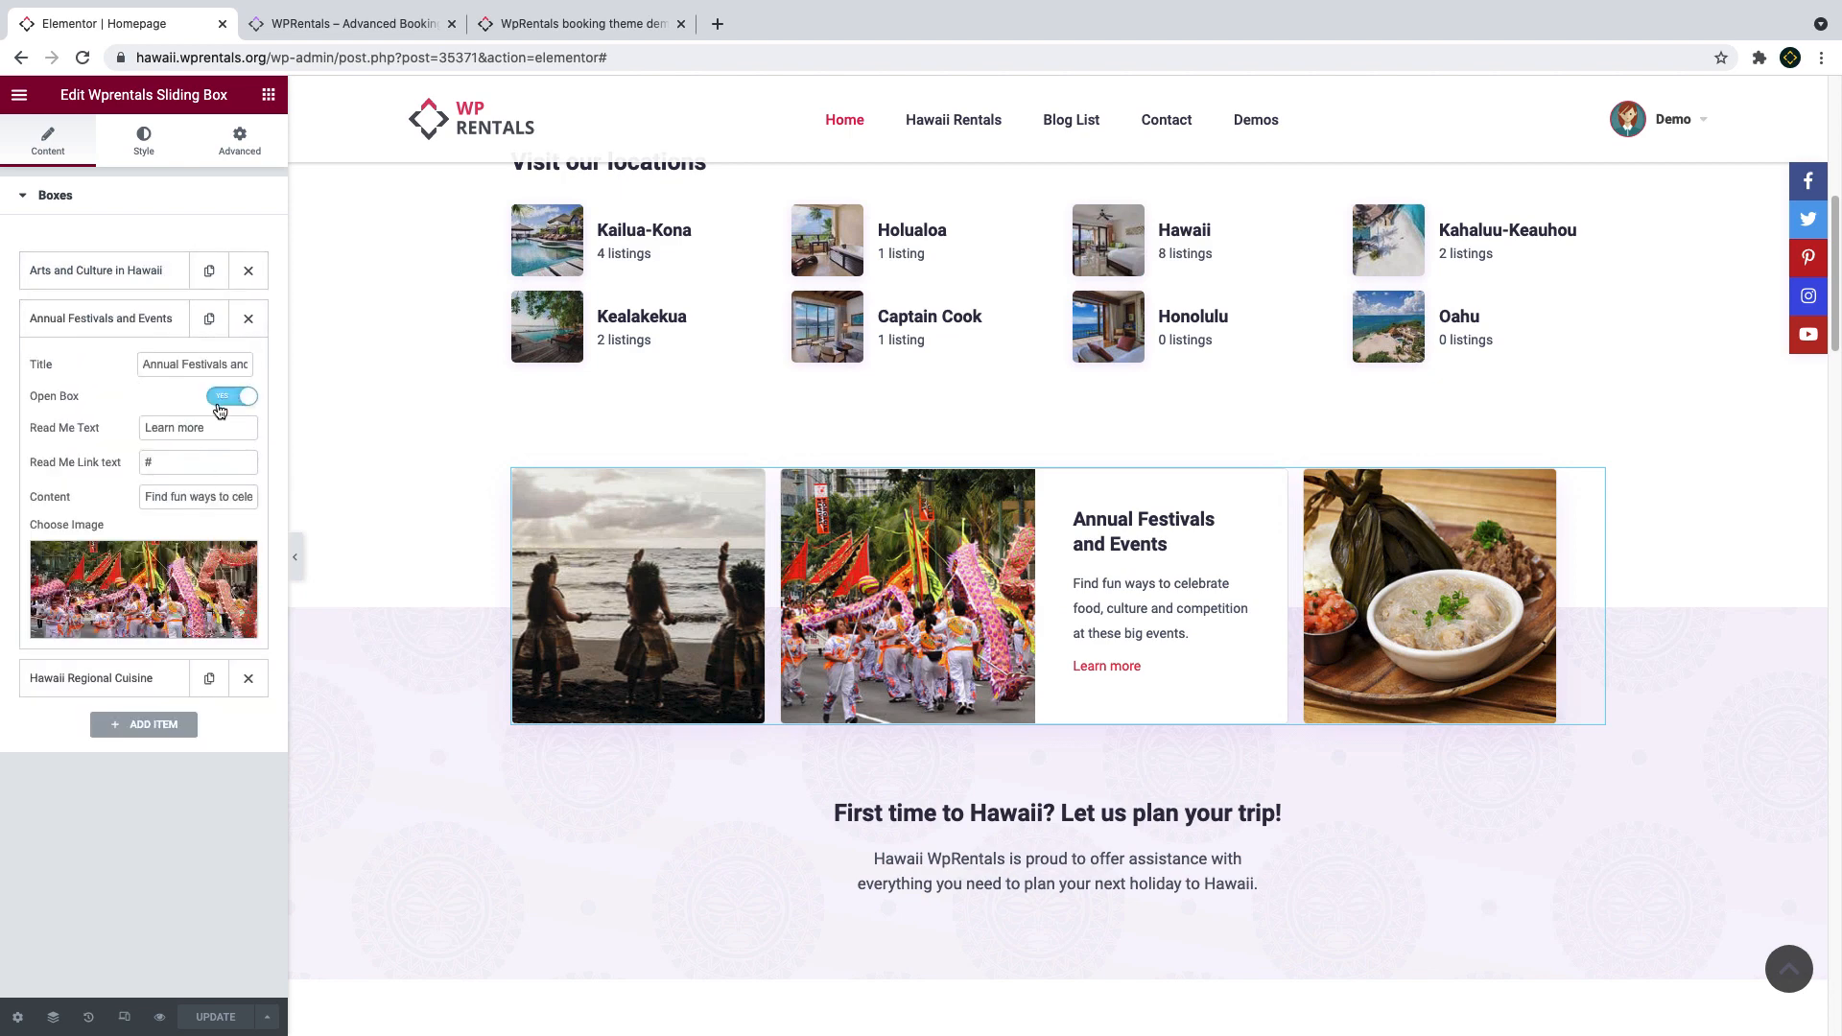
{"action": "left_click", "coordinate": [232, 395]}
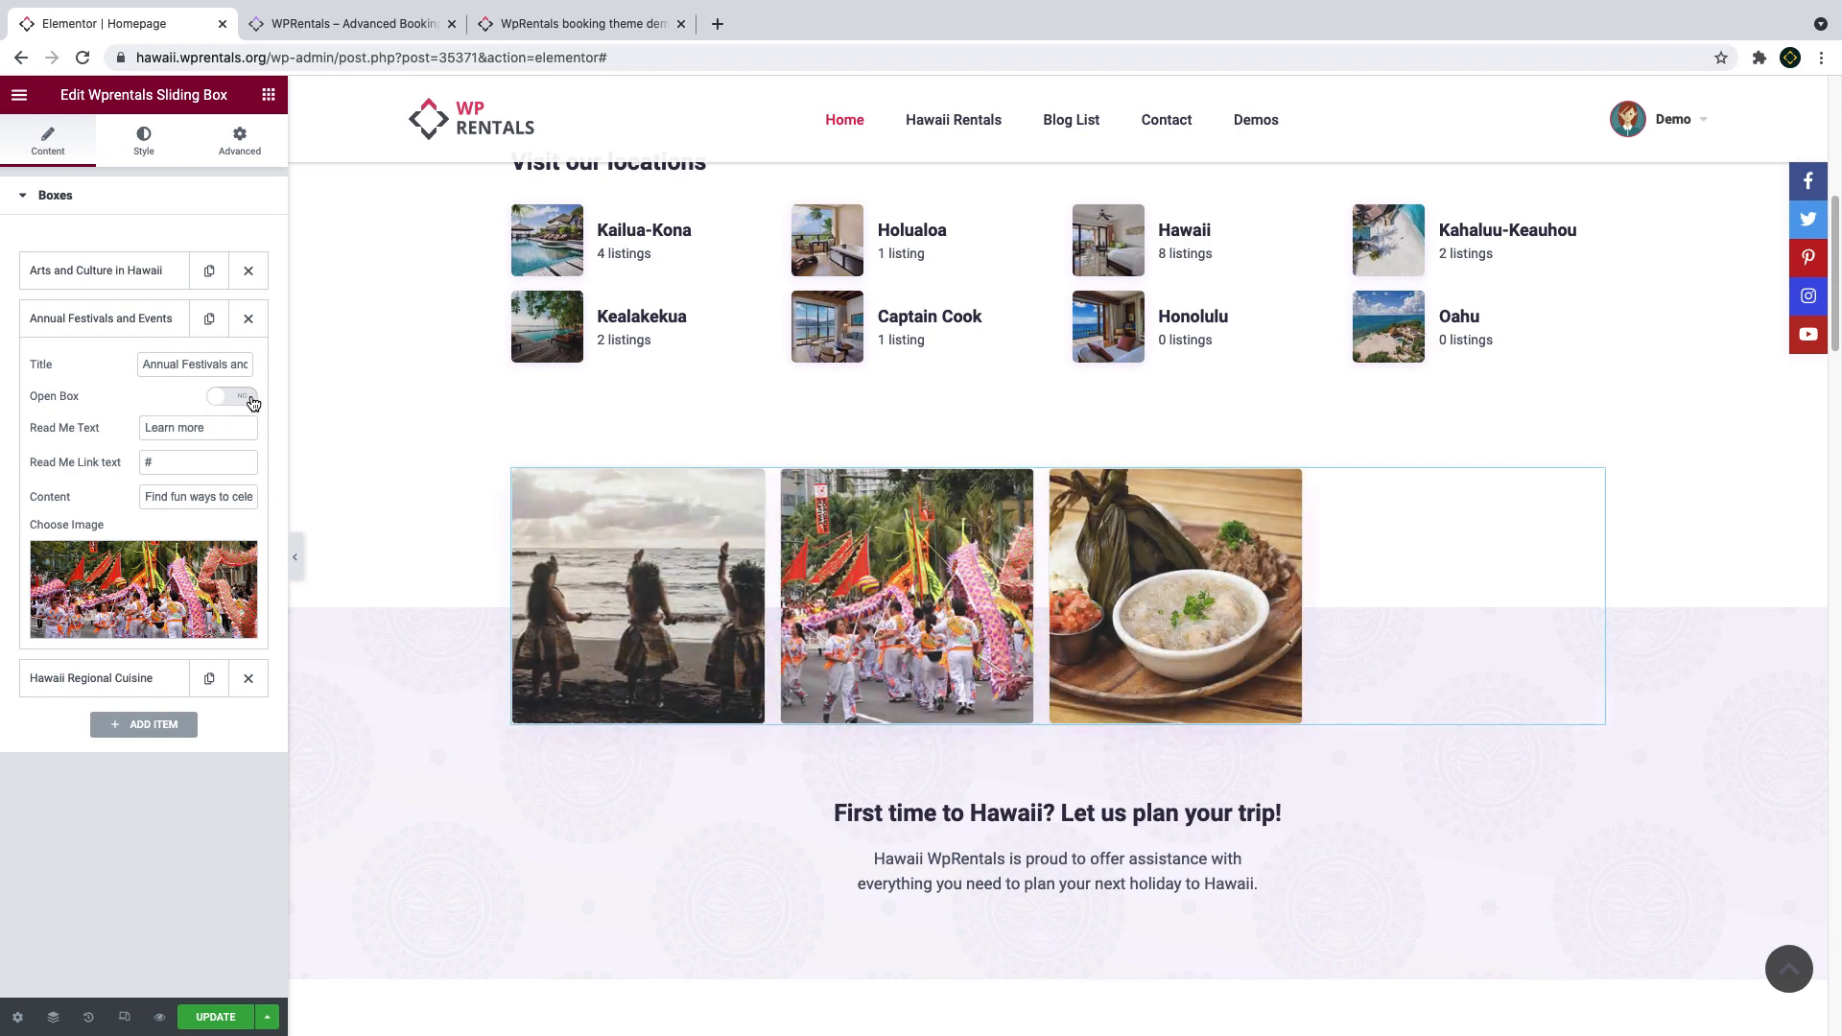
{"action": "left_click", "coordinate": [230, 395]}
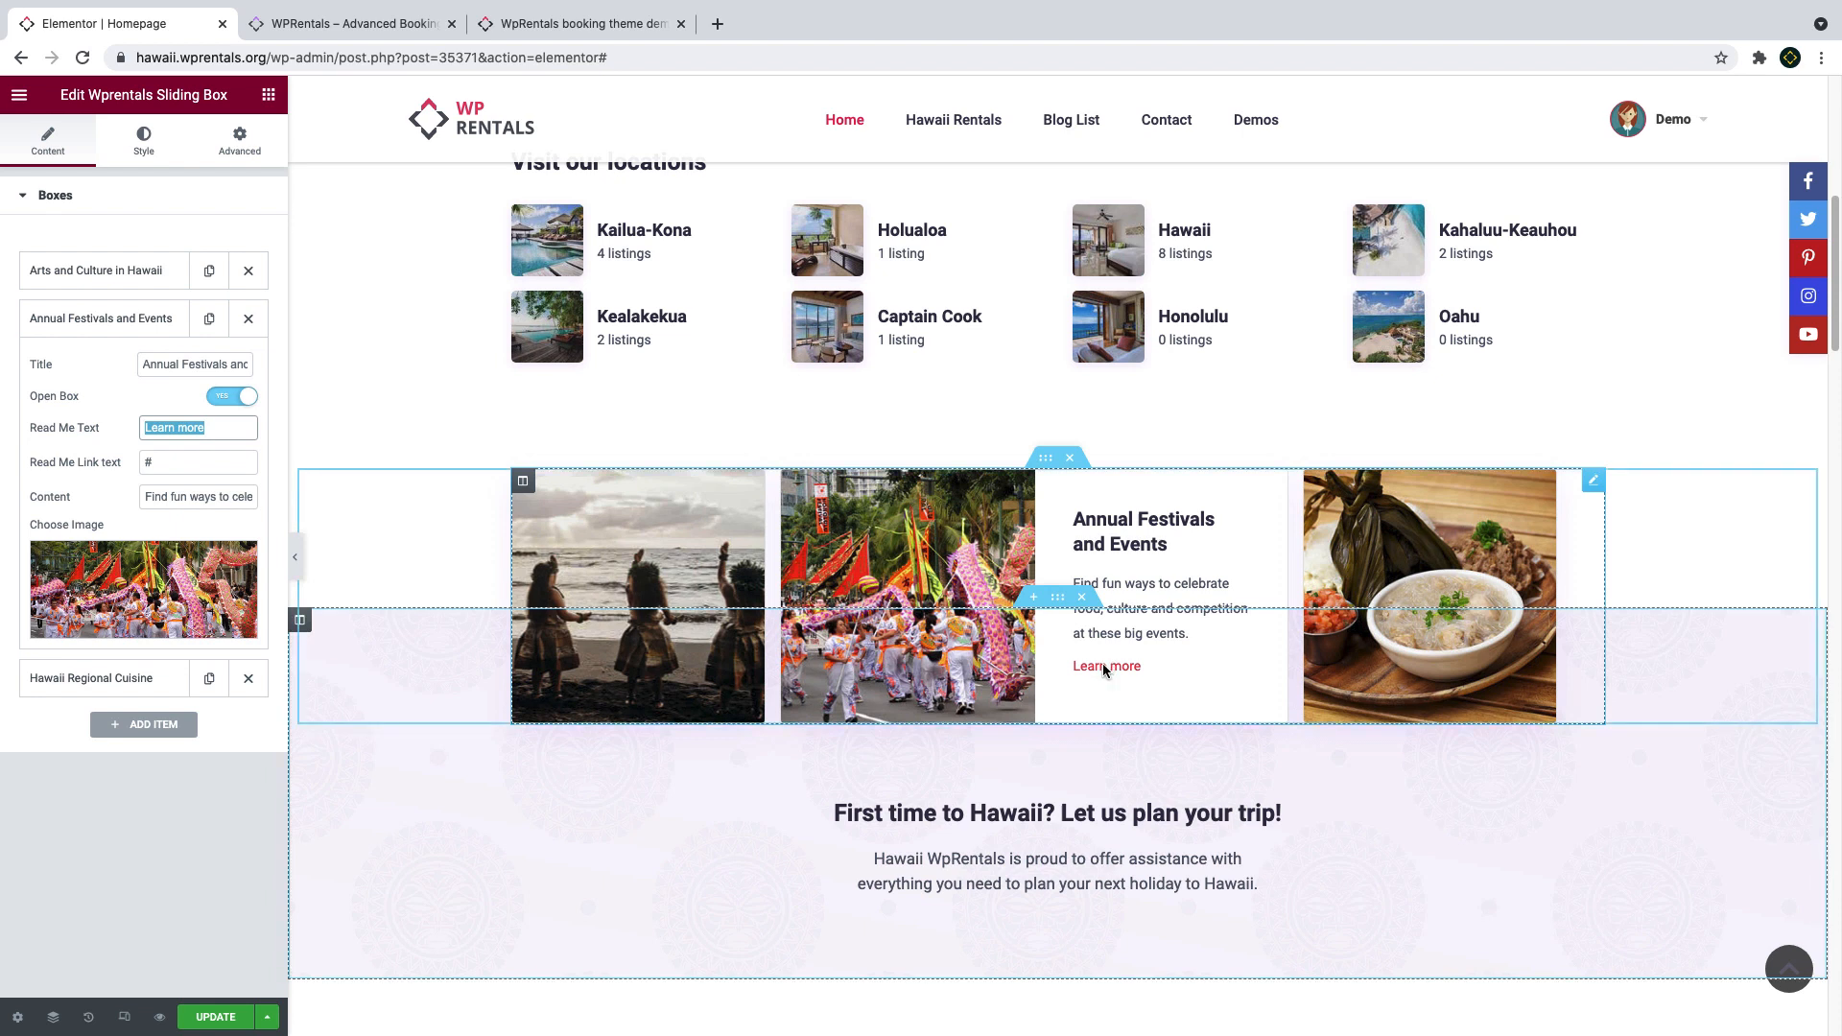
{"action": "left_click", "coordinate": [198, 462]}
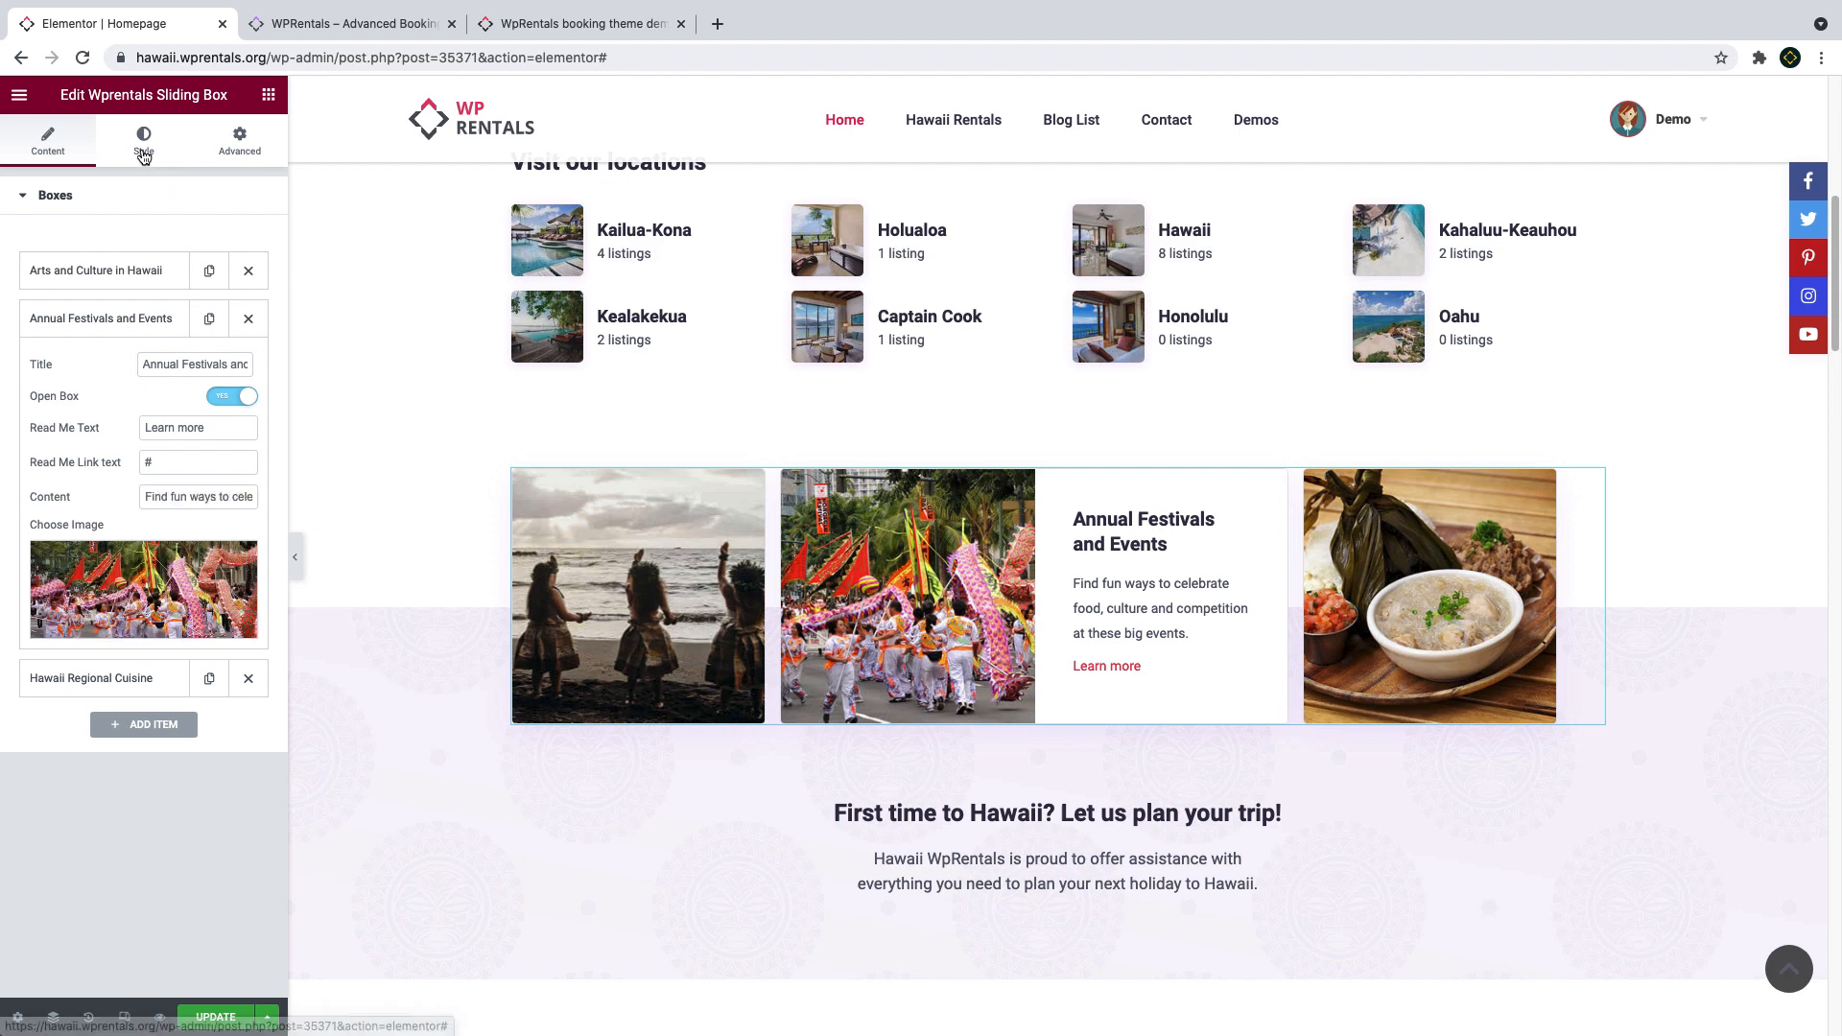
Show the sliding box's Style options with Typography and Box Shadow sections expanded.
{"action": "left_click", "coordinate": [142, 140]}
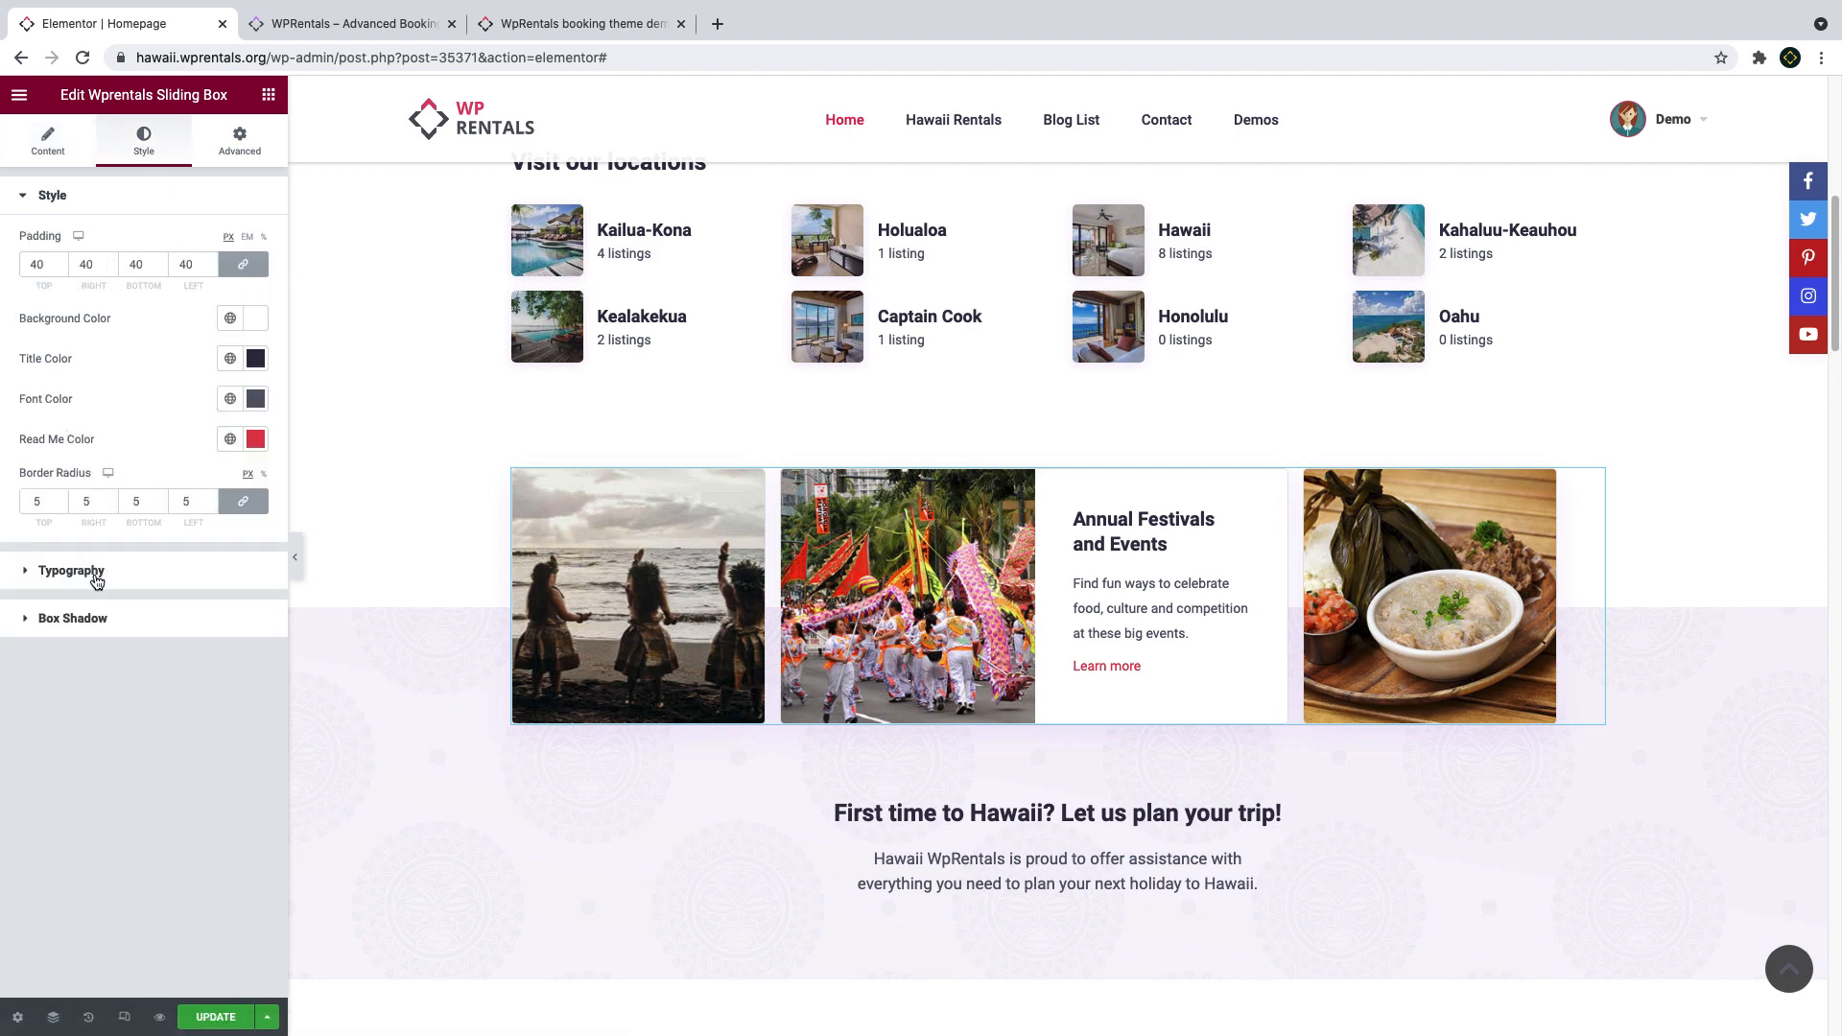
{"action": "left_click", "coordinate": [69, 572]}
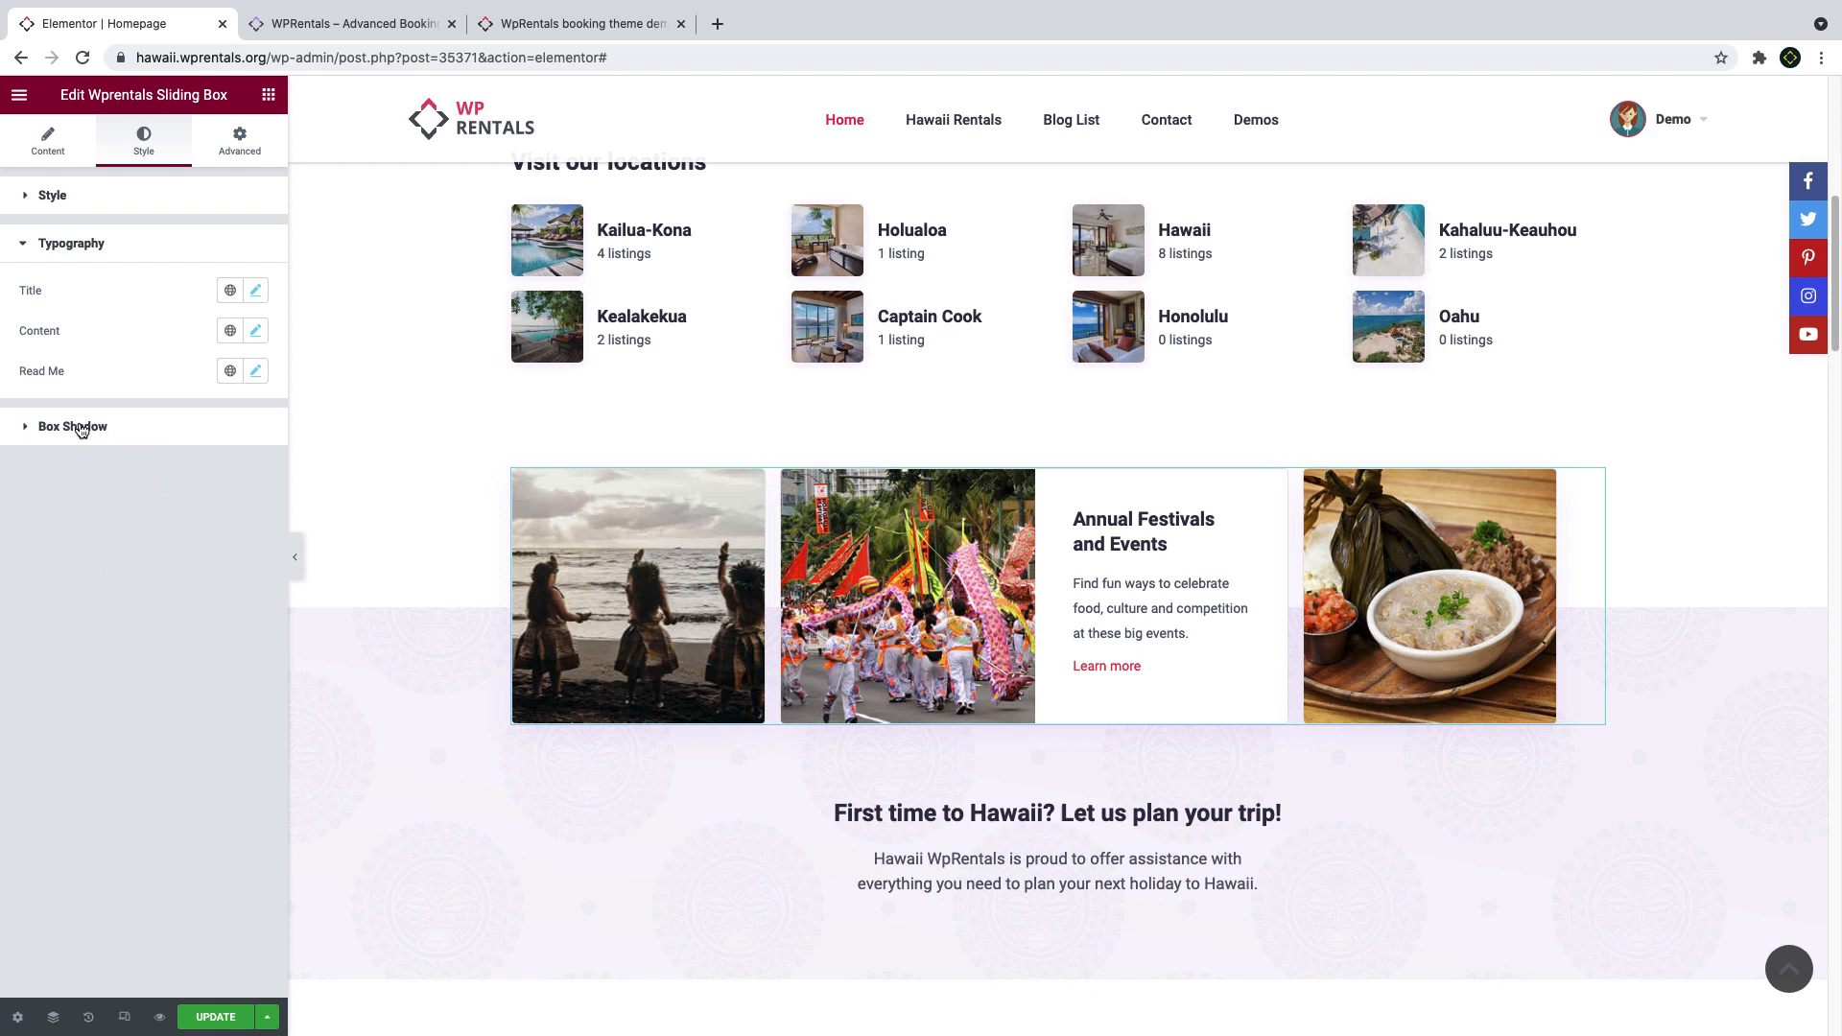
{"action": "left_click", "coordinate": [71, 426]}
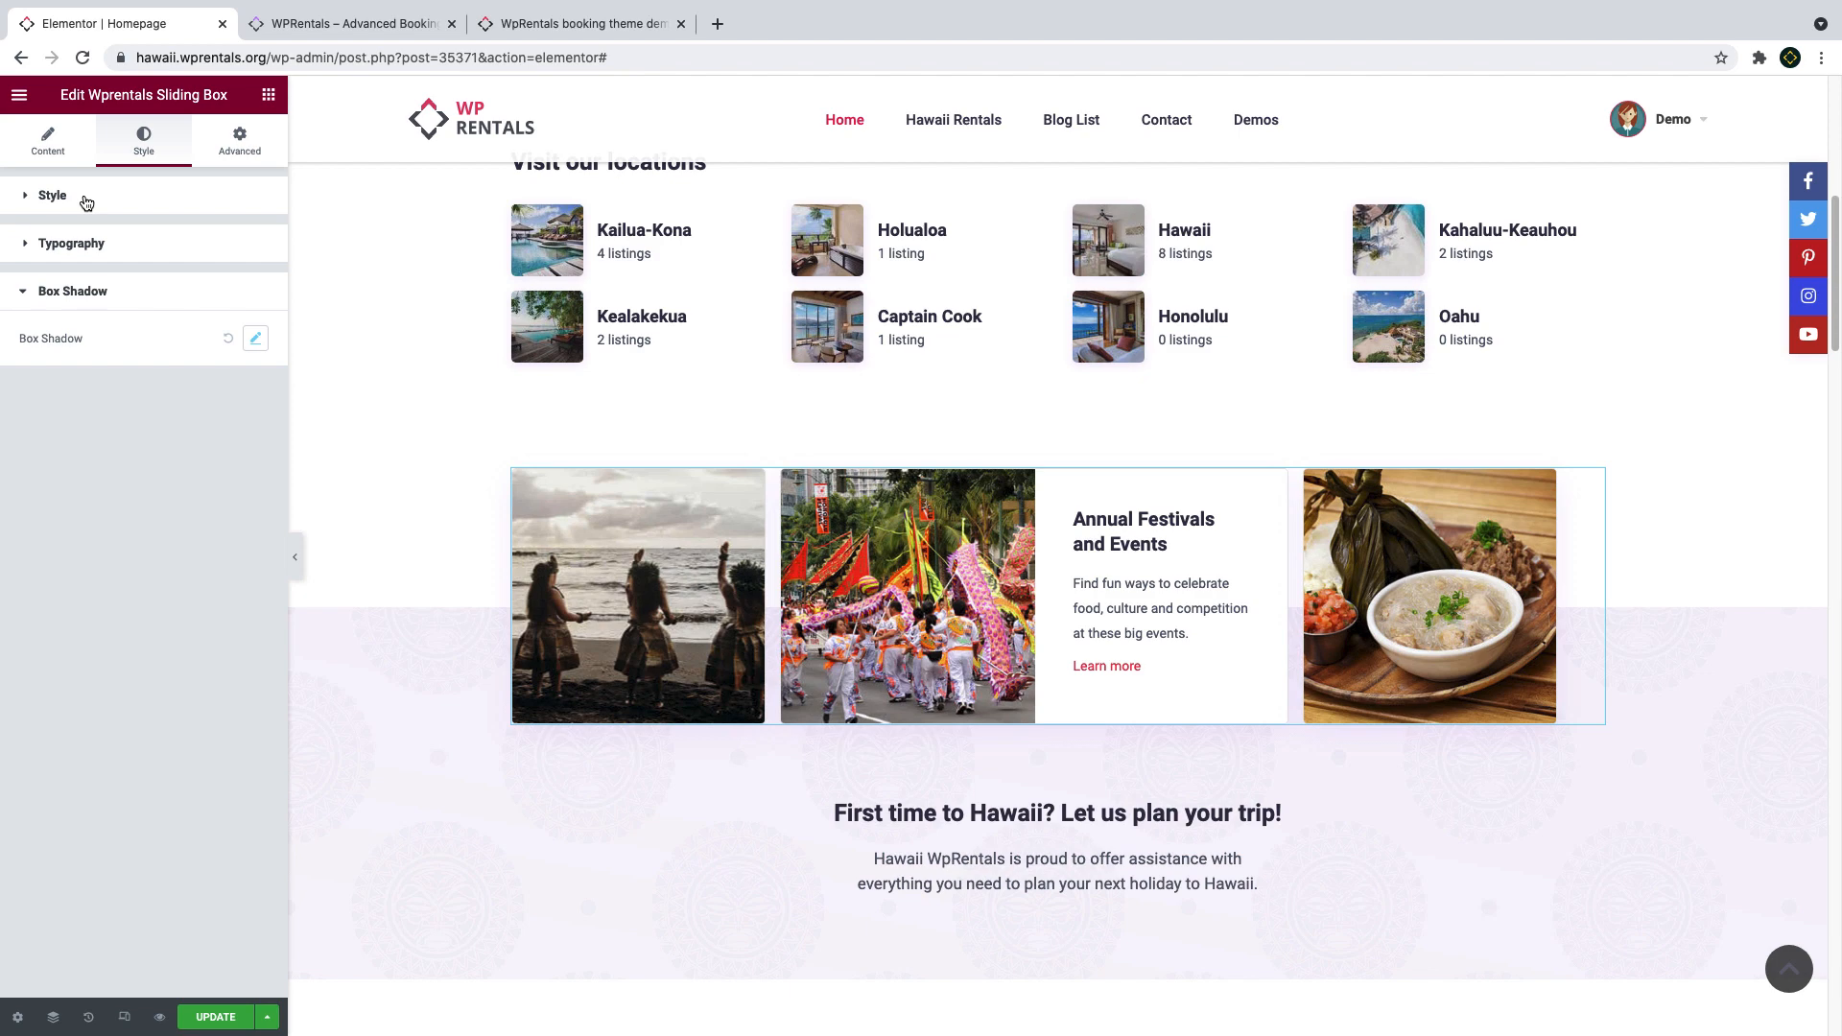
{"action": "left_click", "coordinate": [578, 23]}
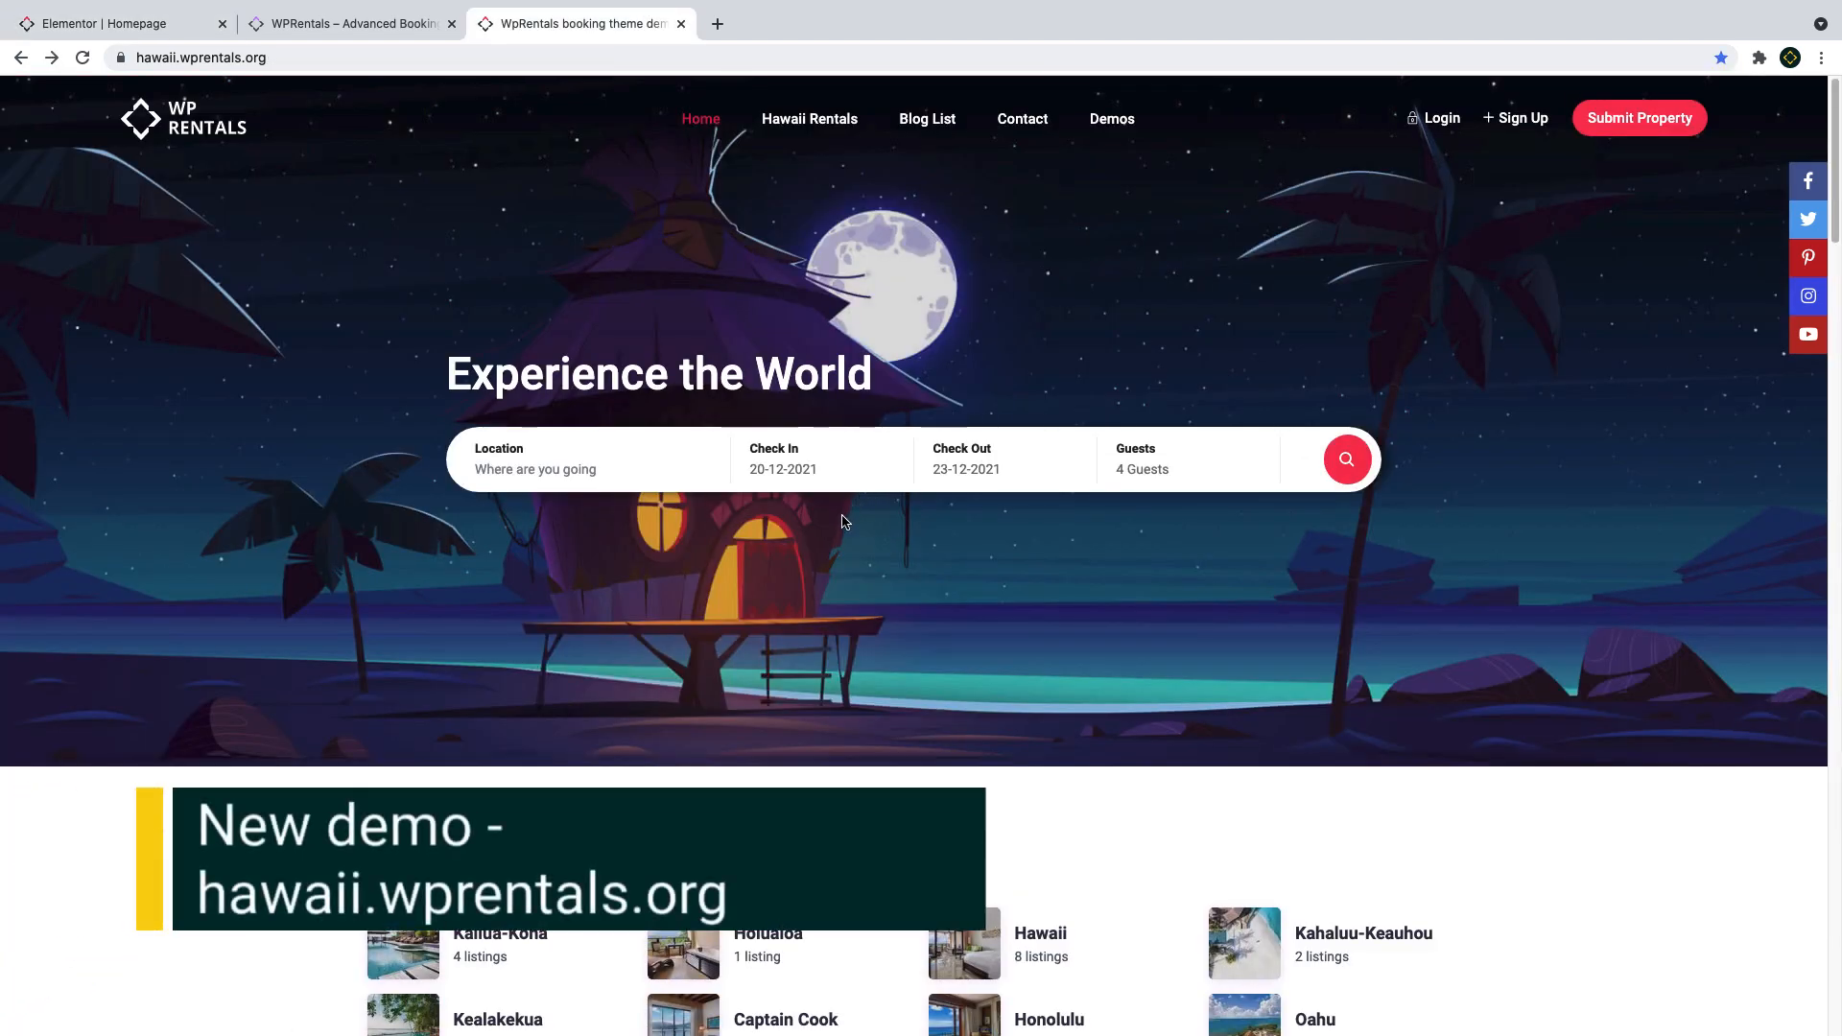
Scroll the live Hawaii homepage from the locations section down to the booking contact form.
{"action": "scroll", "scroll_direction": "down", "scroll_amount": 3}
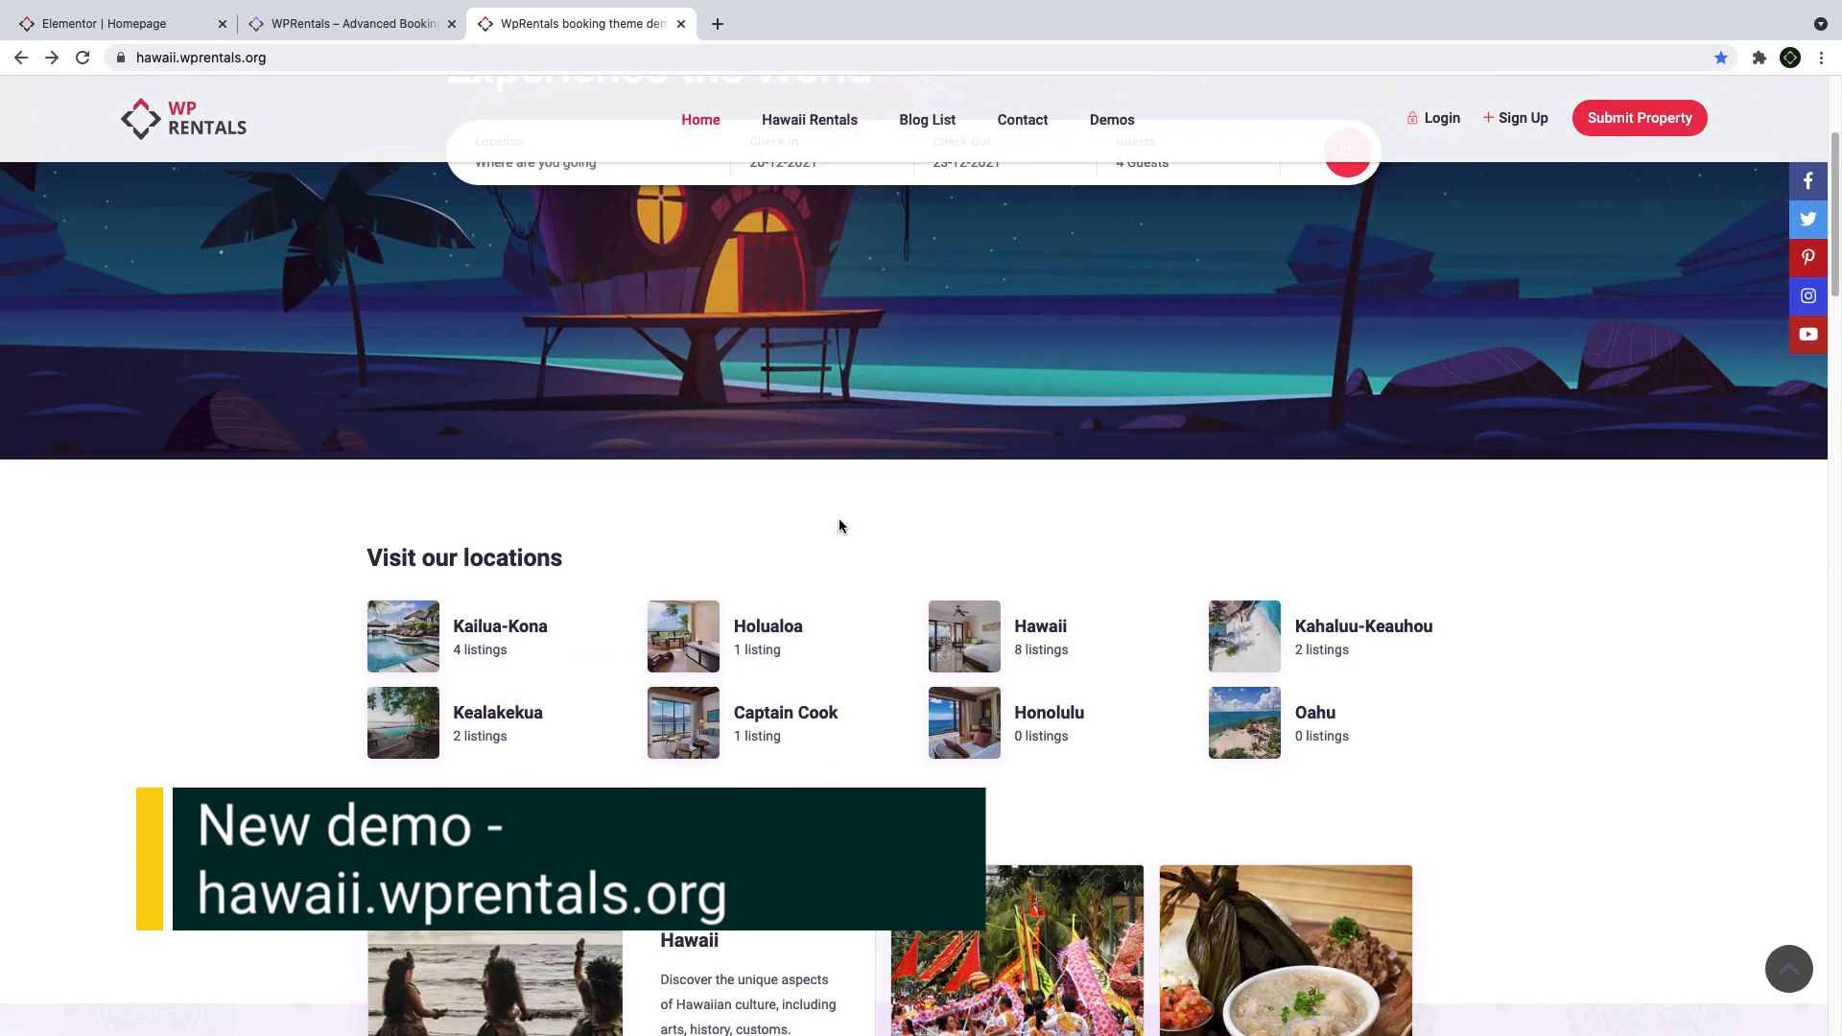
{"action": "scroll", "scroll_direction": "down", "scroll_amount": 3}
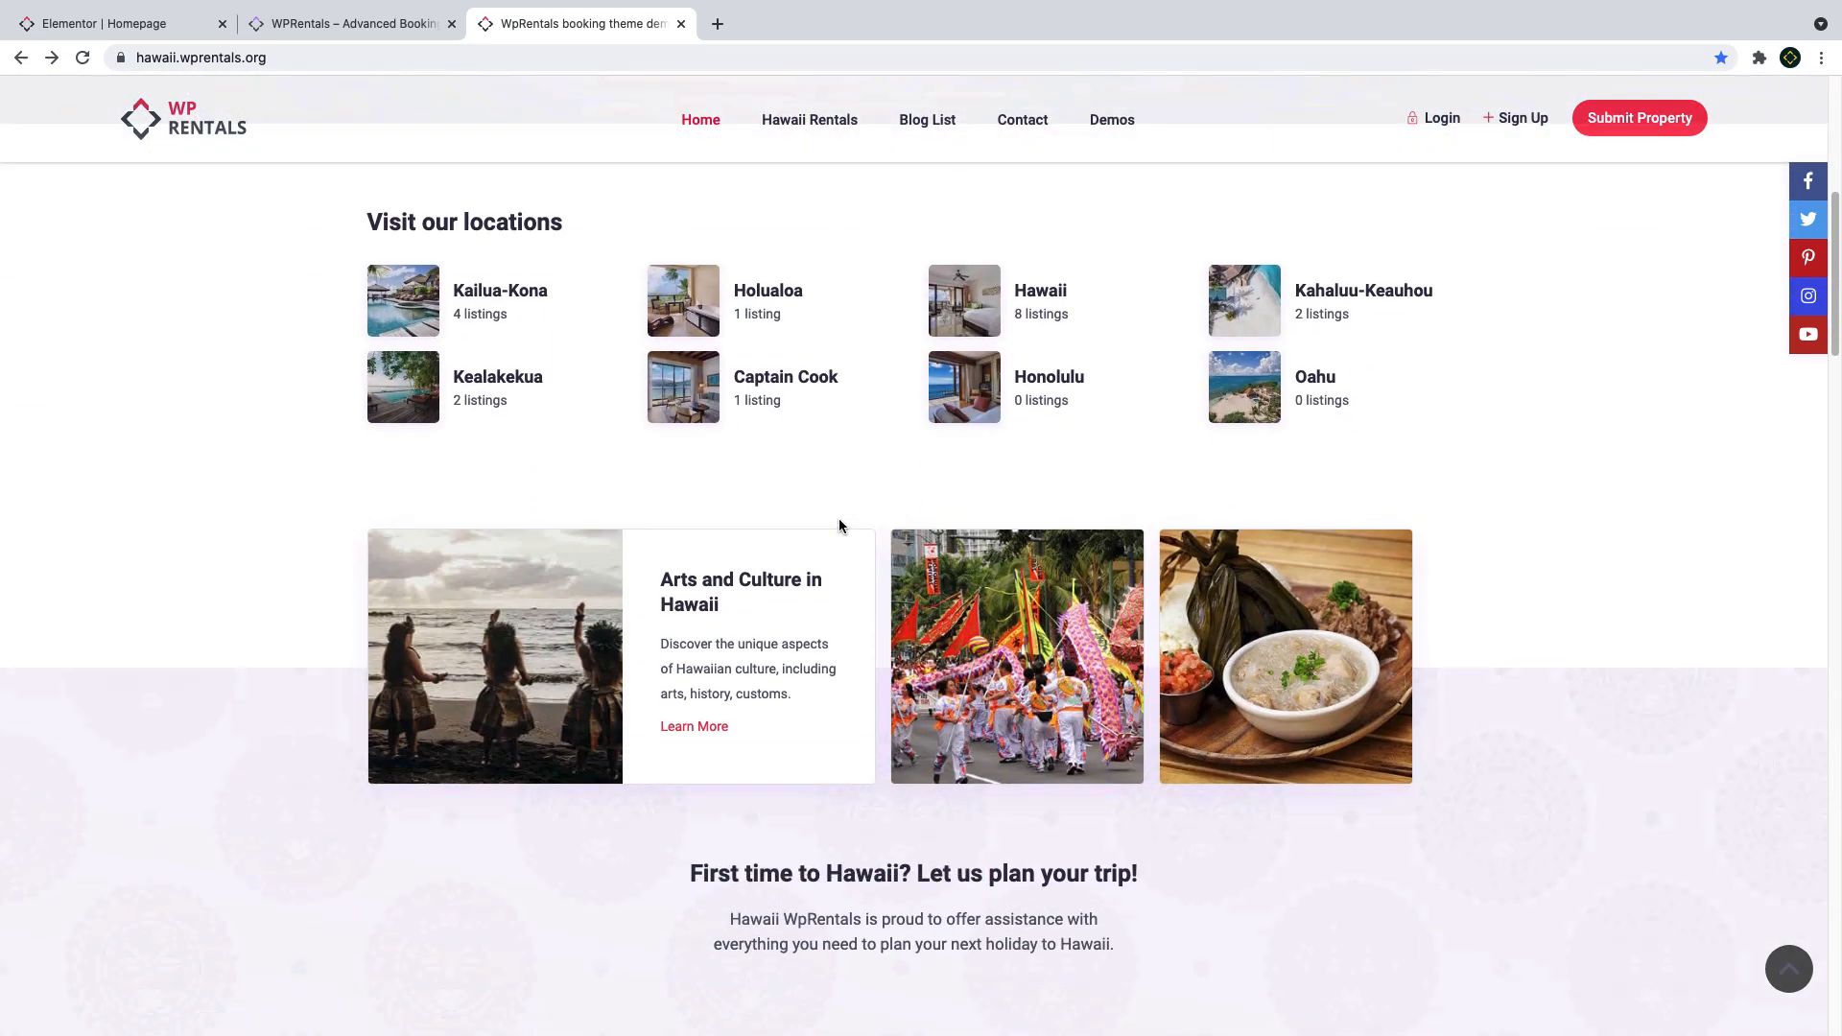
{"action": "scroll", "scroll_direction": "down", "scroll_amount": 3}
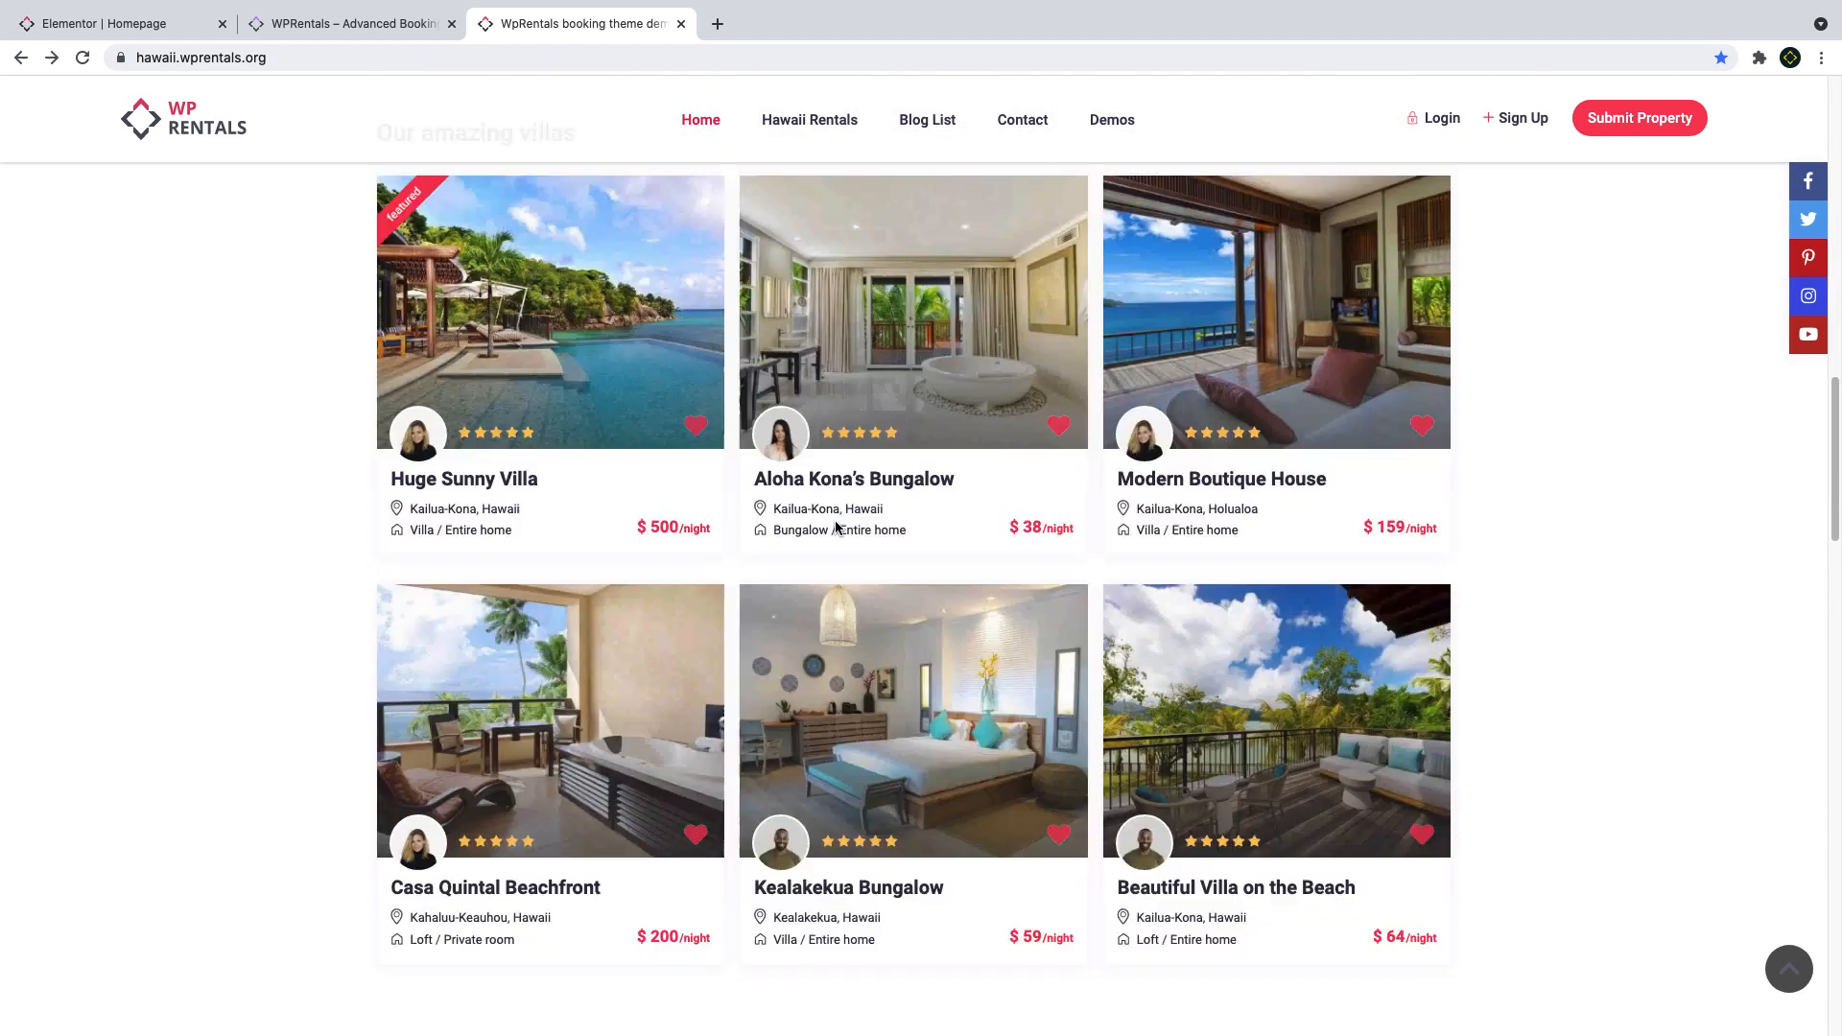
{"action": "scroll", "scroll_direction": "down", "scroll_amount": 3}
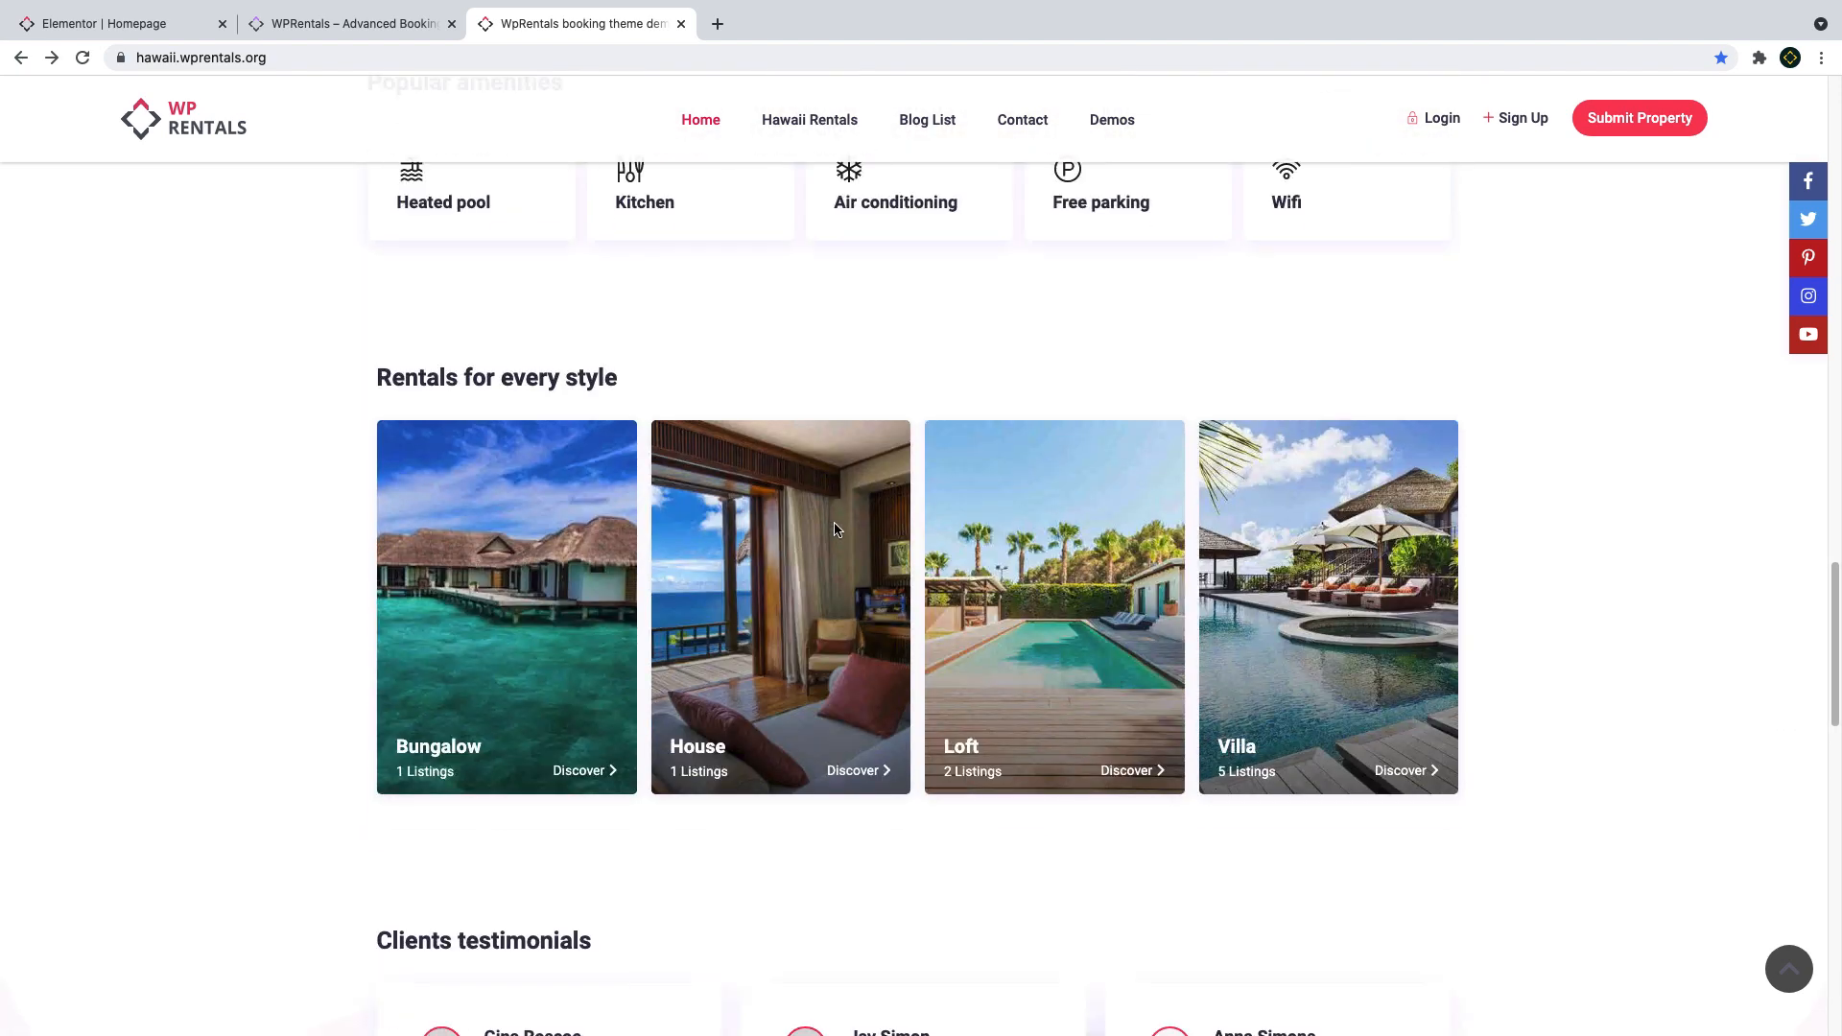
{"action": "scroll", "scroll_direction": "down", "scroll_amount": 3}
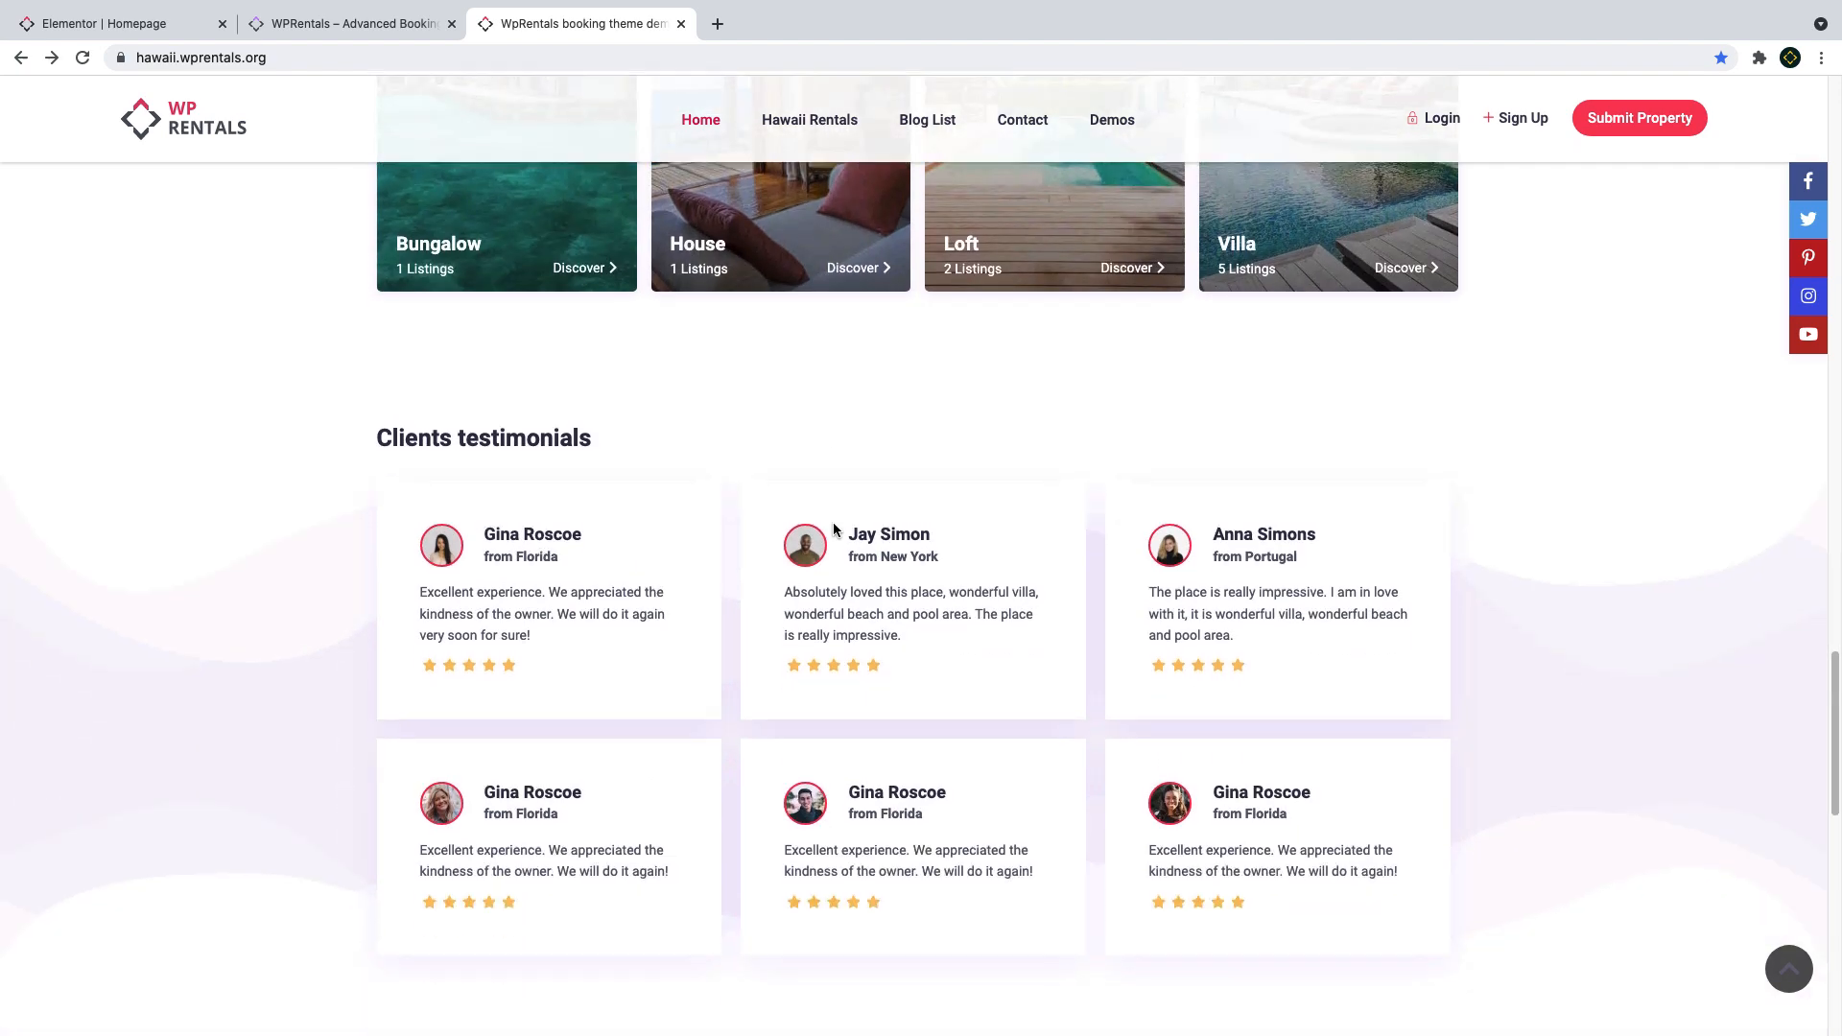
{"action": "scroll", "scroll_direction": "down", "scroll_amount": 3}
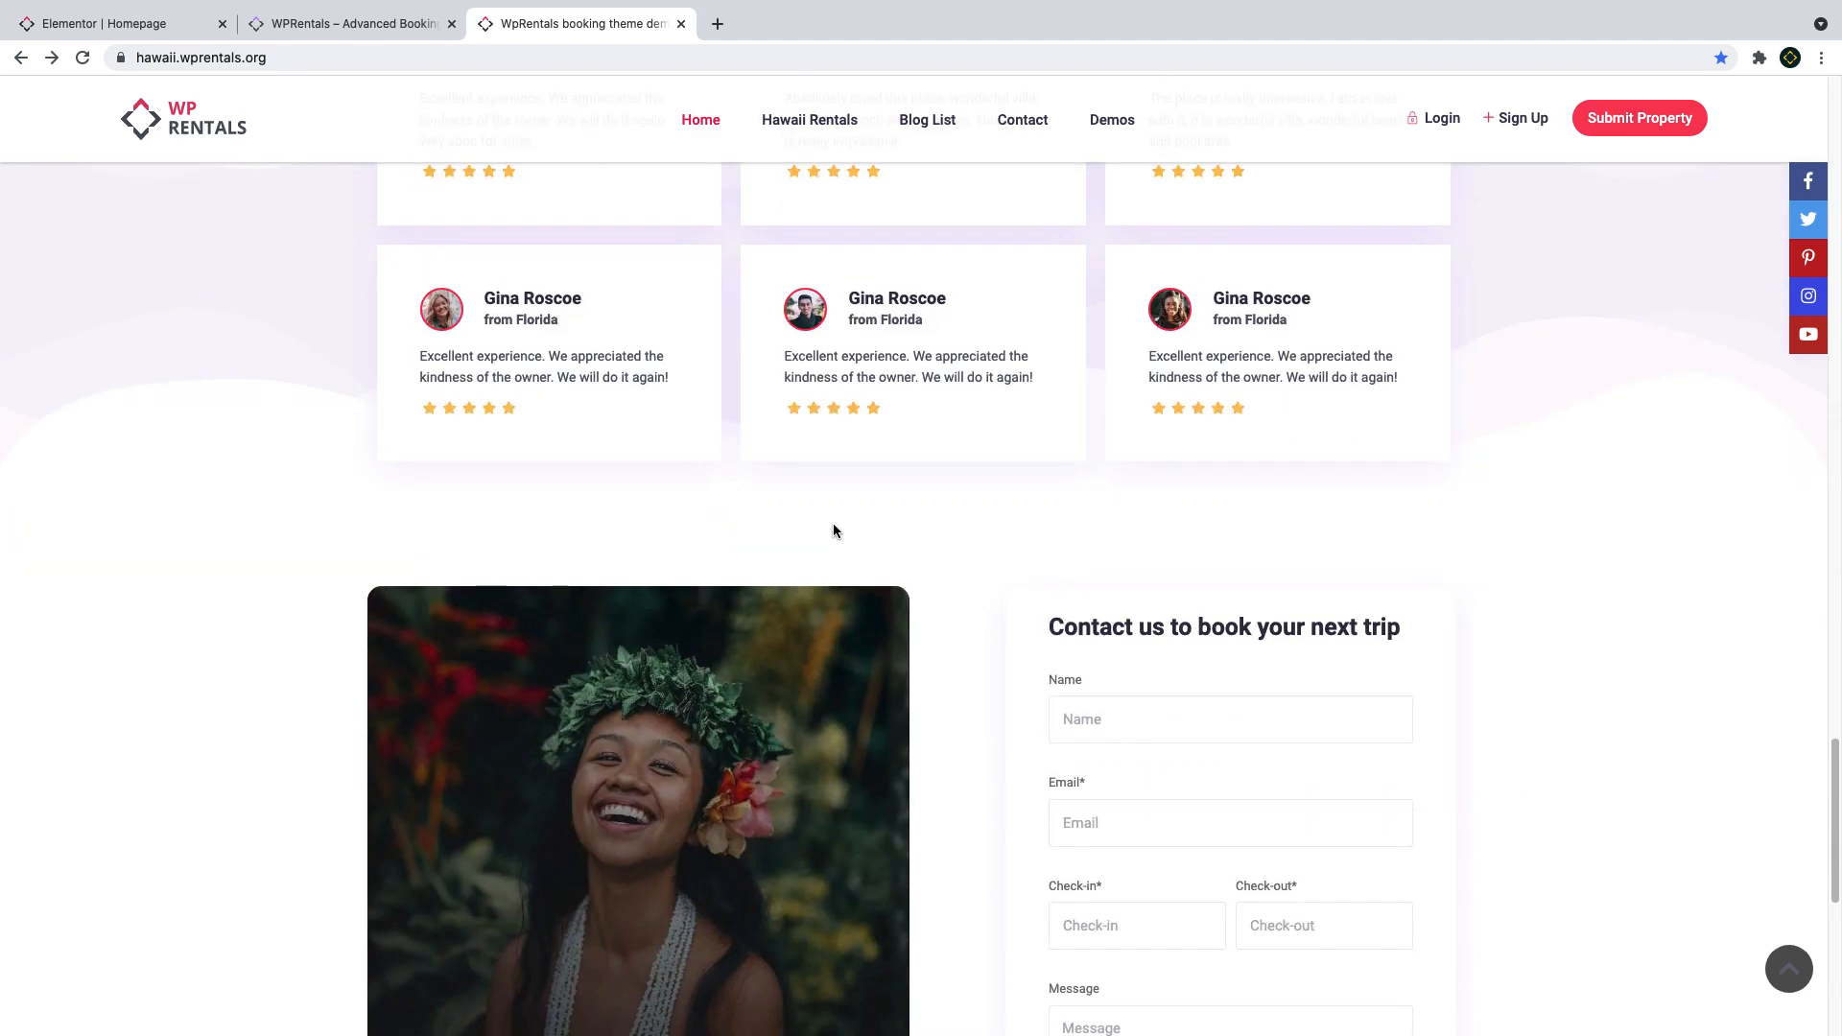
{"action": "scroll", "scroll_direction": "down", "scroll_amount": 3}
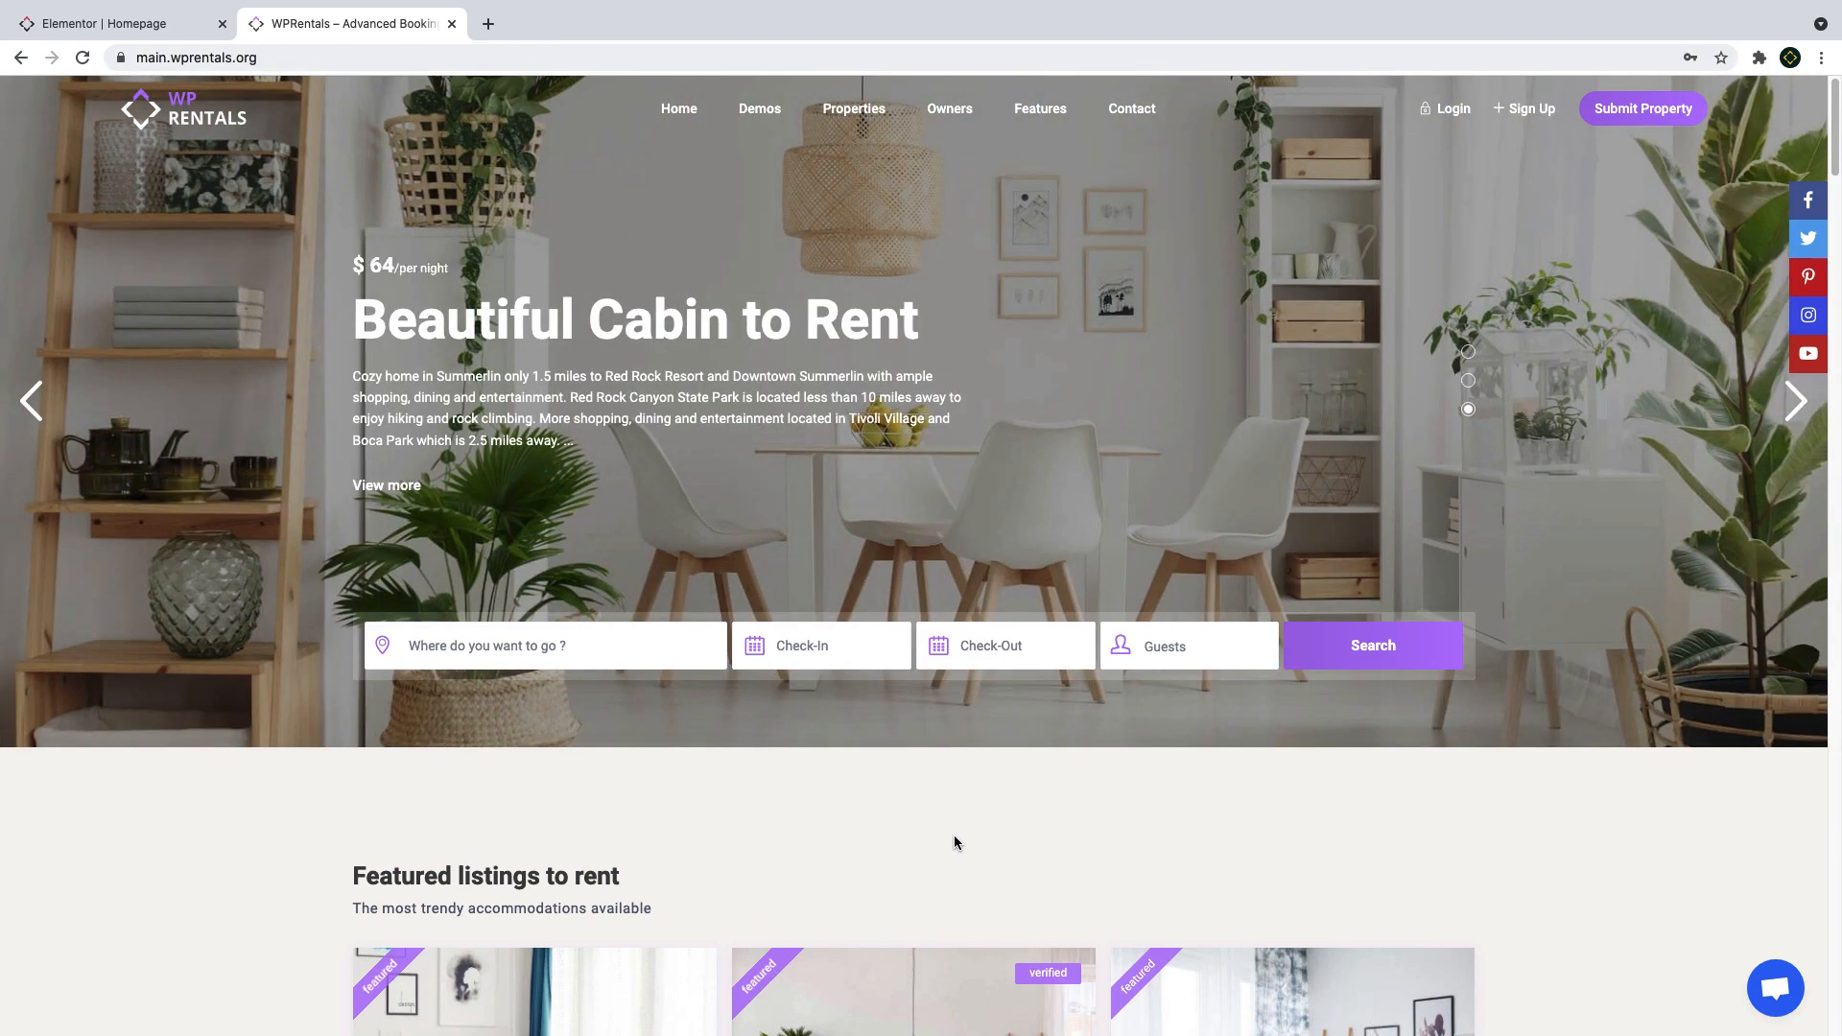
{"action": "mouse_move", "coordinate": [399, 645]}
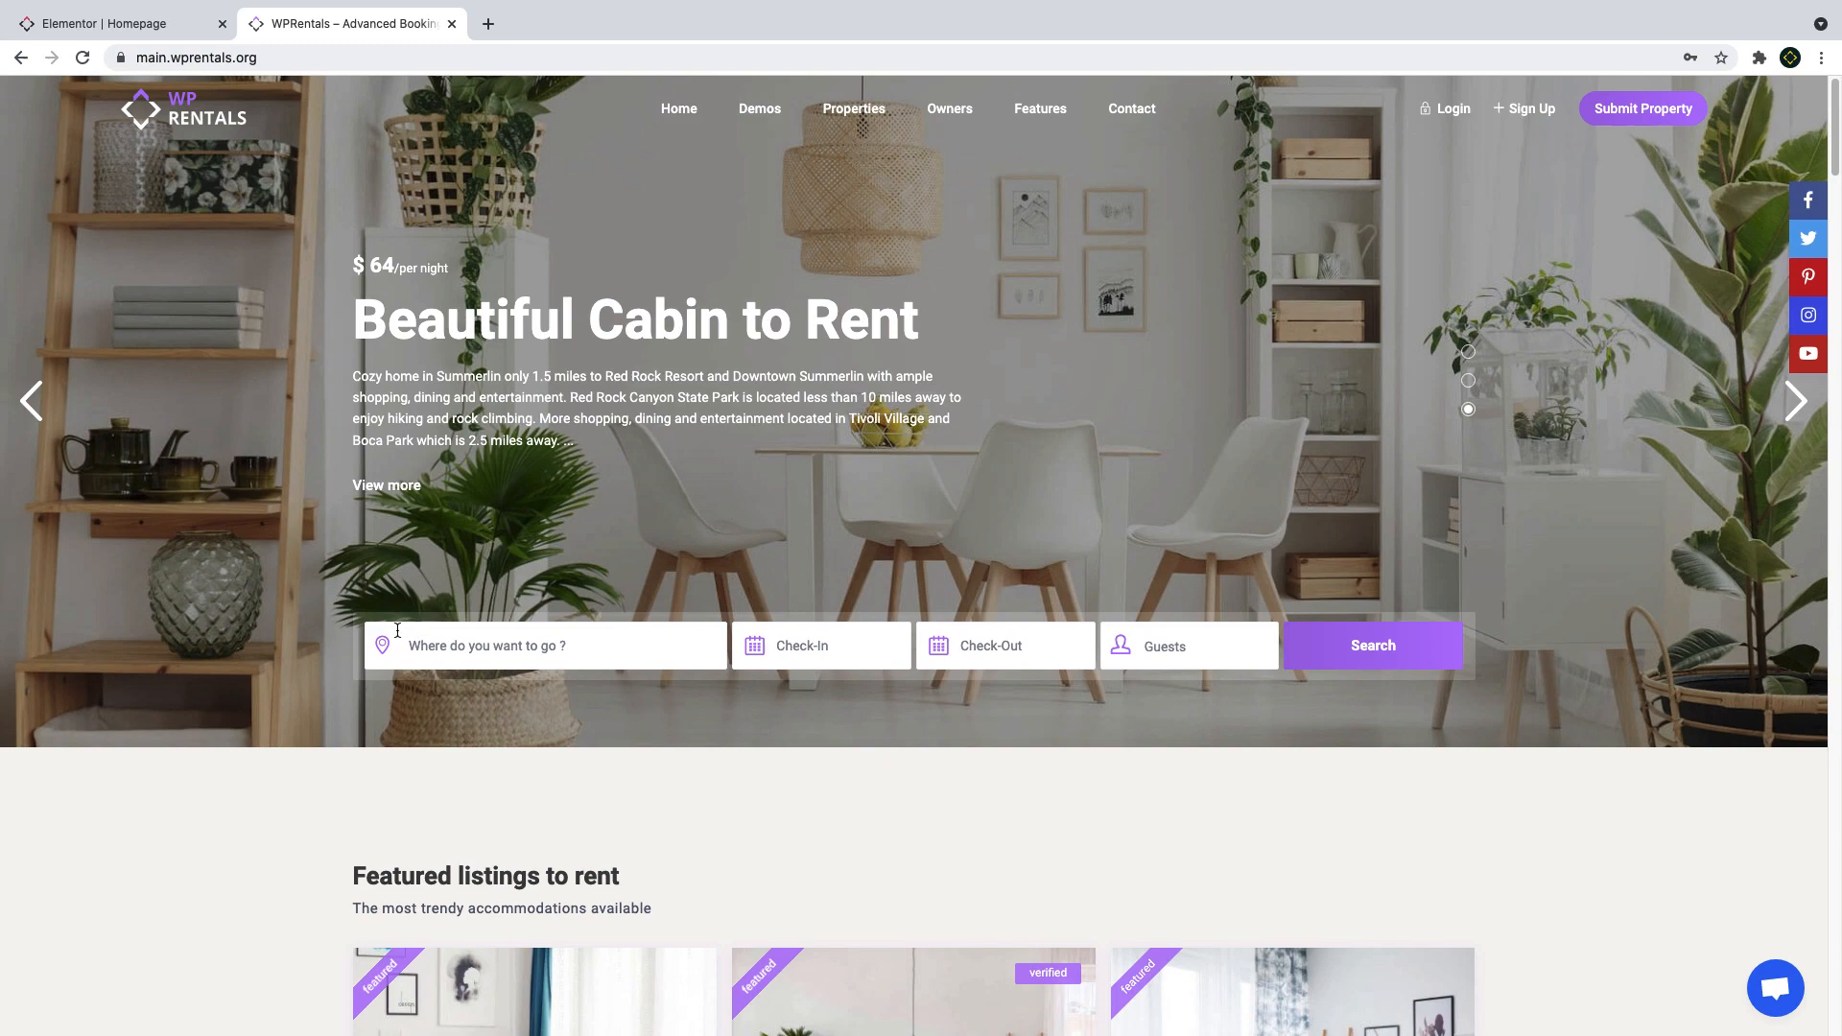